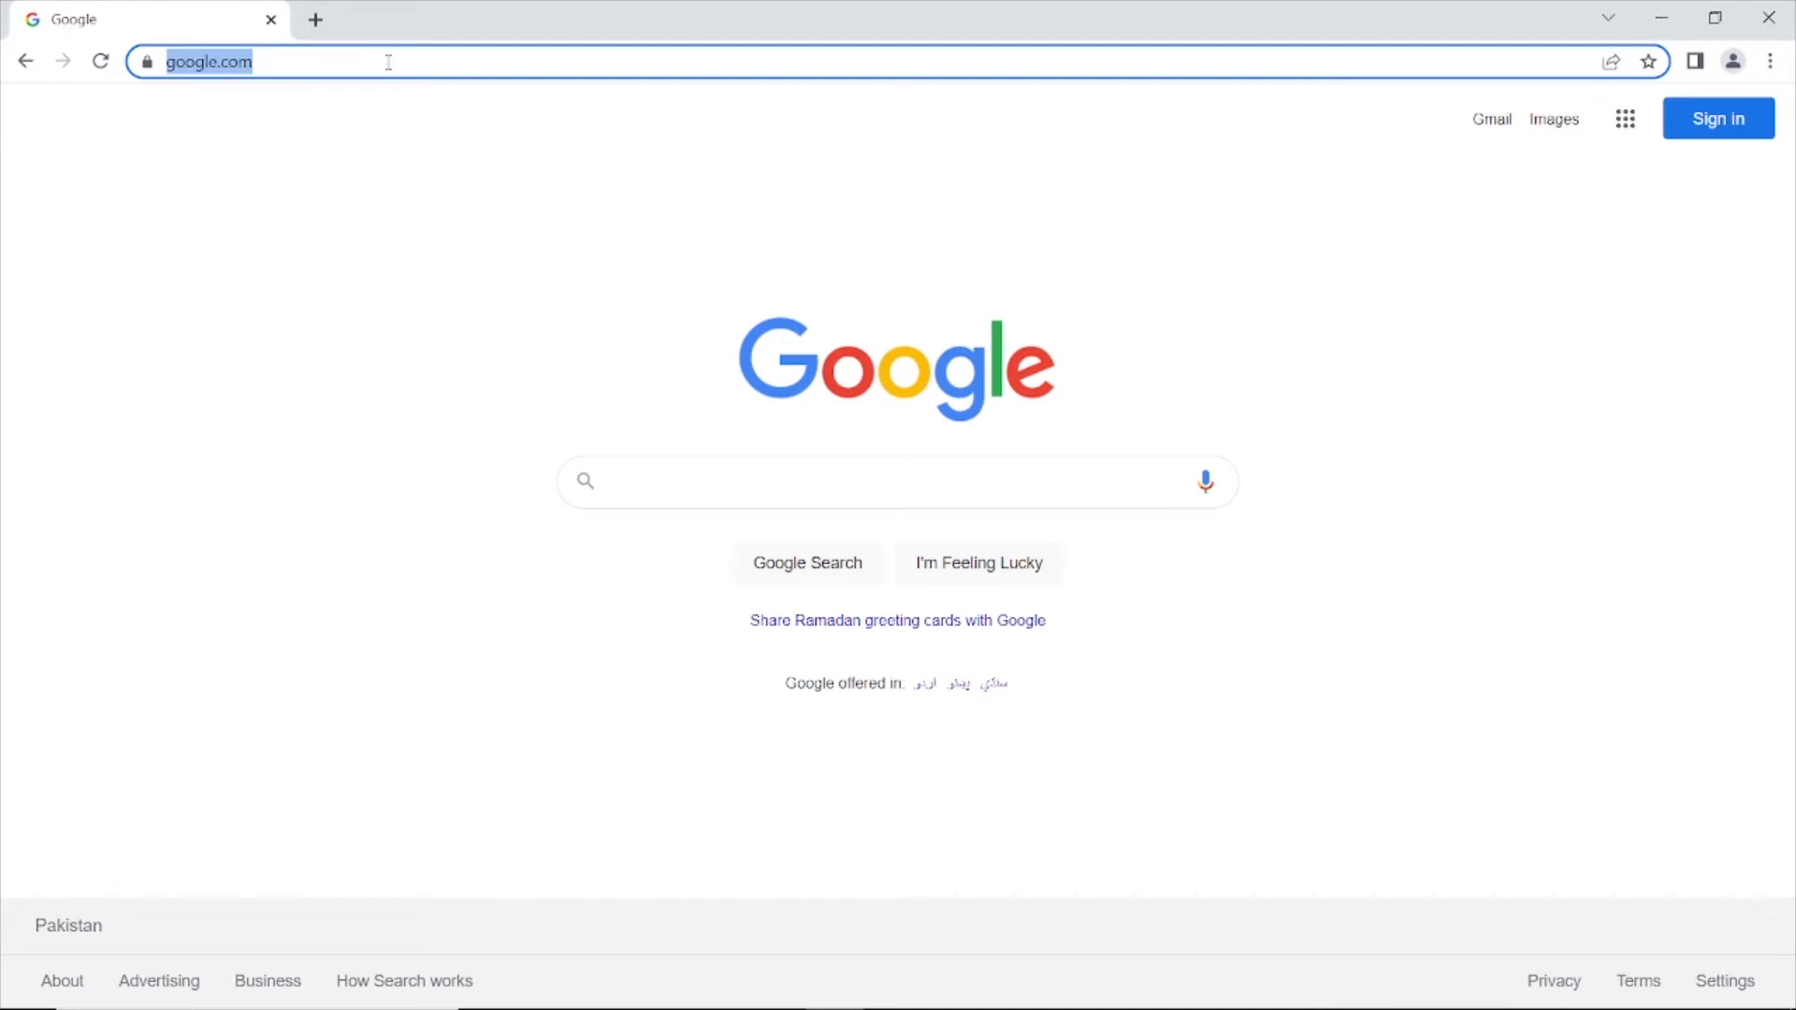
# - Download the TeXstudio 4.2.2 Windows installer from texstudio.org, then start a fresh blank tab
pyautogui.write('download miktex')
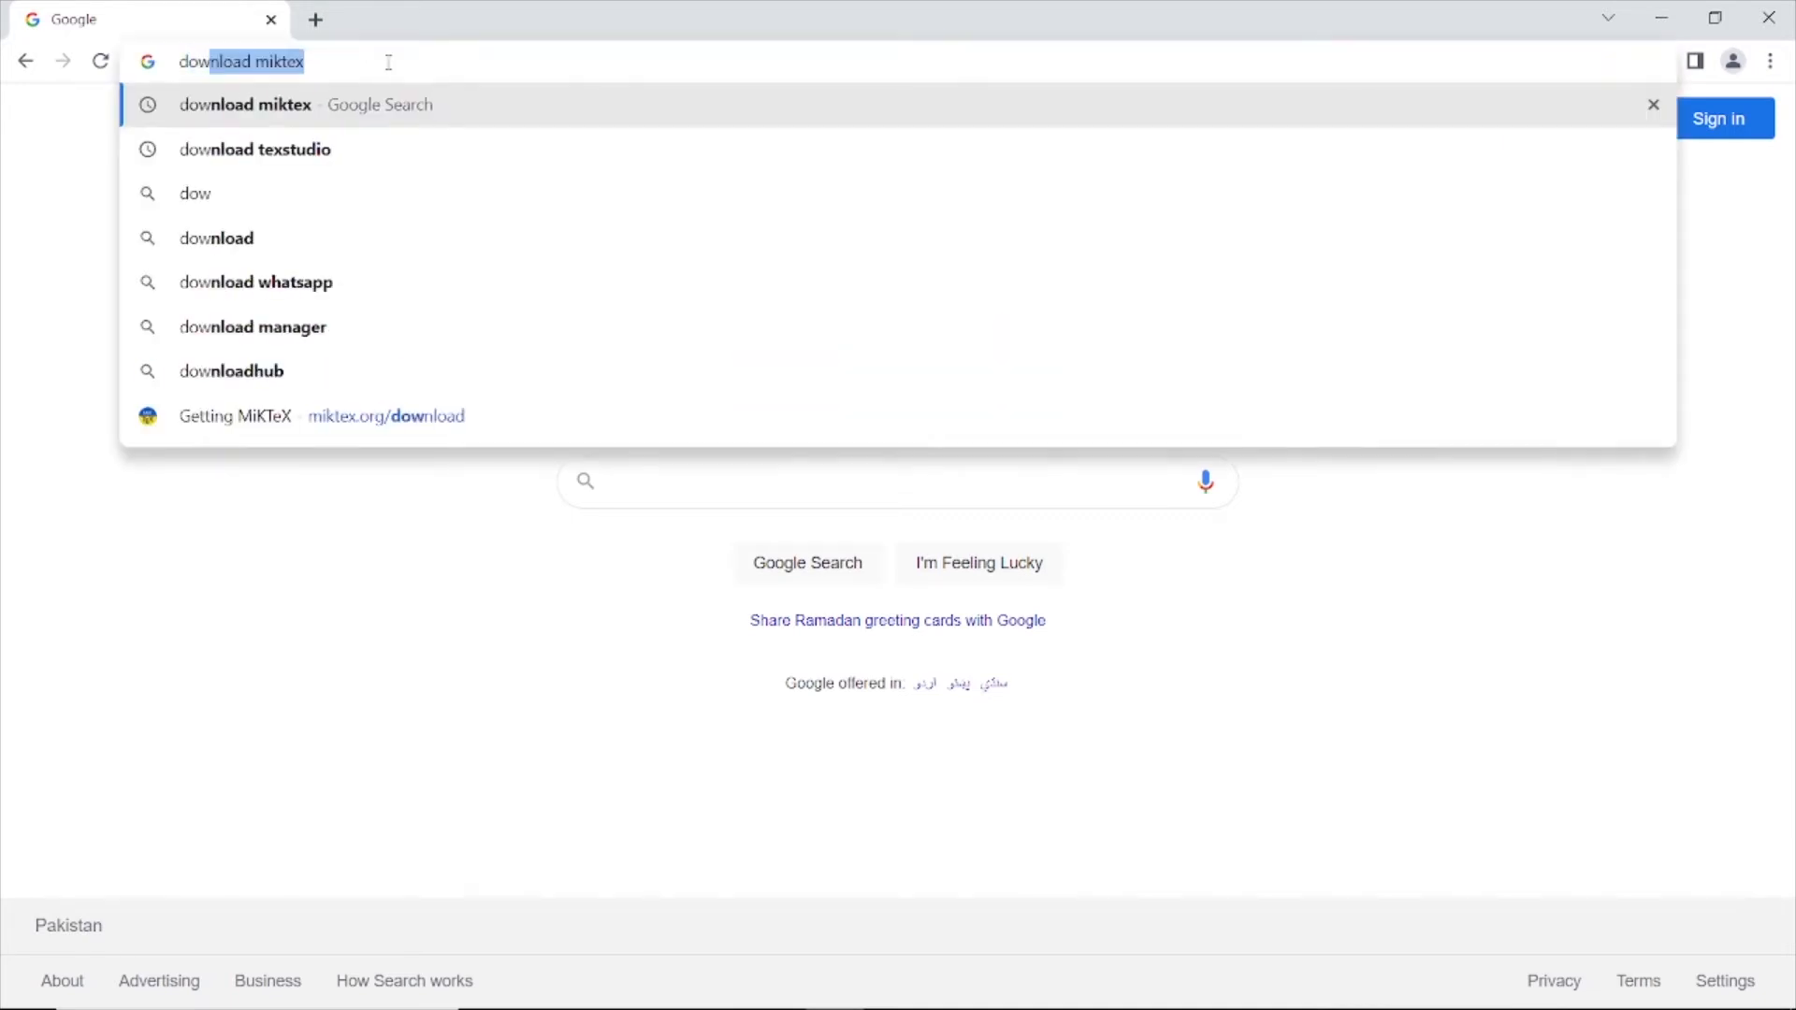
pyautogui.click(252, 150)
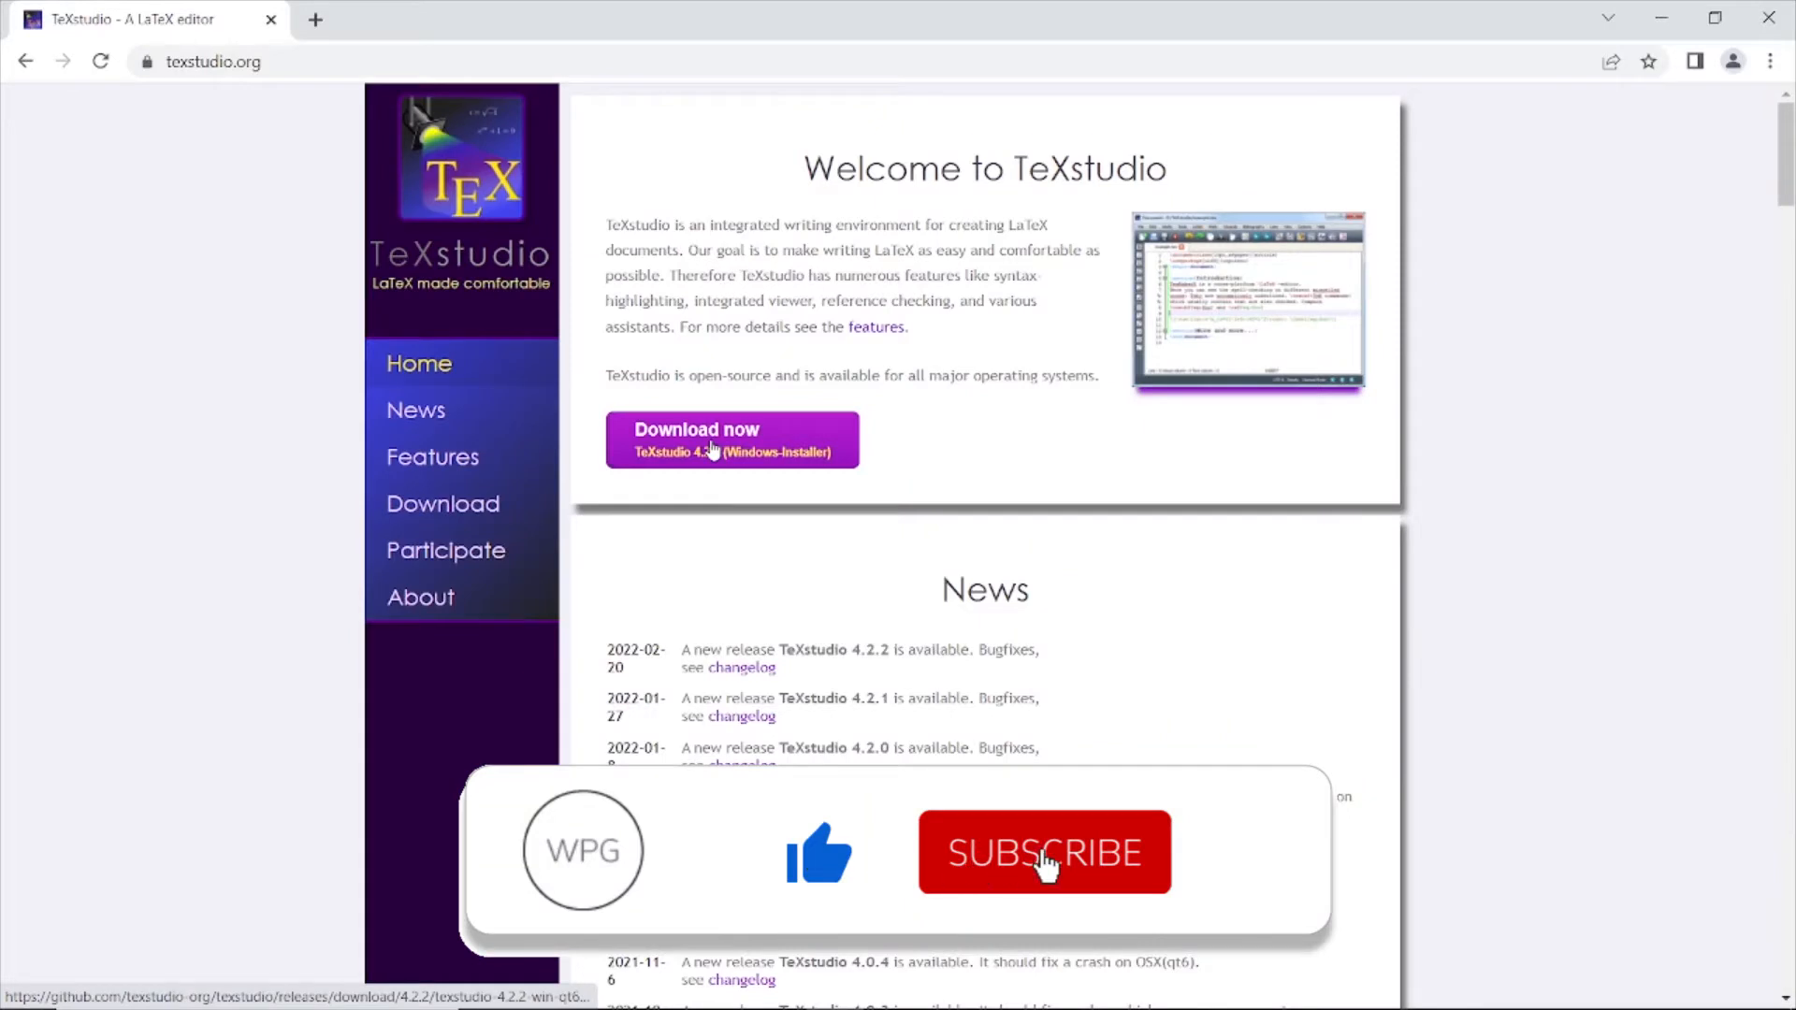
pyautogui.click(1042, 853)
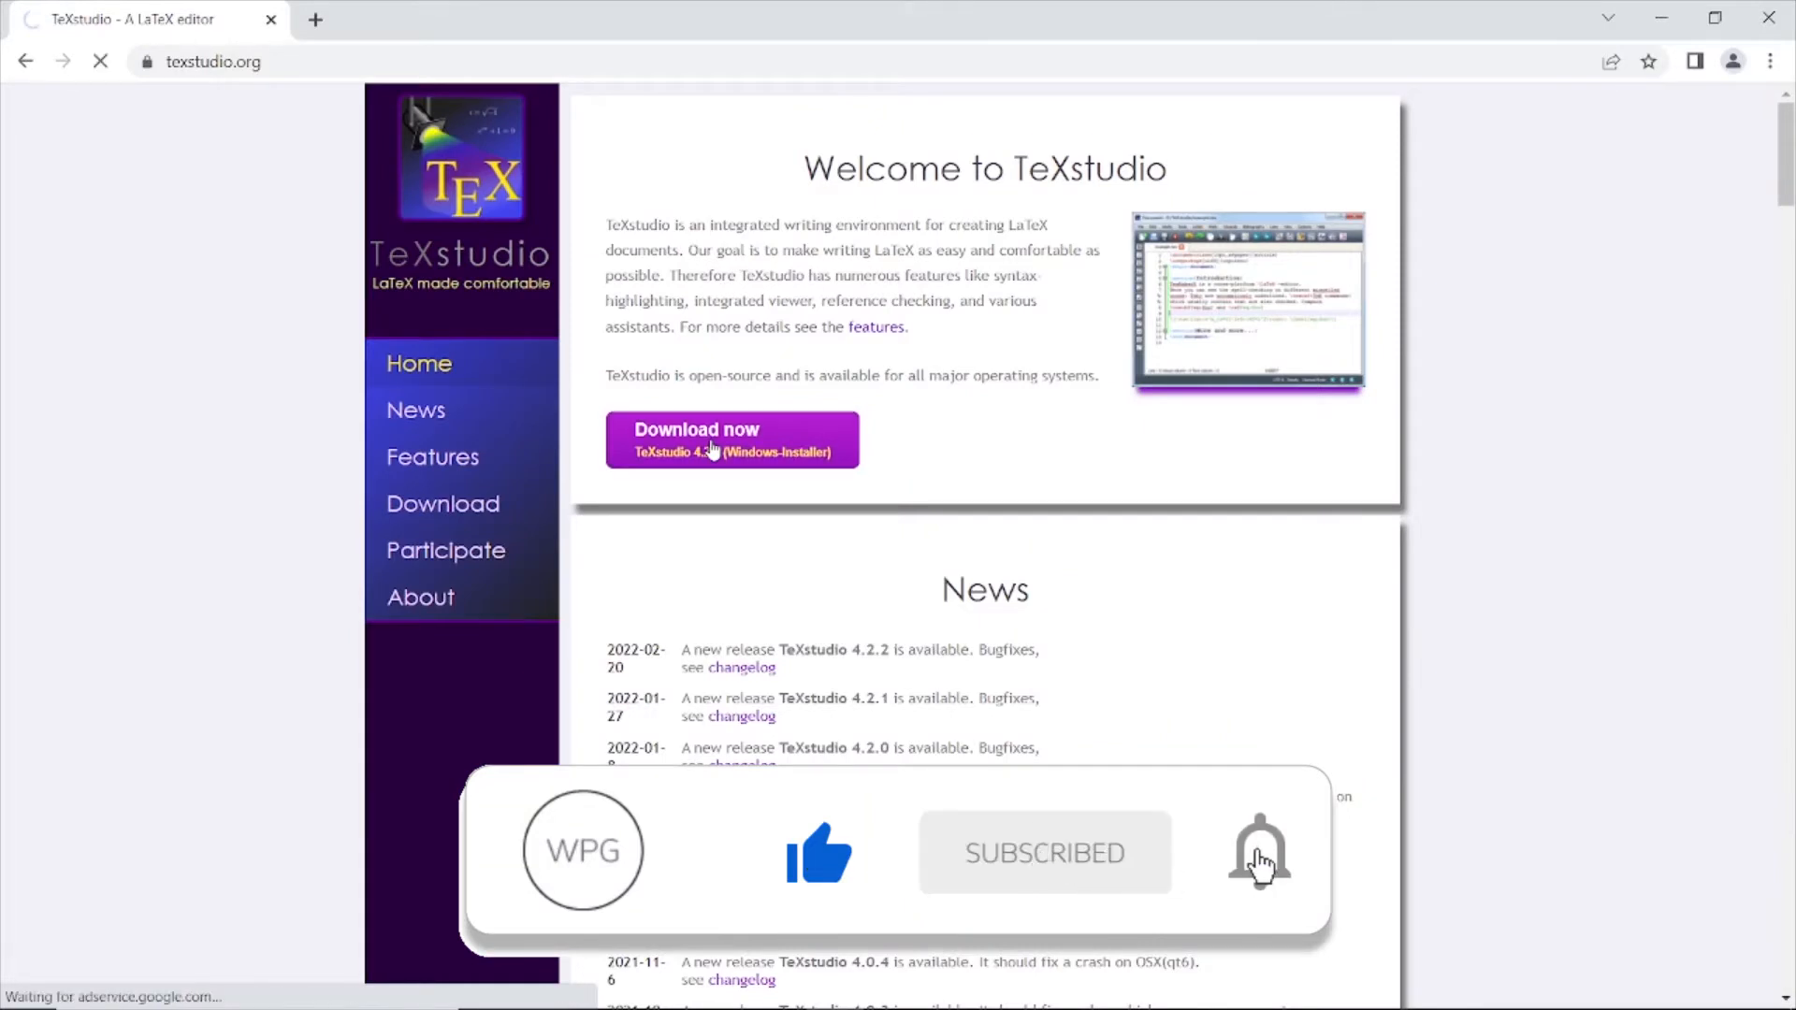
pyautogui.click(731, 438)
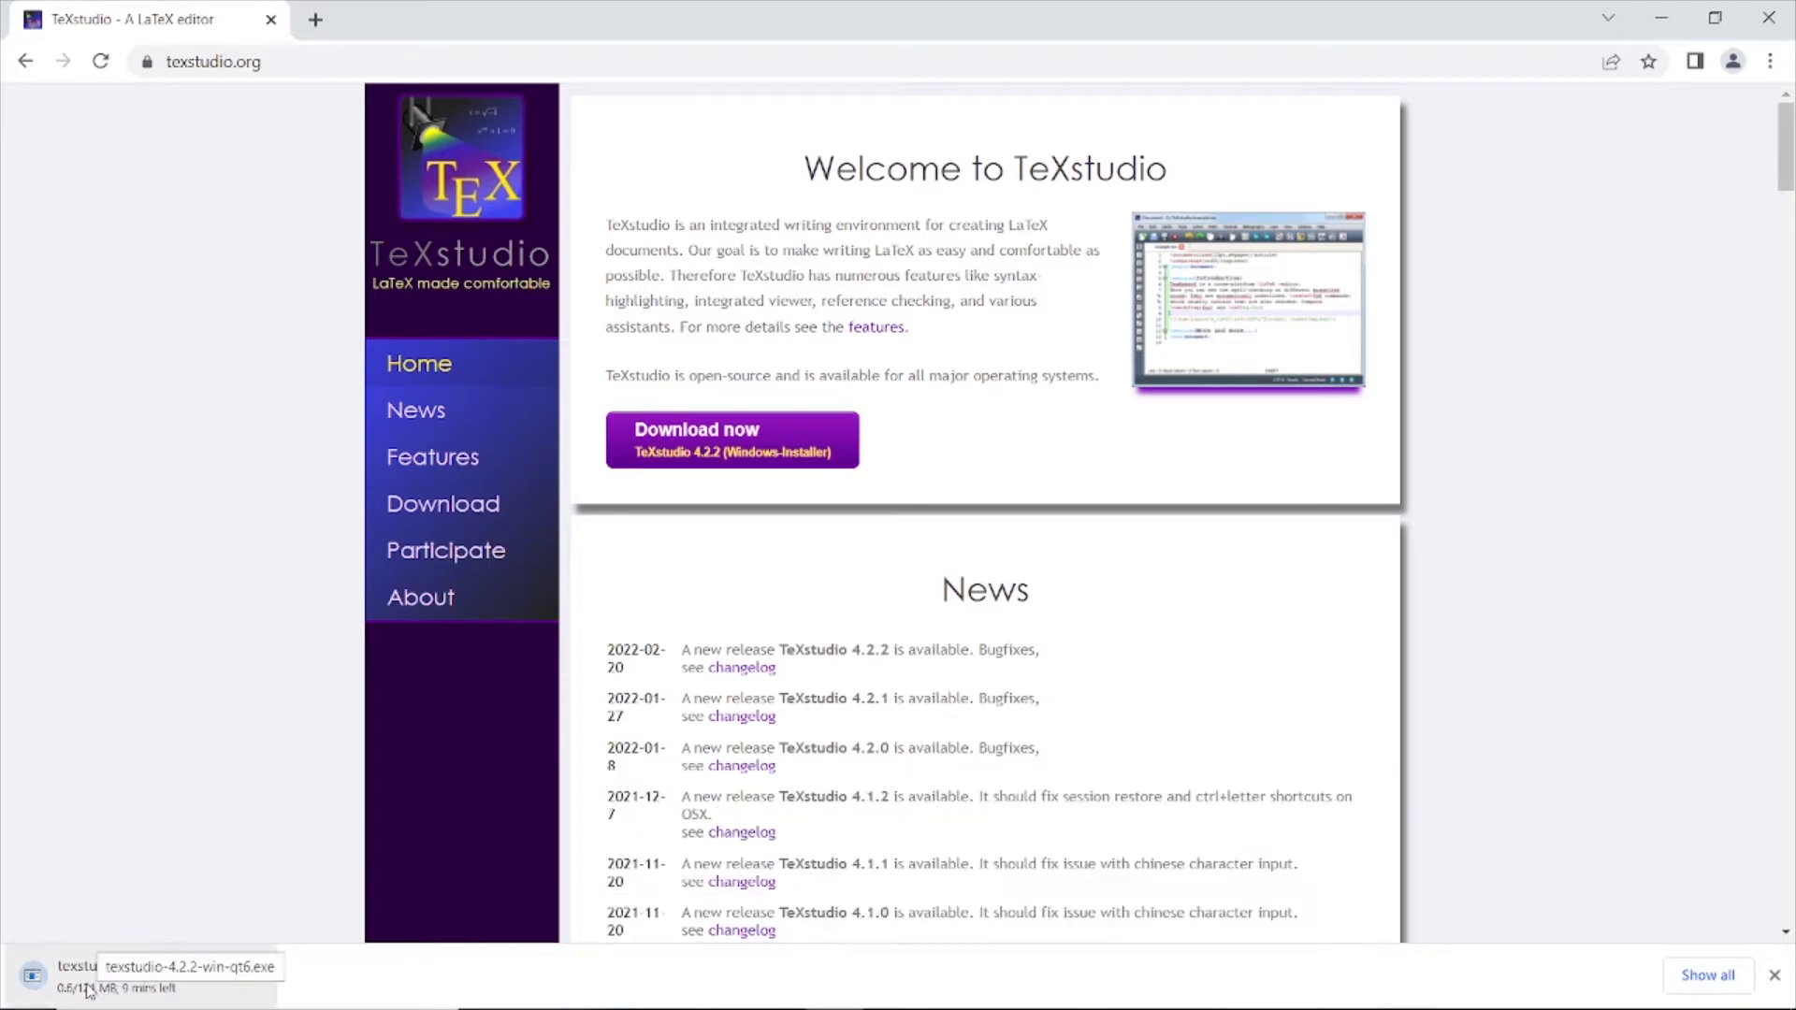
pyautogui.click(314, 18)
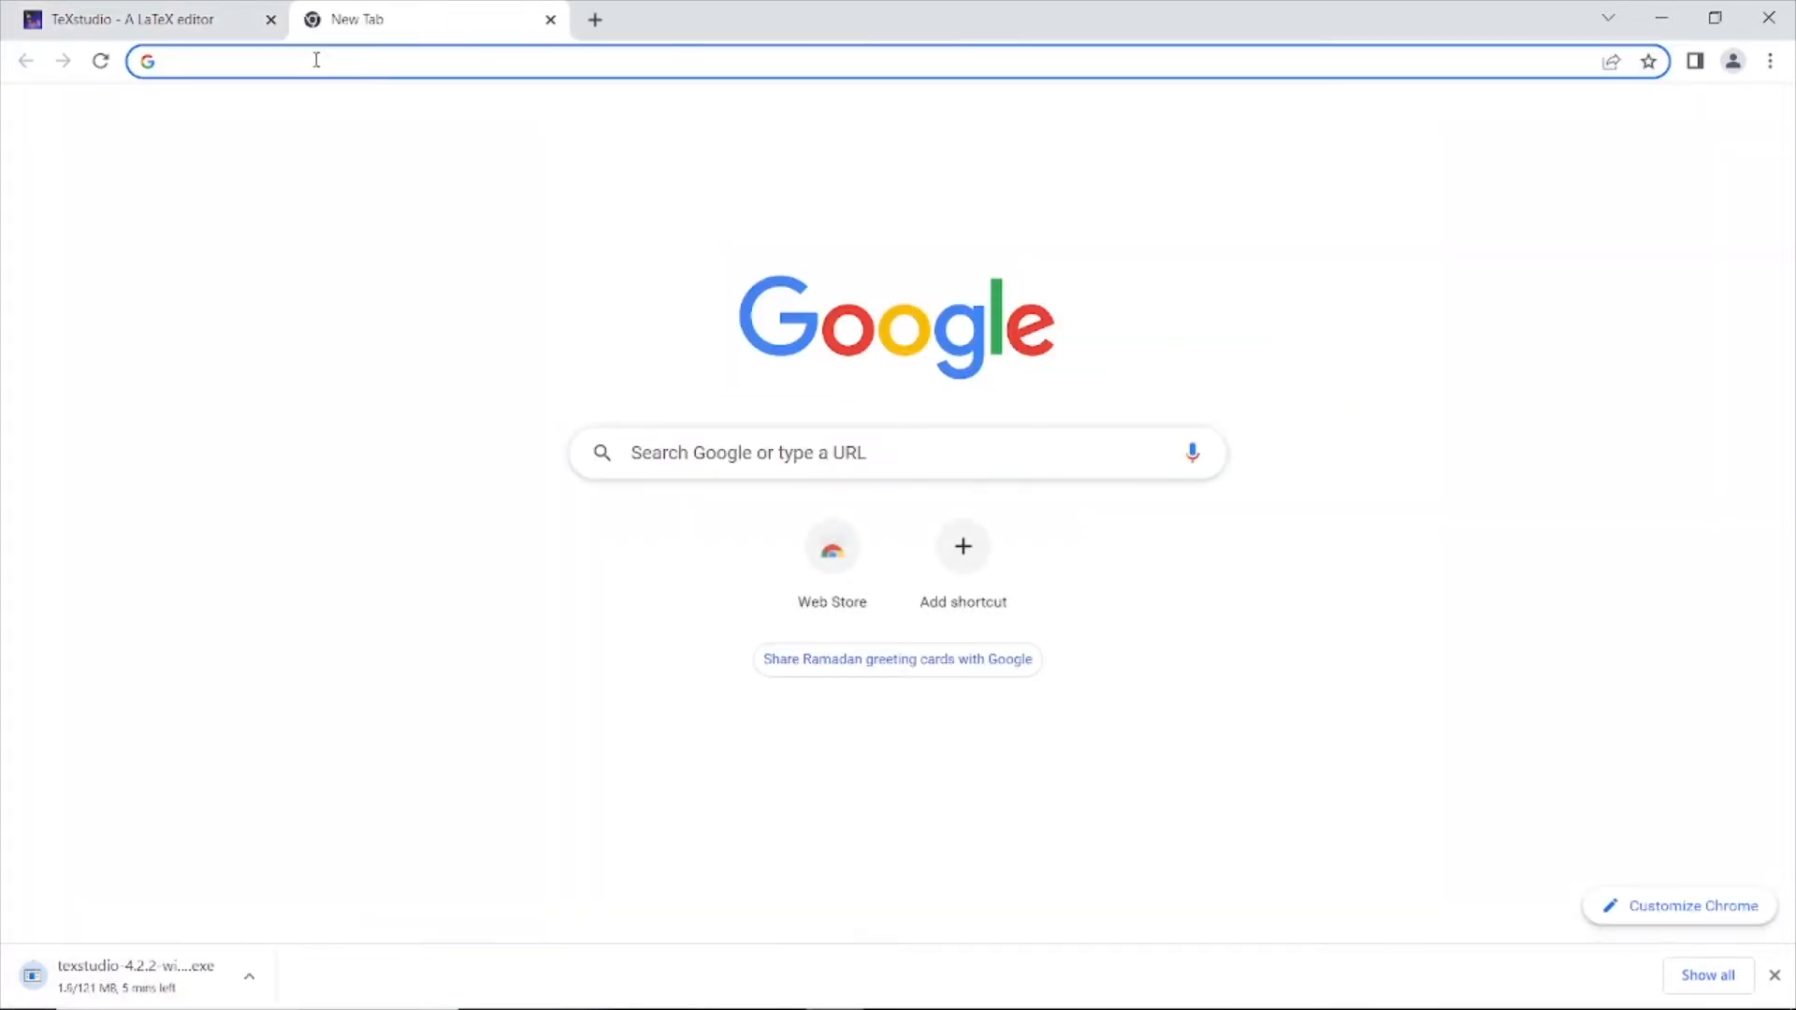
# - Search Google, reach miktex.org/download, and download the basic MiKTeX 22.3 x64 Windows installer
pyautogui.click(314, 60)
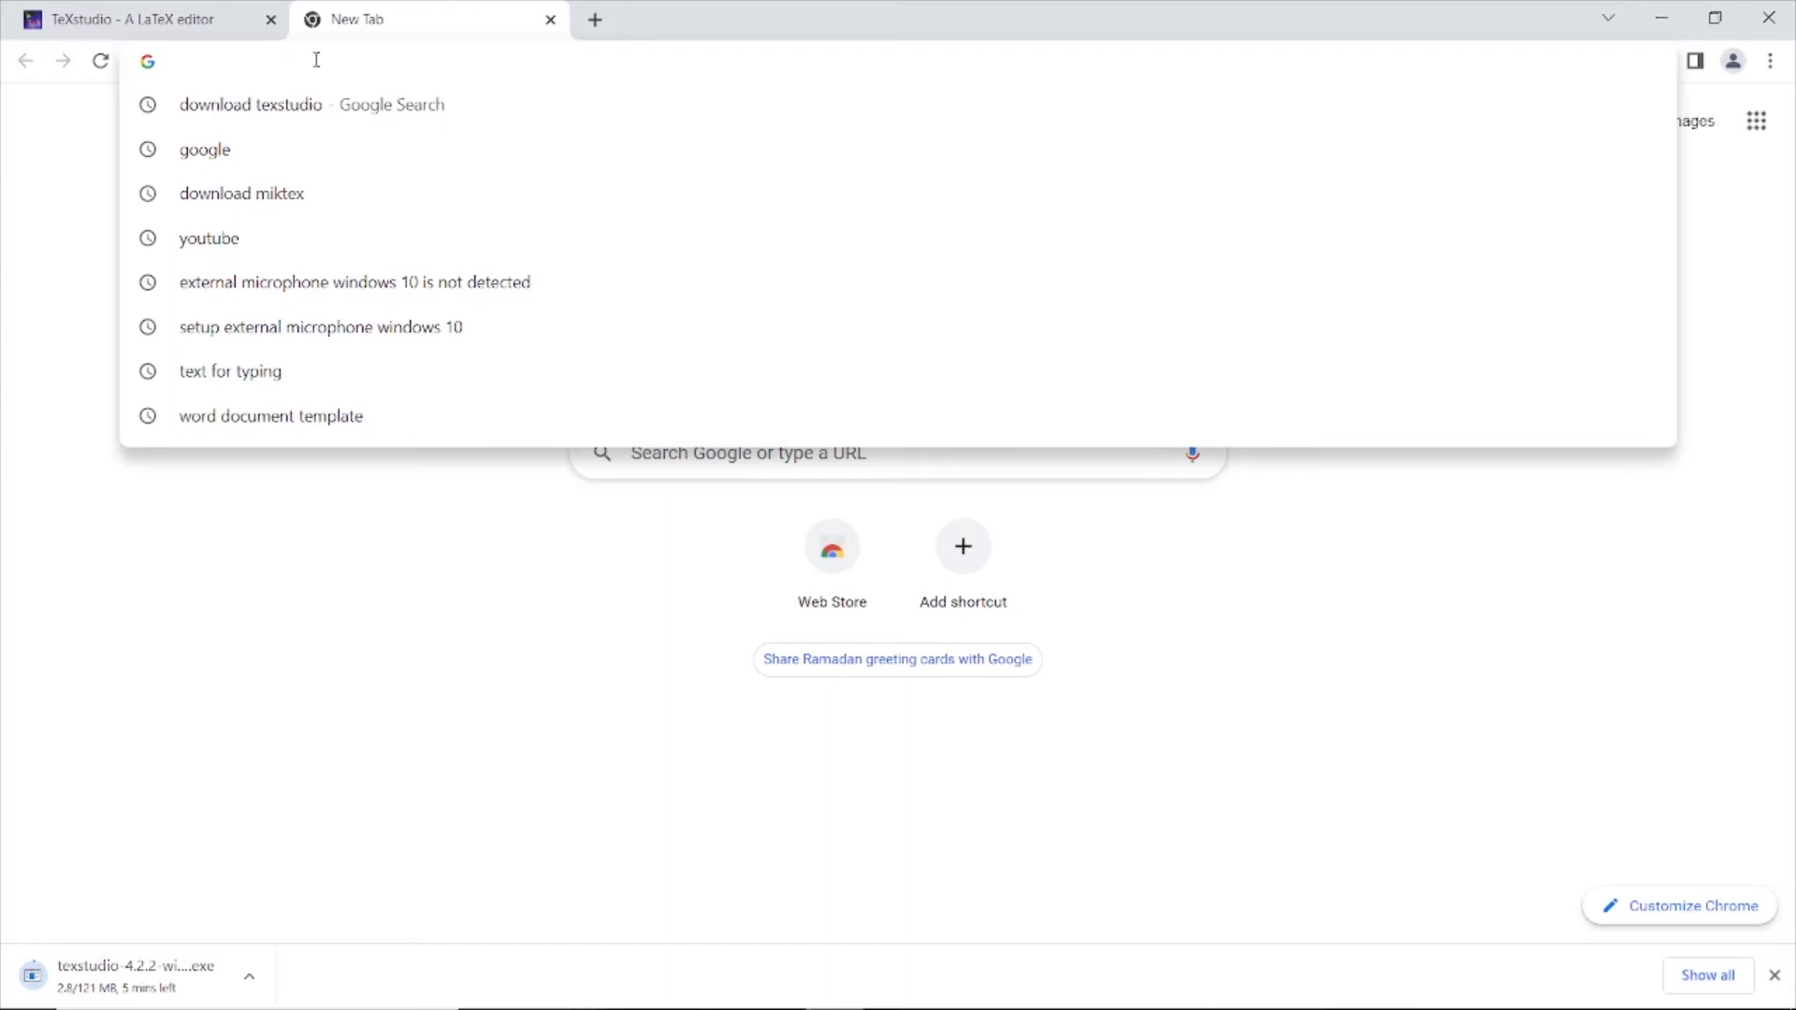
pyautogui.write('download texstudio')
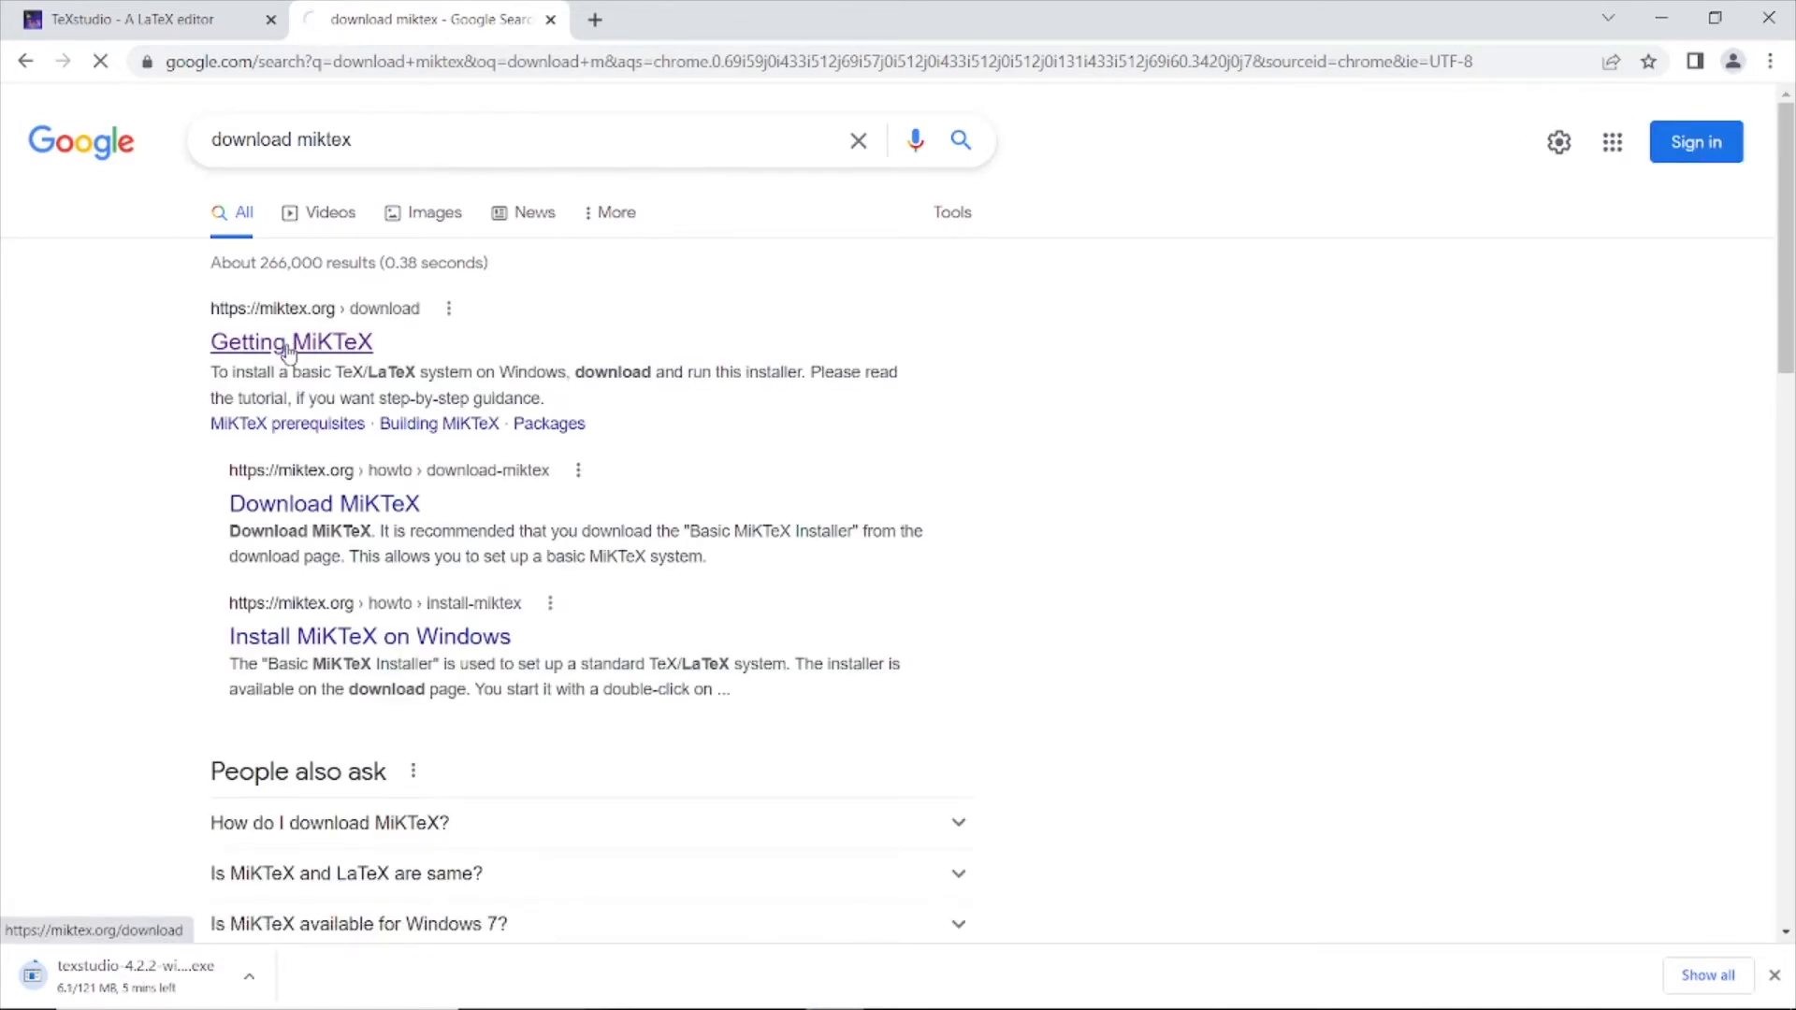
pyautogui.click(290, 340)
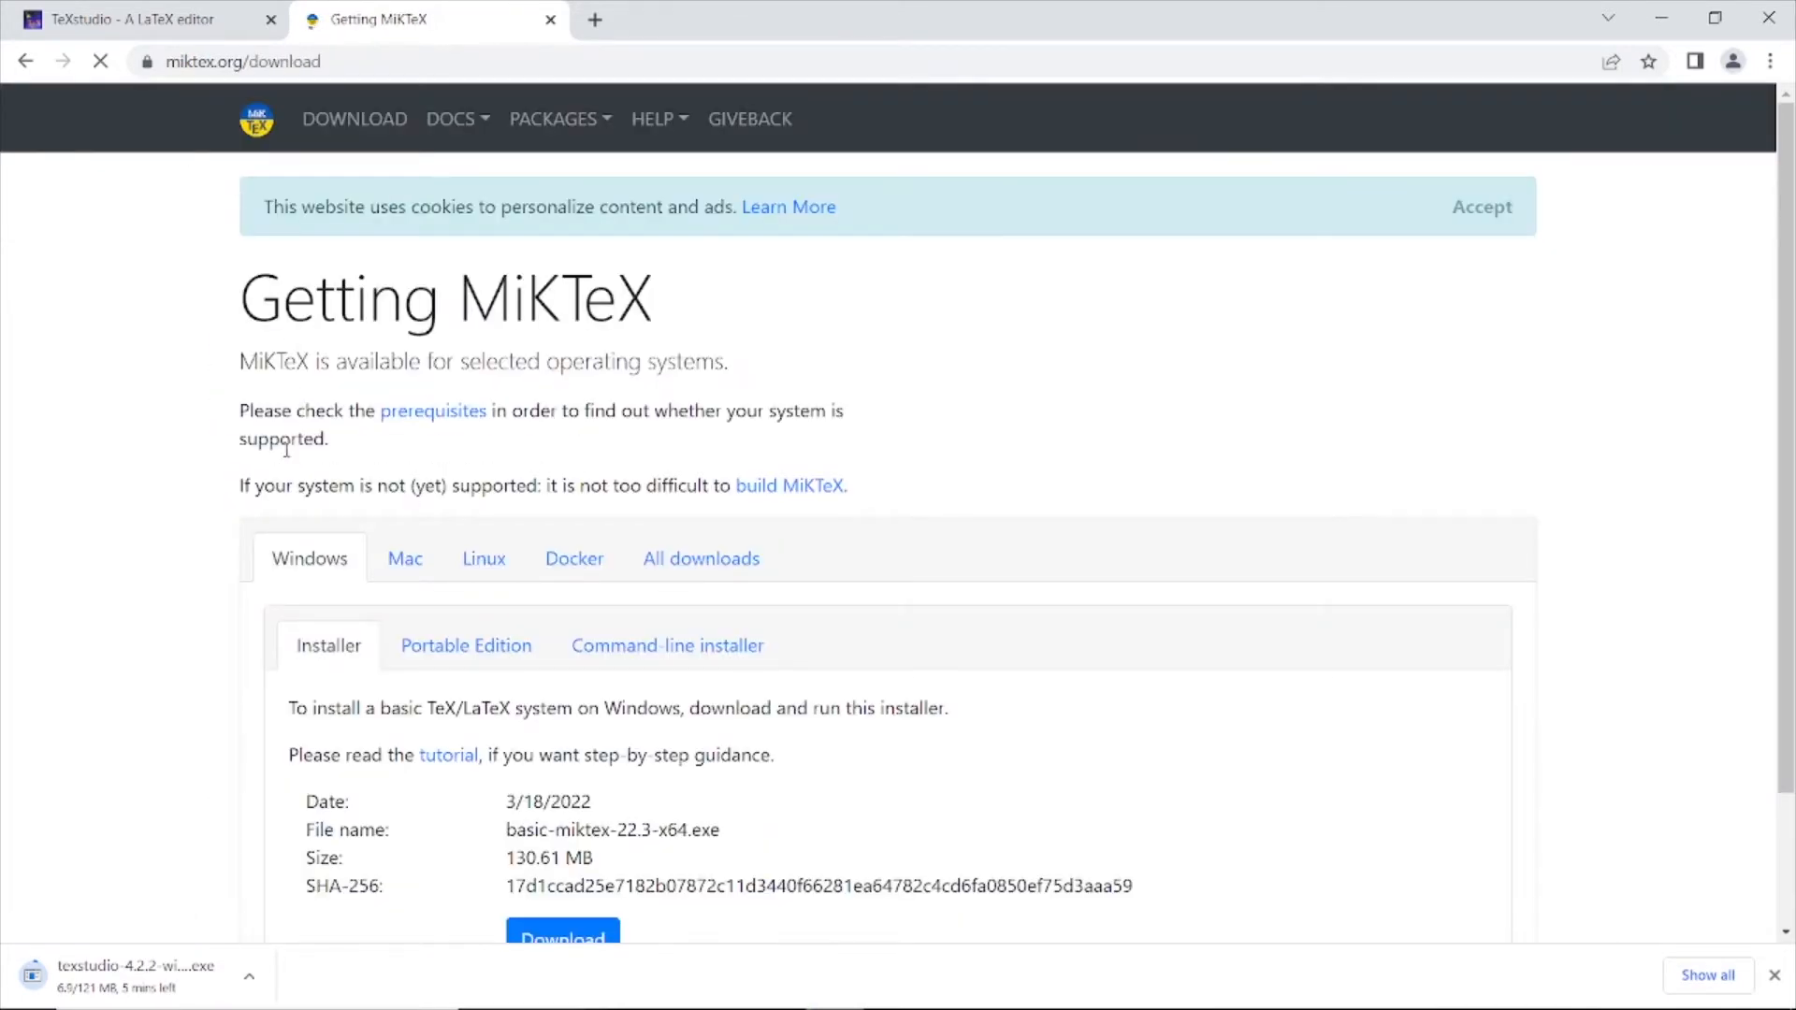
pyautogui.scroll(-3)
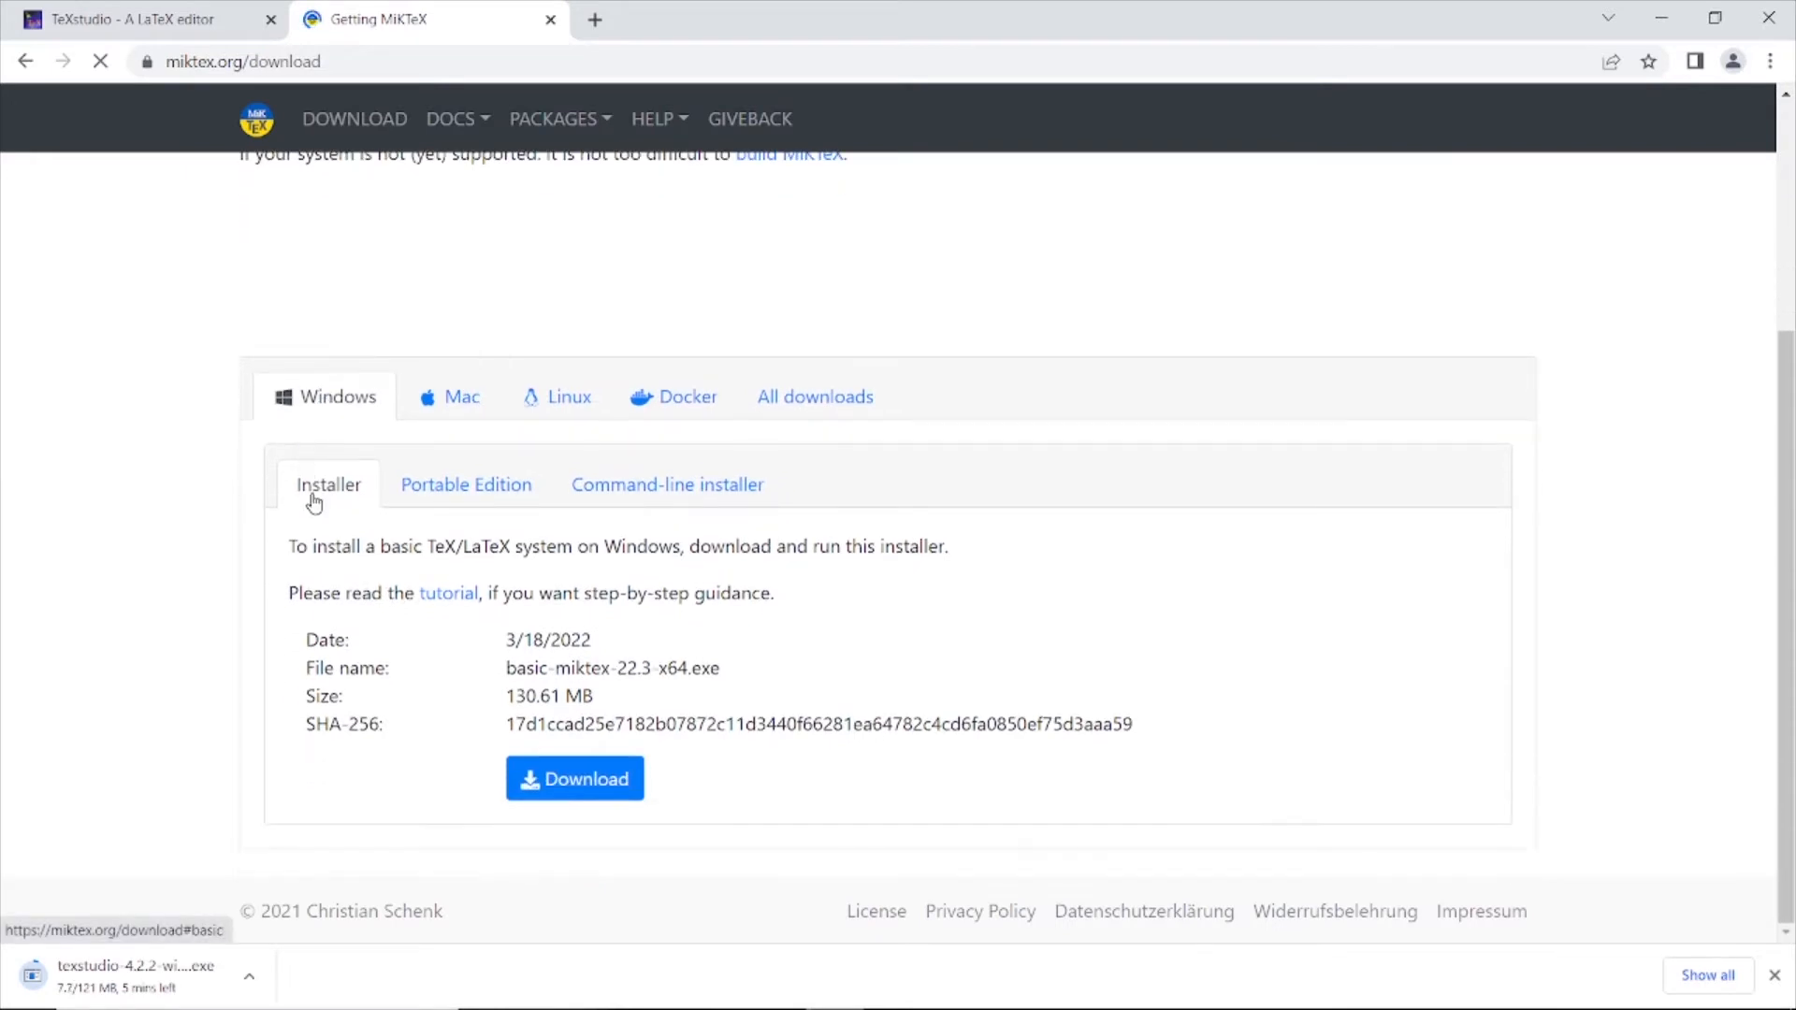
pyautogui.click(575, 778)
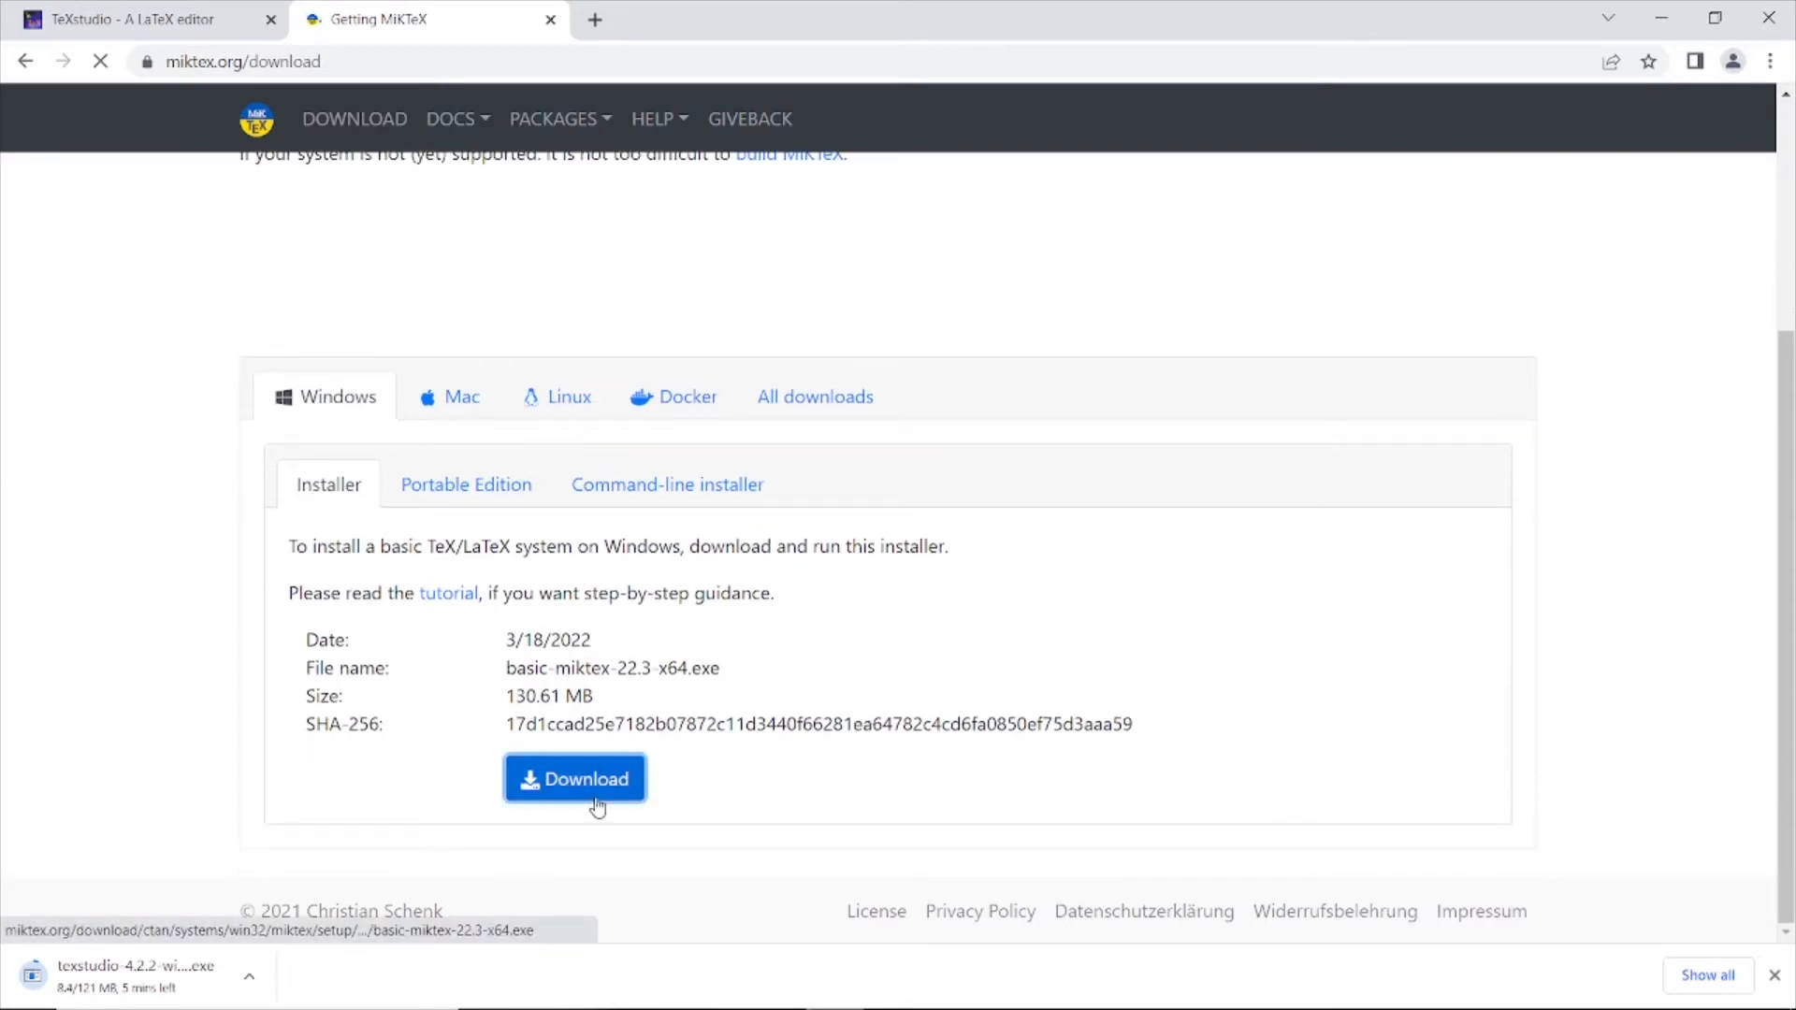
pyautogui.click(574, 778)
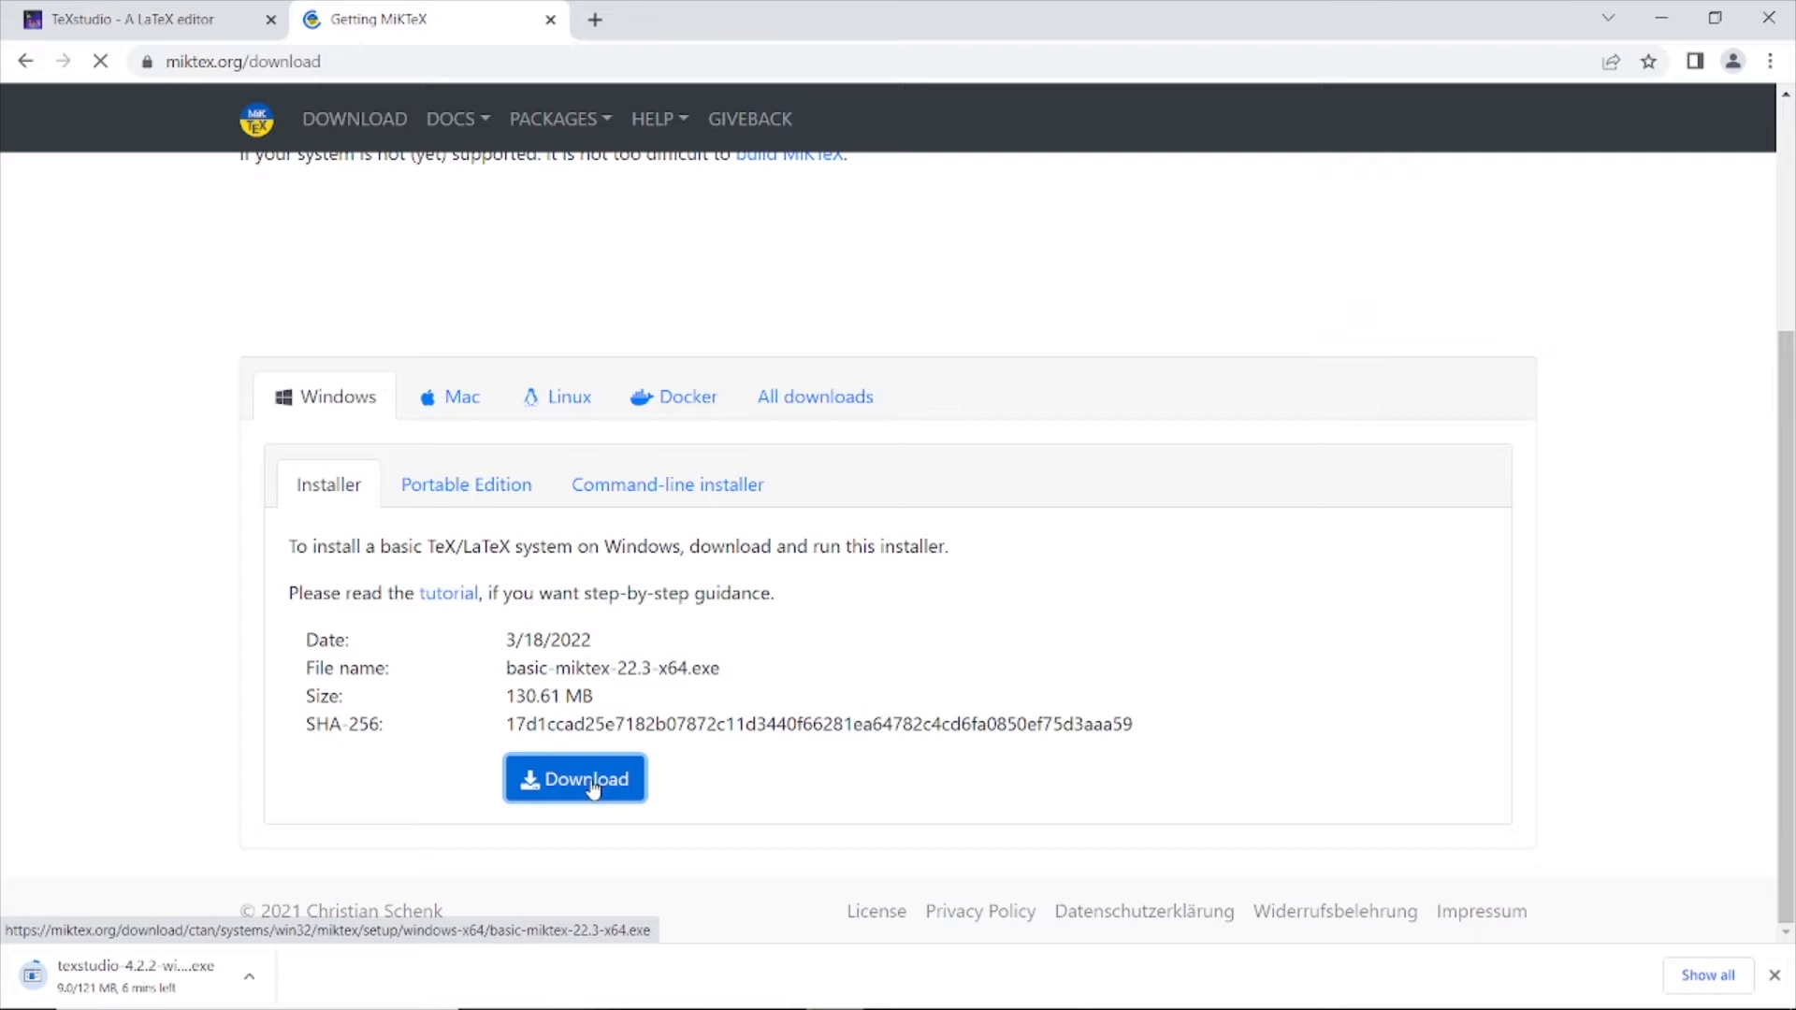
pyautogui.click(574, 778)
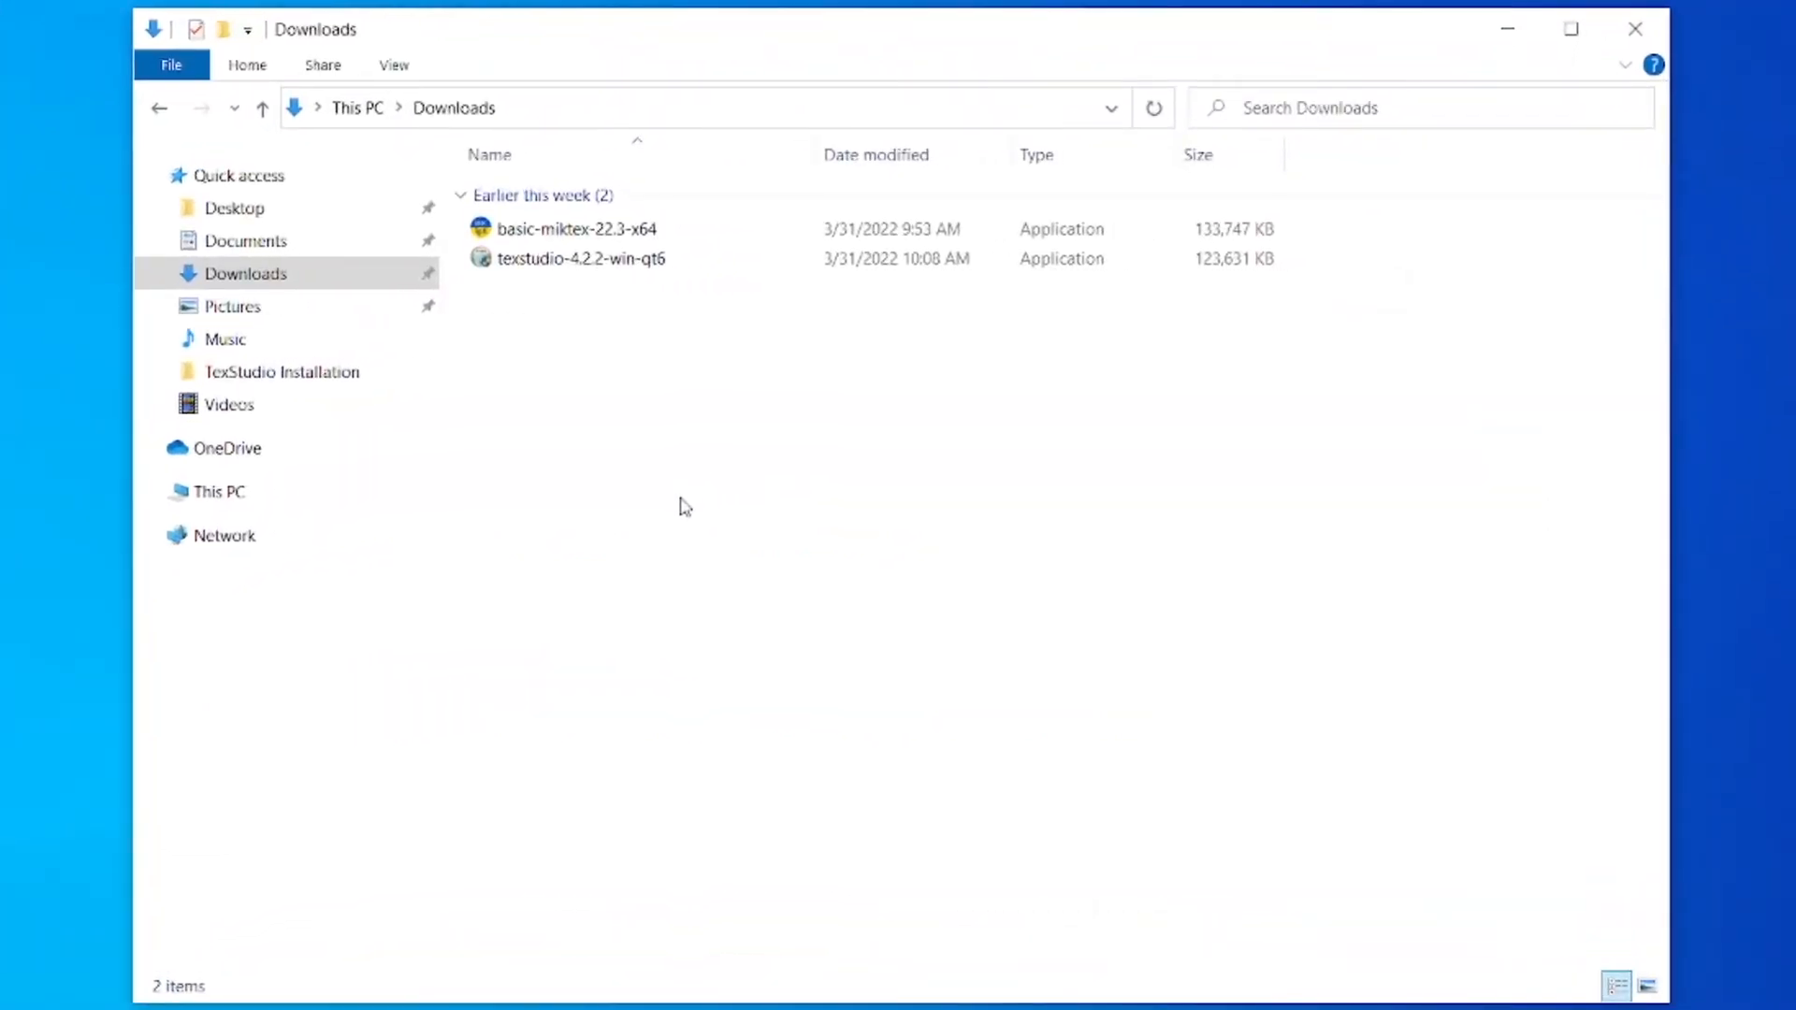
# - Run basic-miktex-22.3-x64 from the Downloads folder so the MiKTeX setup wizard appears
pyautogui.click(576, 228)
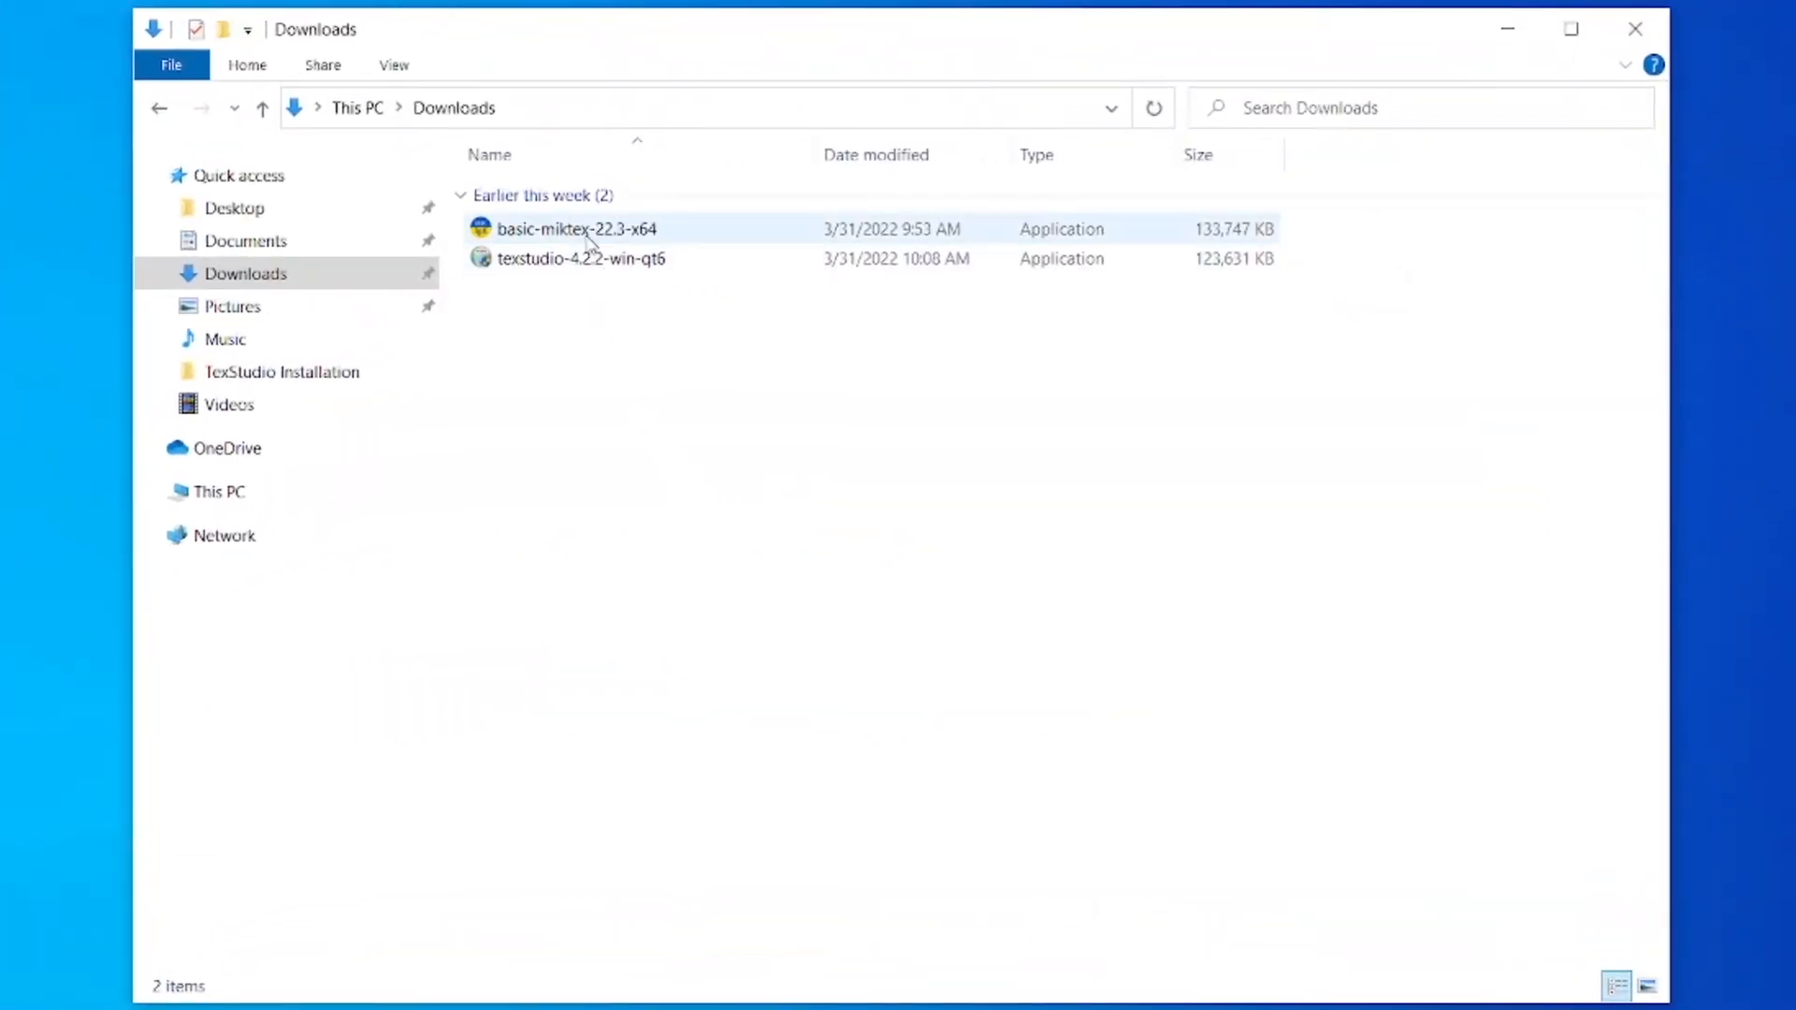
pyautogui.click(577, 228)
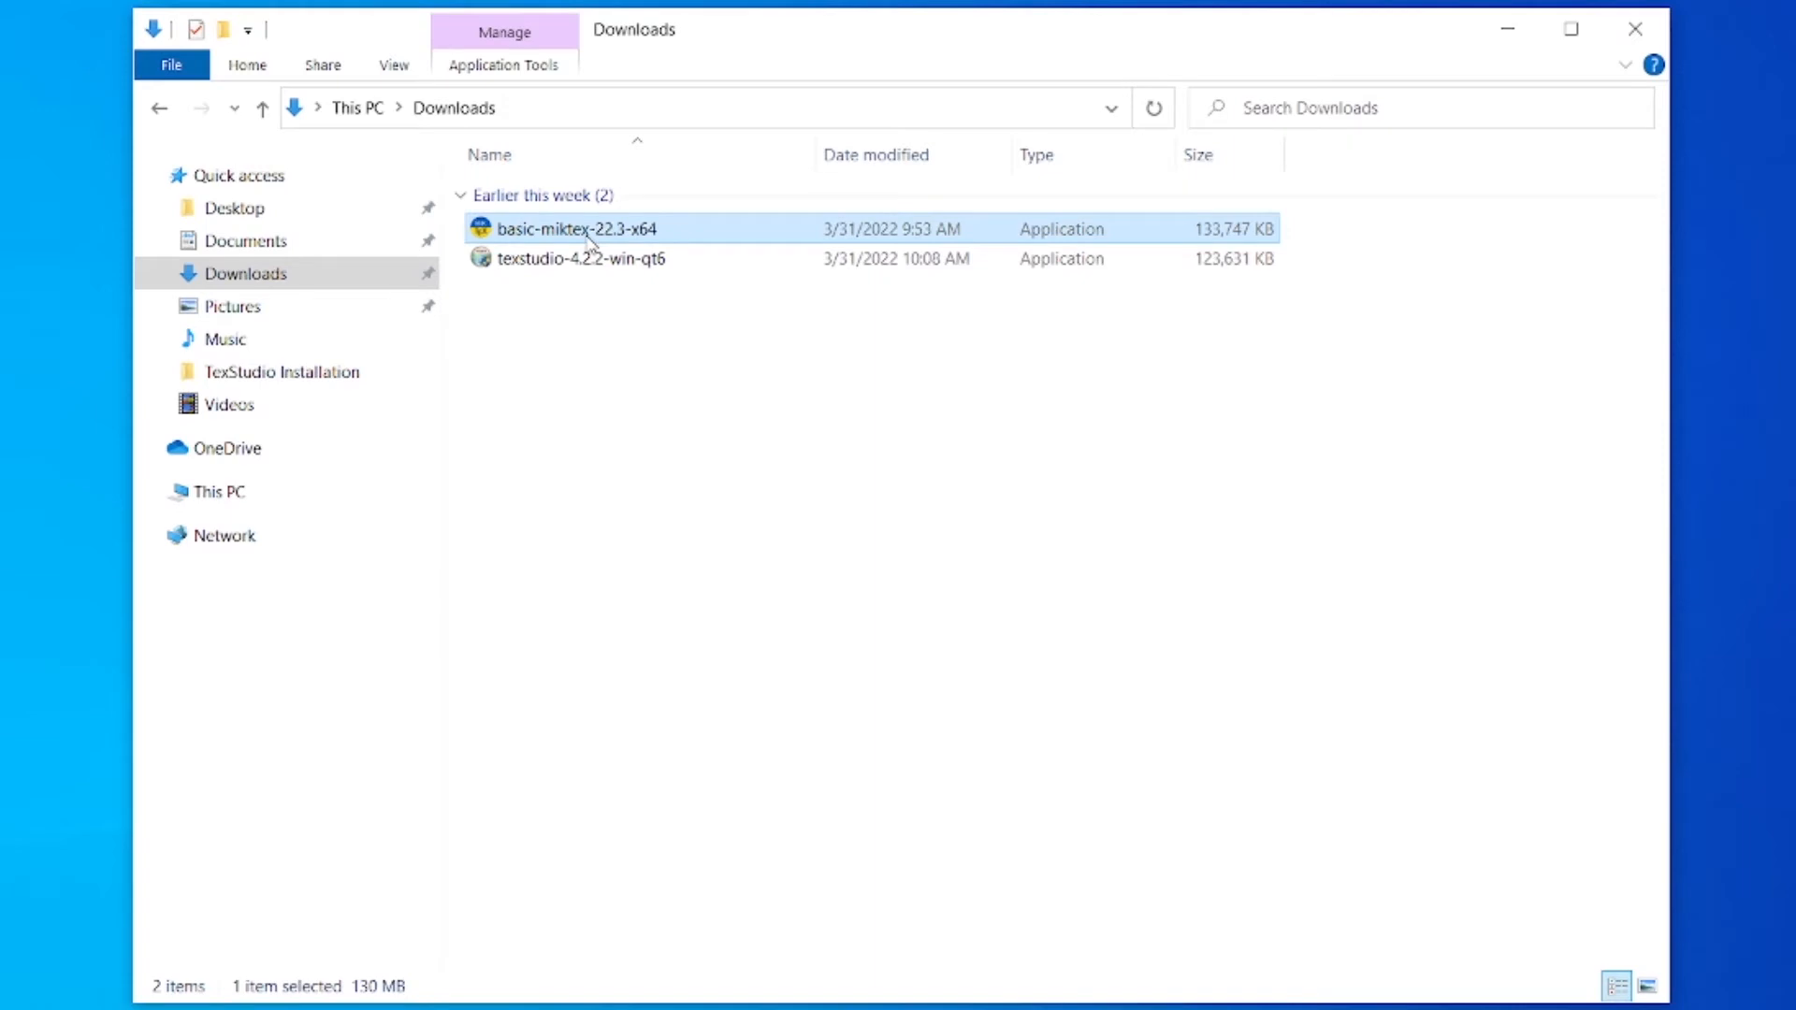
pyautogui.rightClick(577, 228)
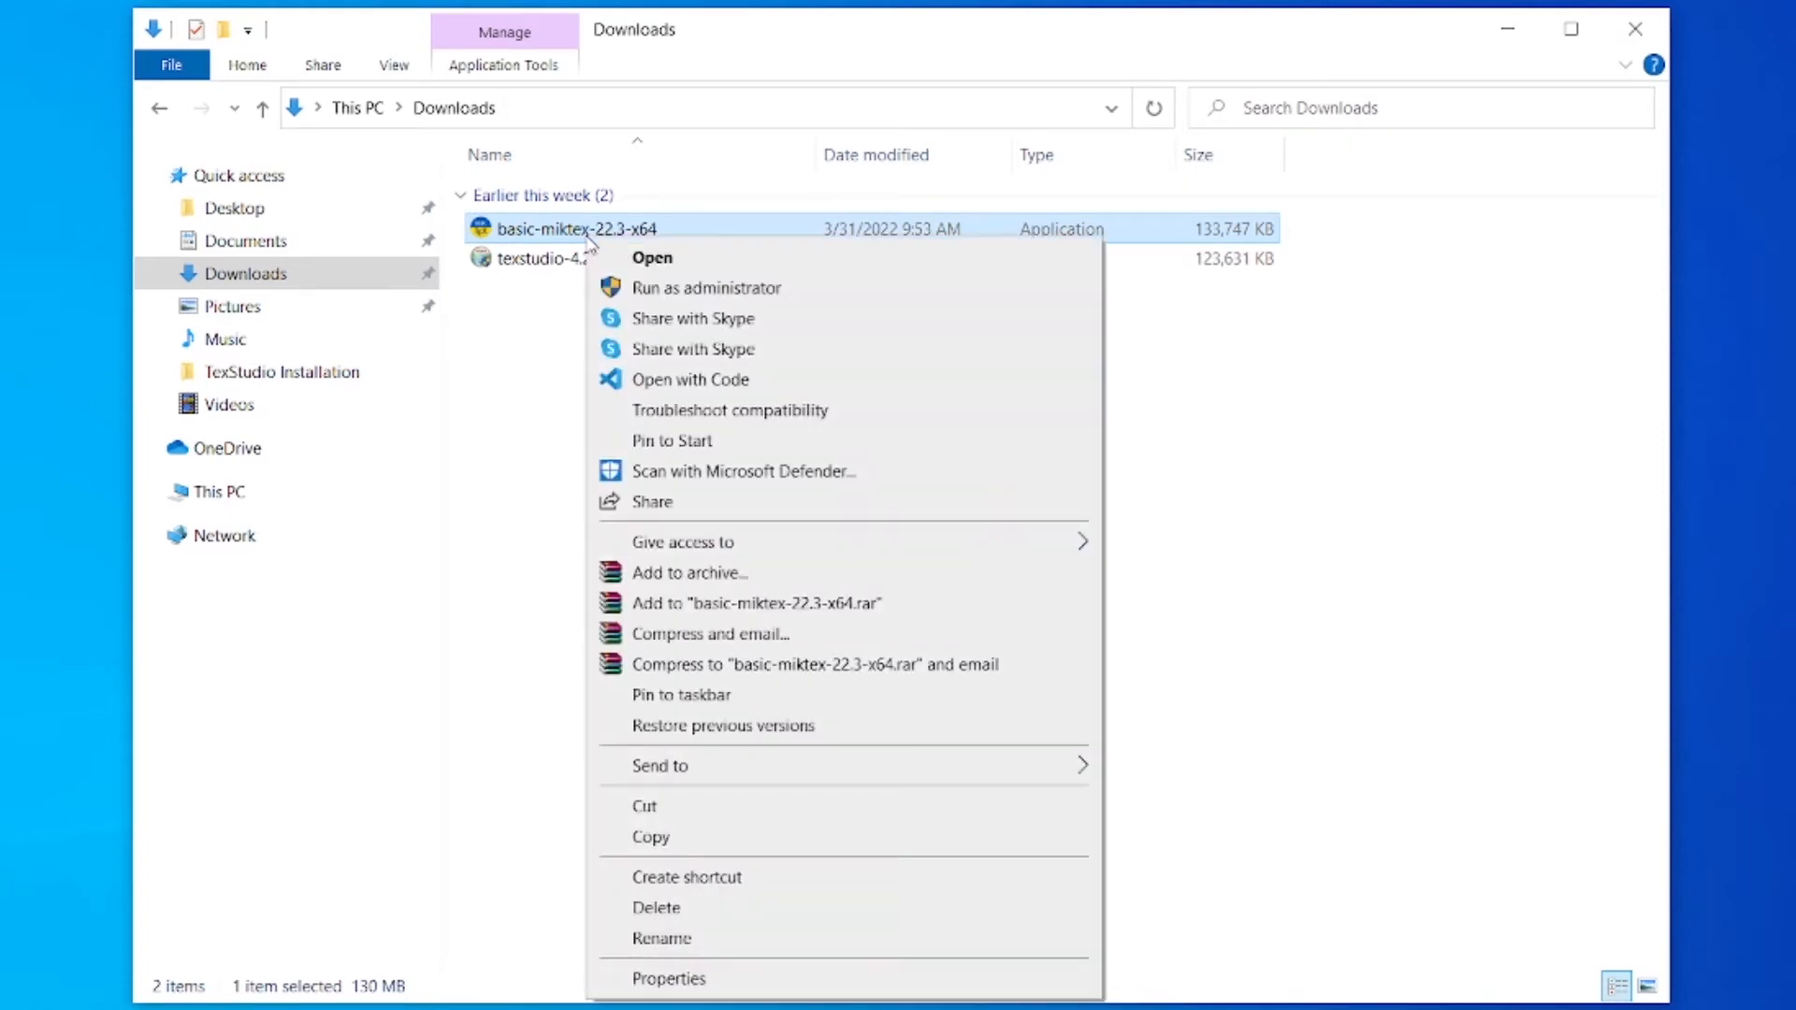
pyautogui.moveTo(706, 288)
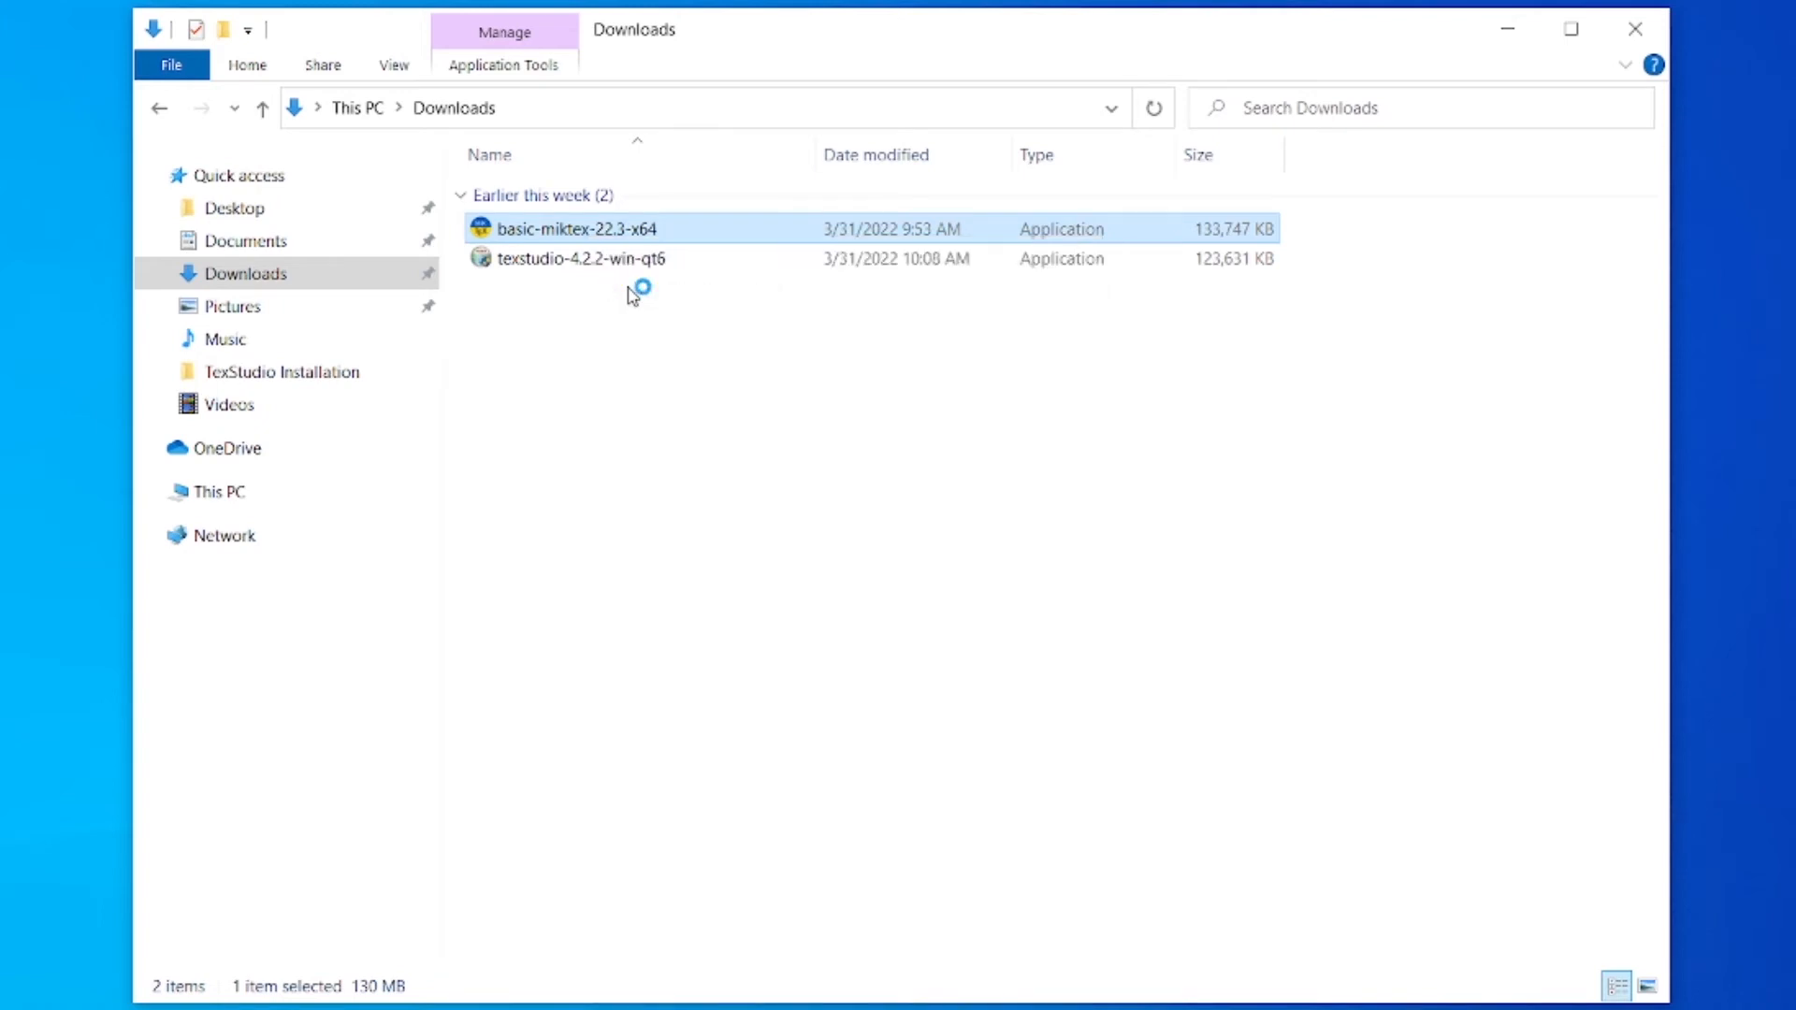
pyautogui.doubleClick(577, 228)
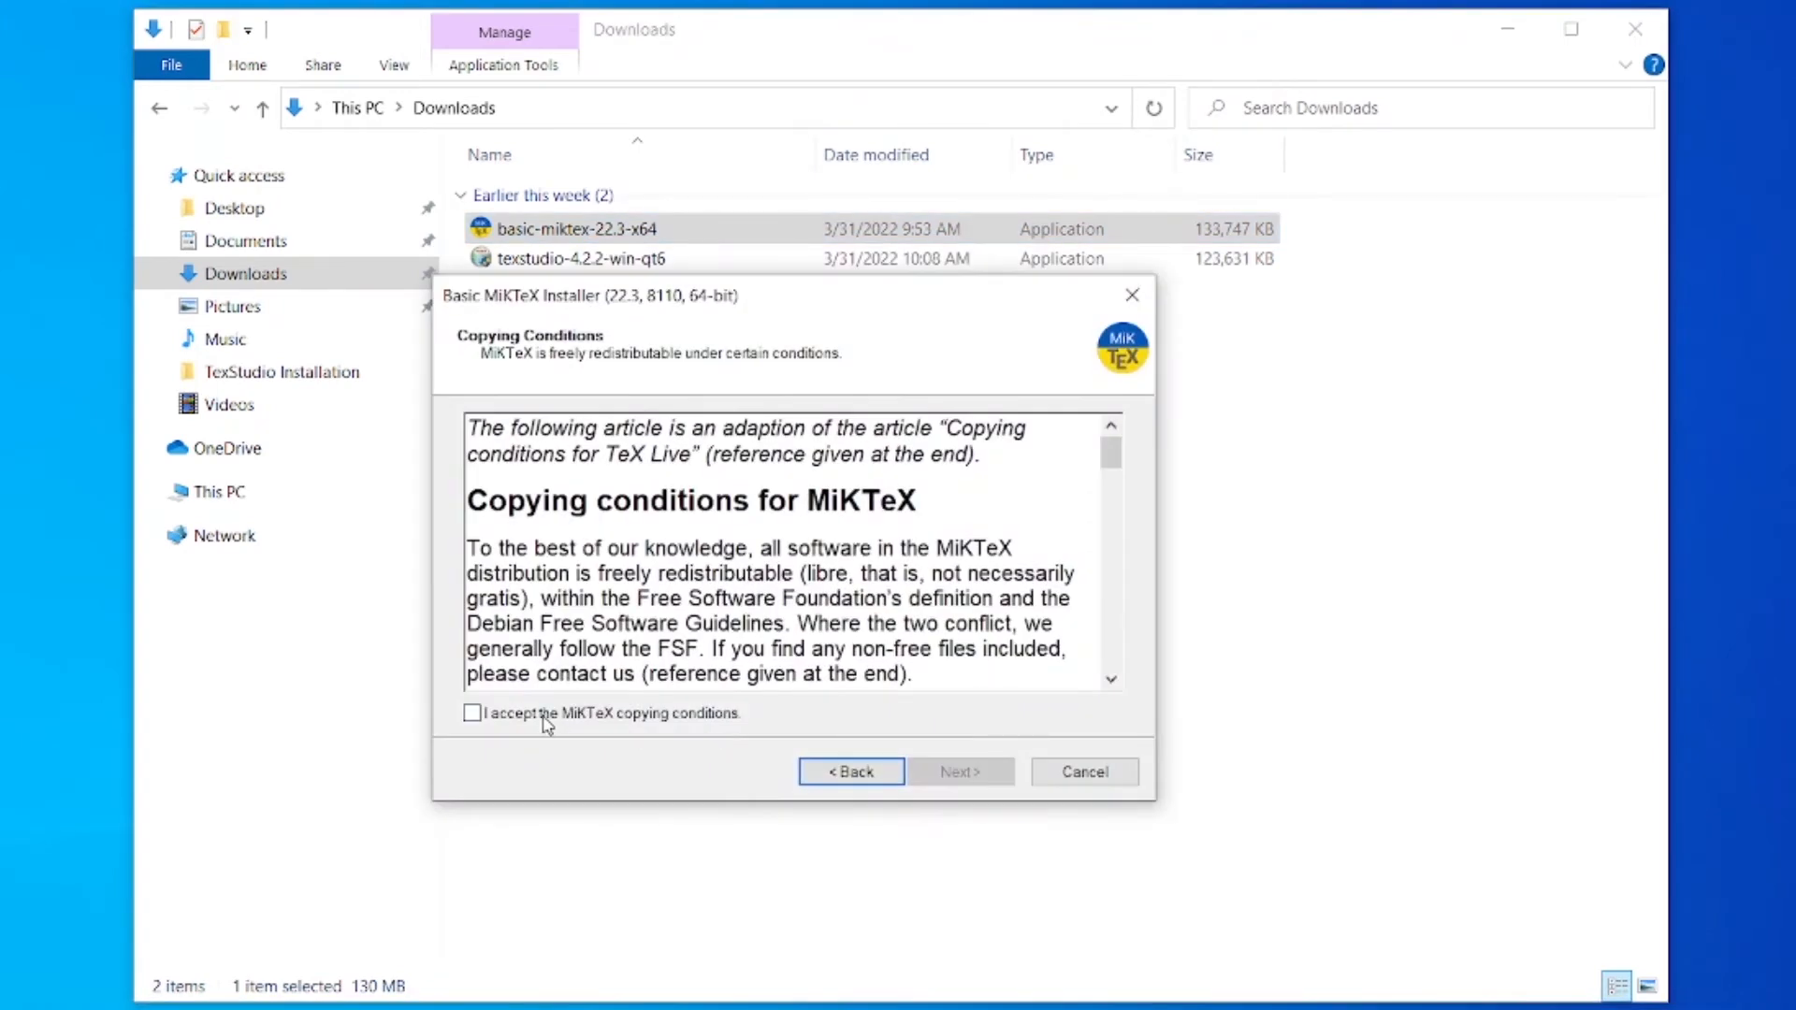
# - Accept the conditions, install MiKTeX for all users in the default folder with default preferences
pyautogui.click(959, 770)
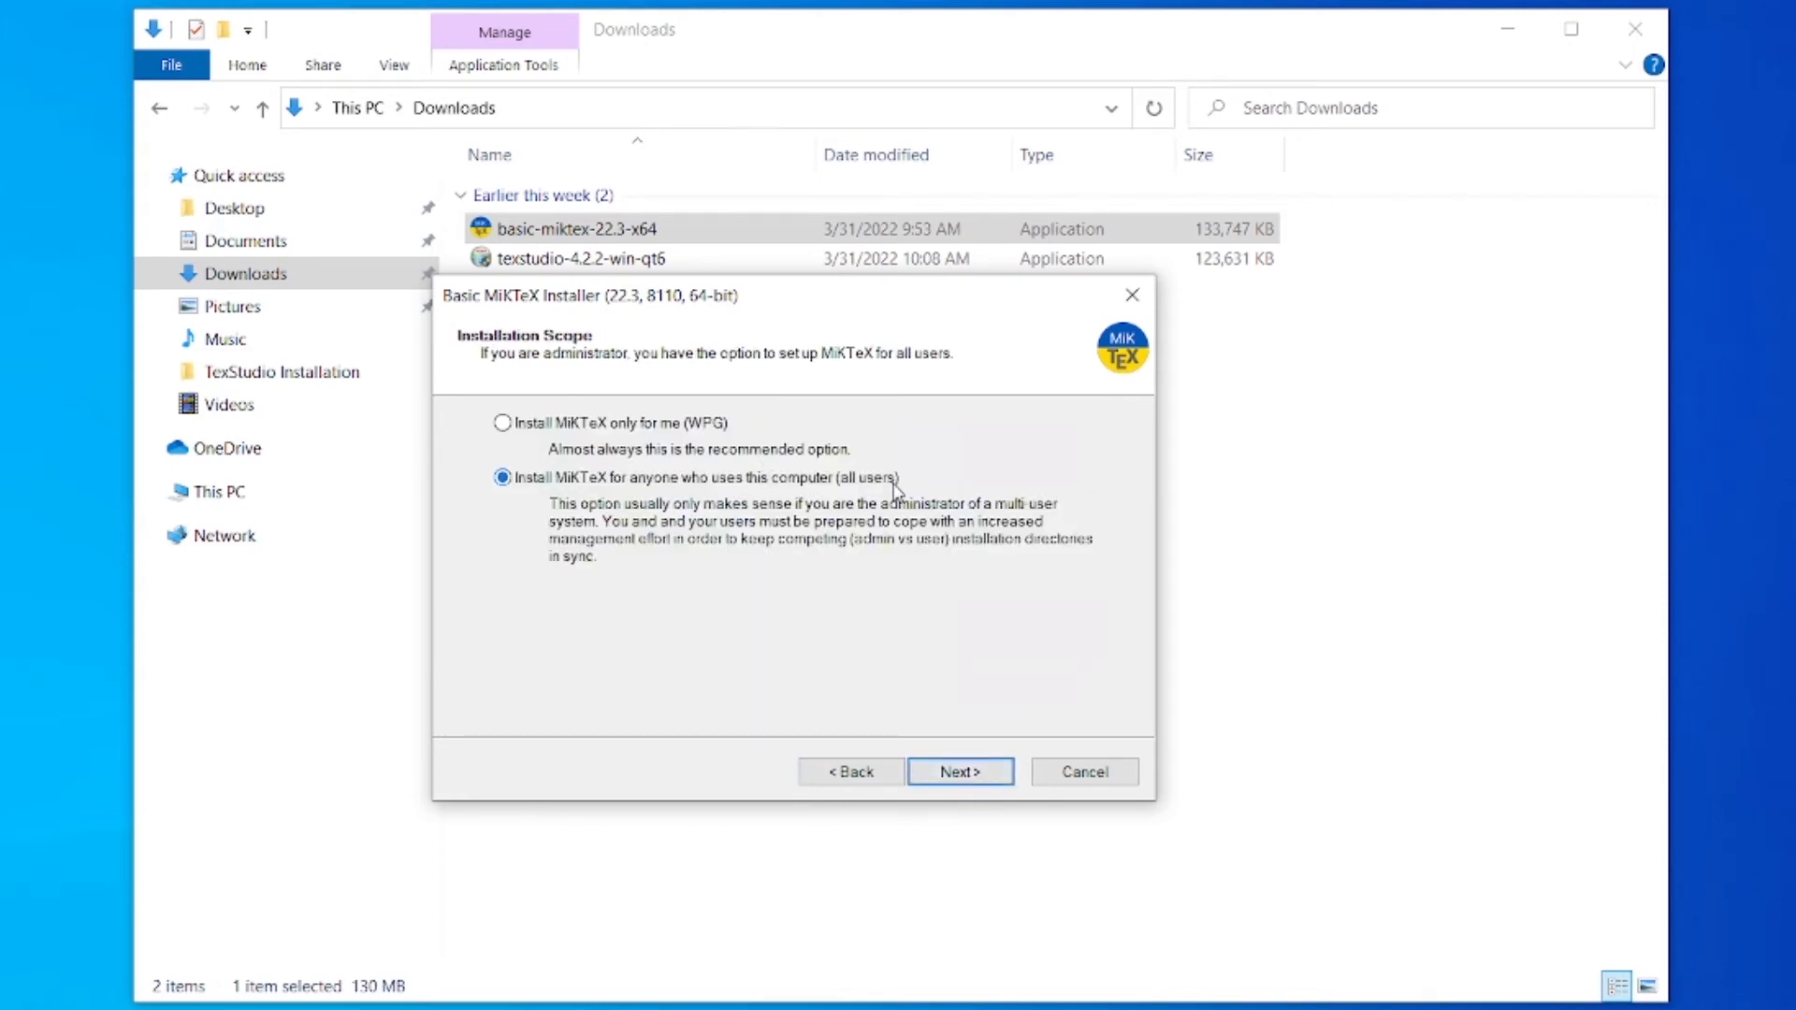
pyautogui.click(959, 771)
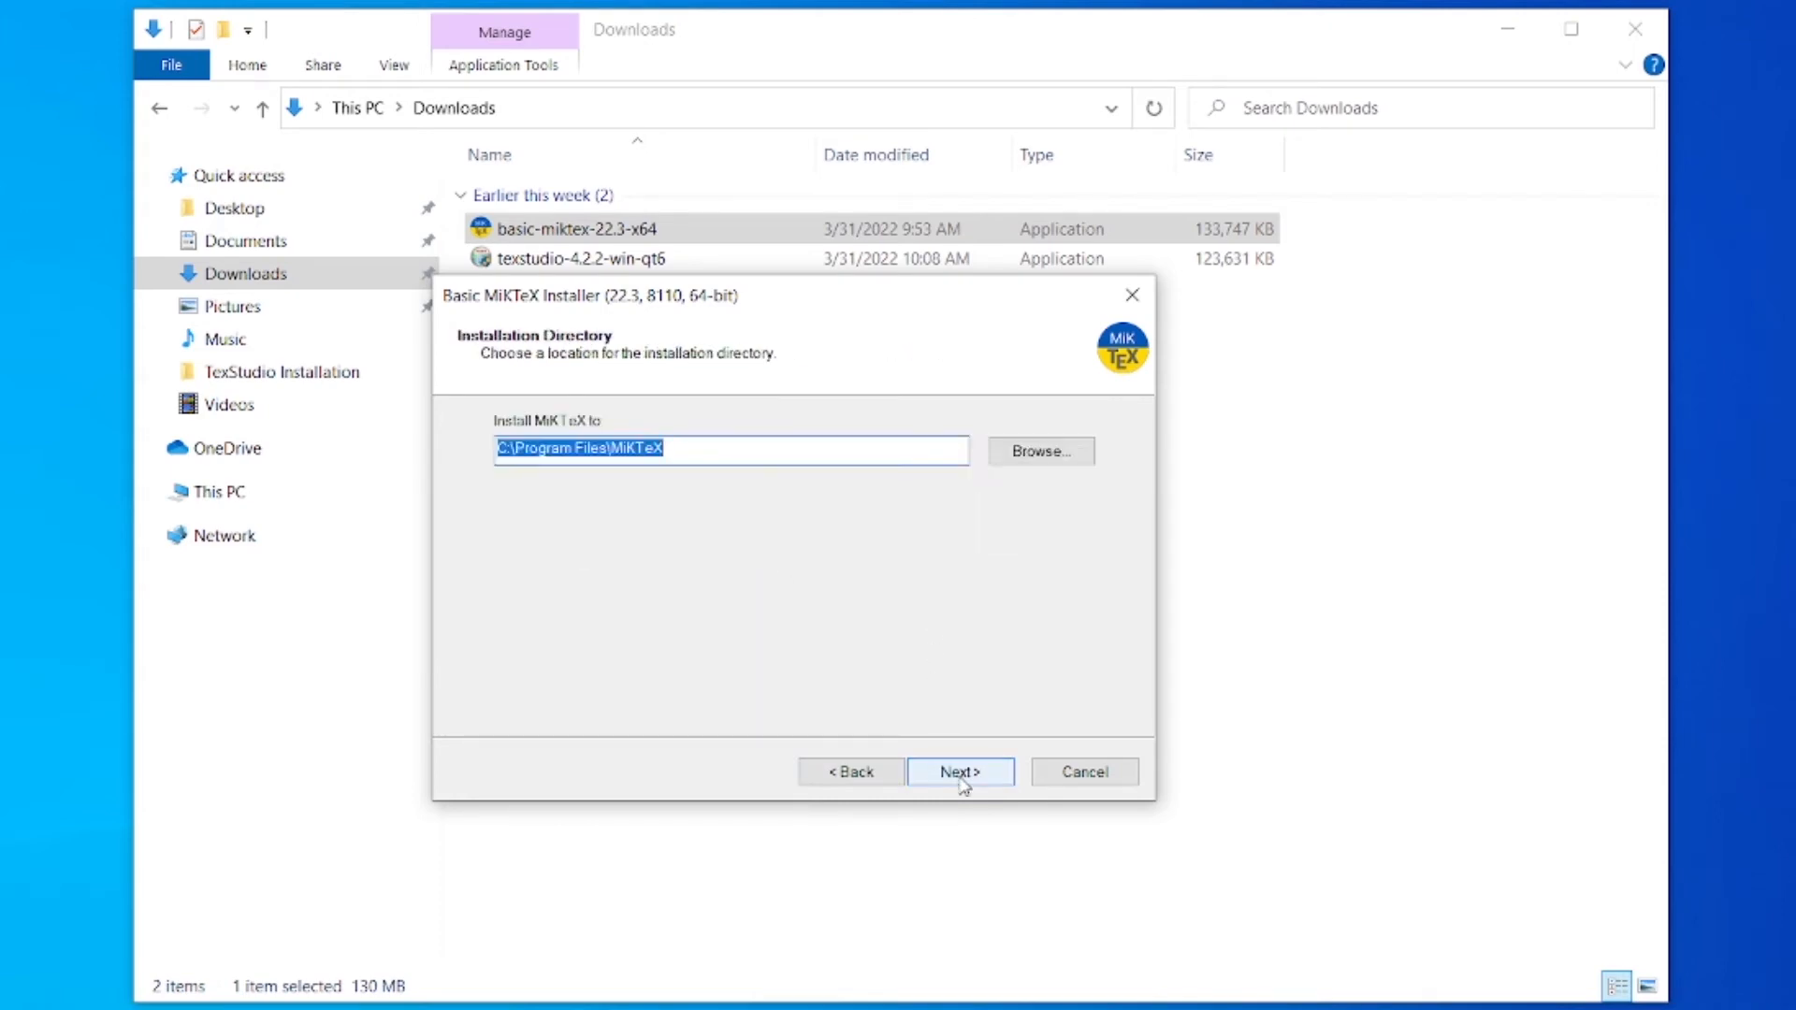
pyautogui.click(959, 771)
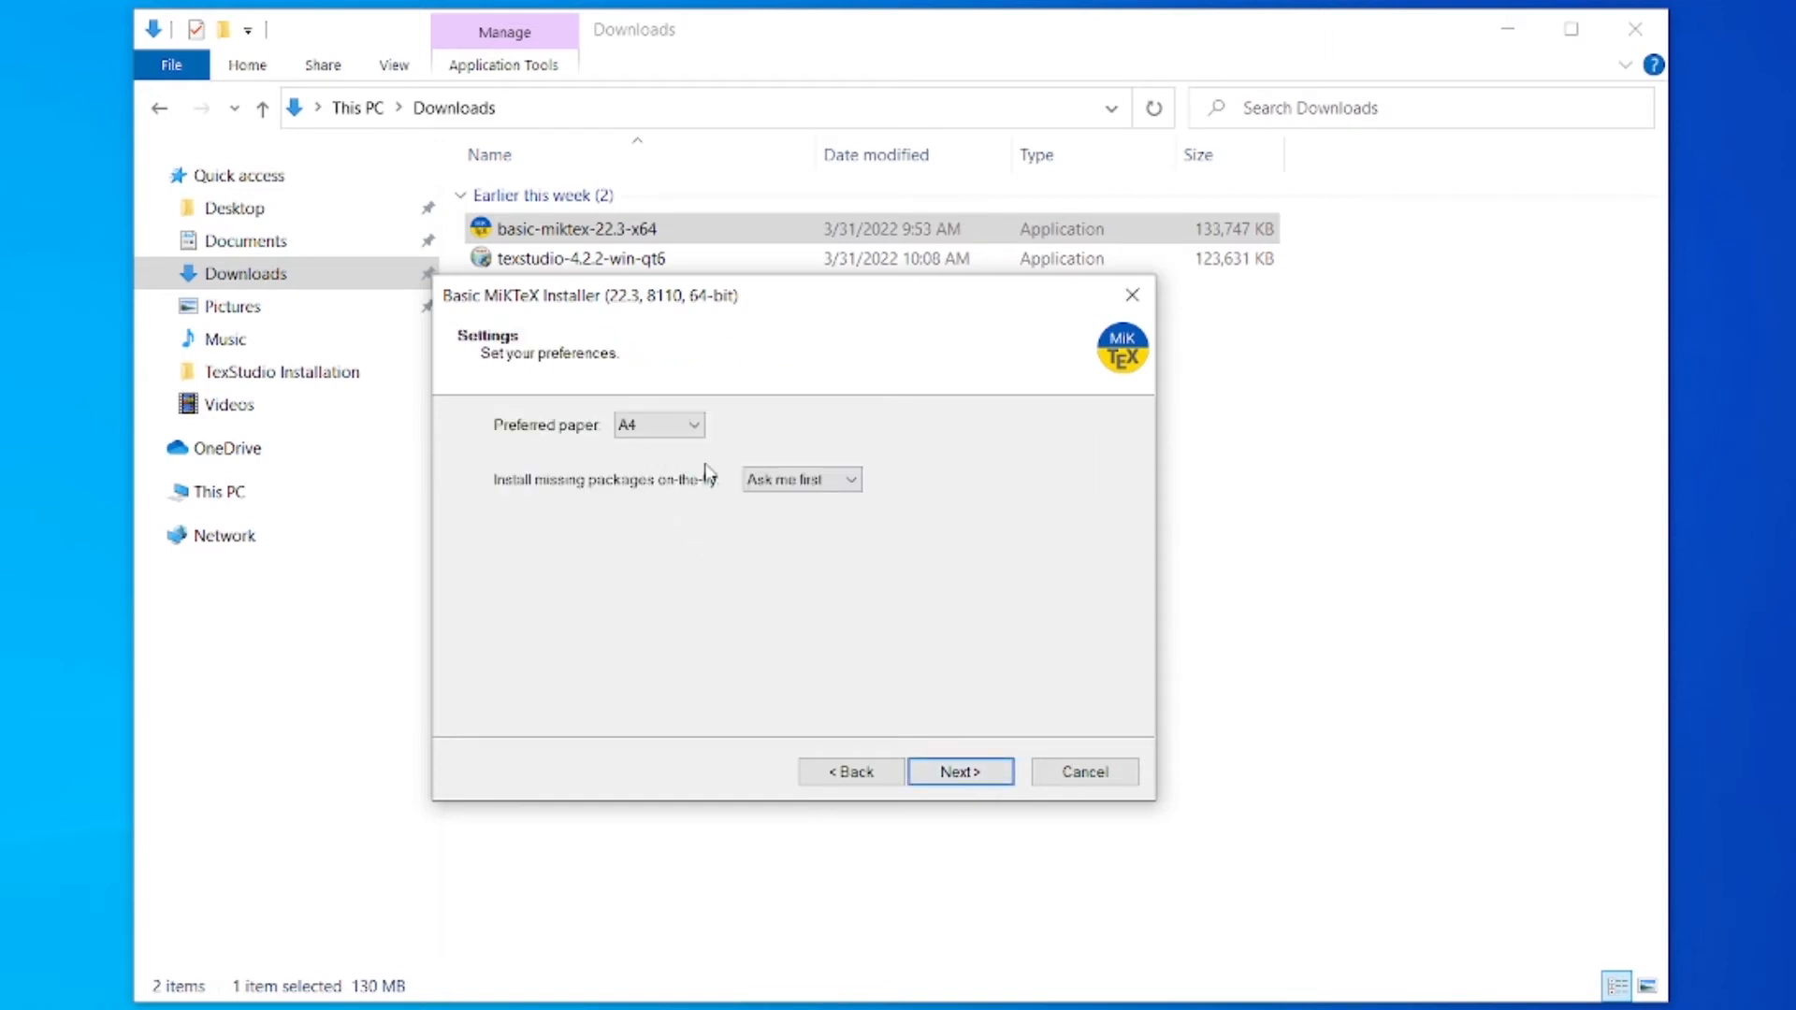
pyautogui.click(958, 771)
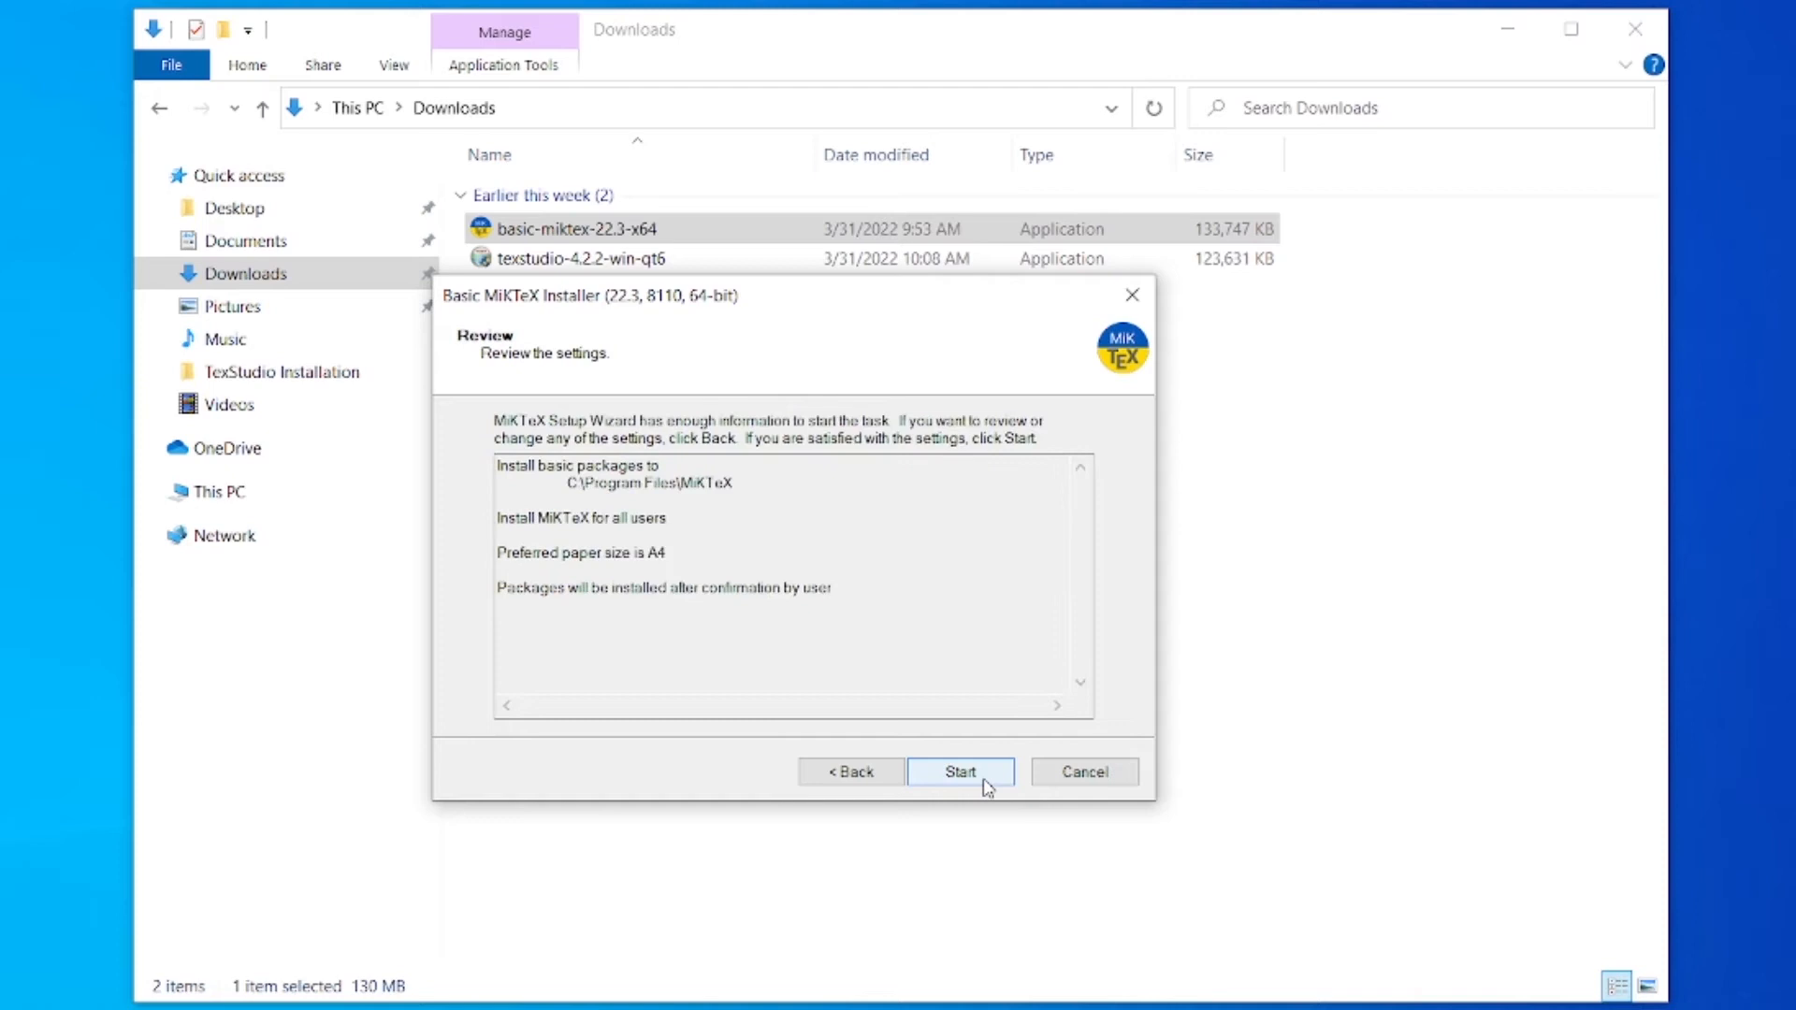
pyautogui.click(959, 771)
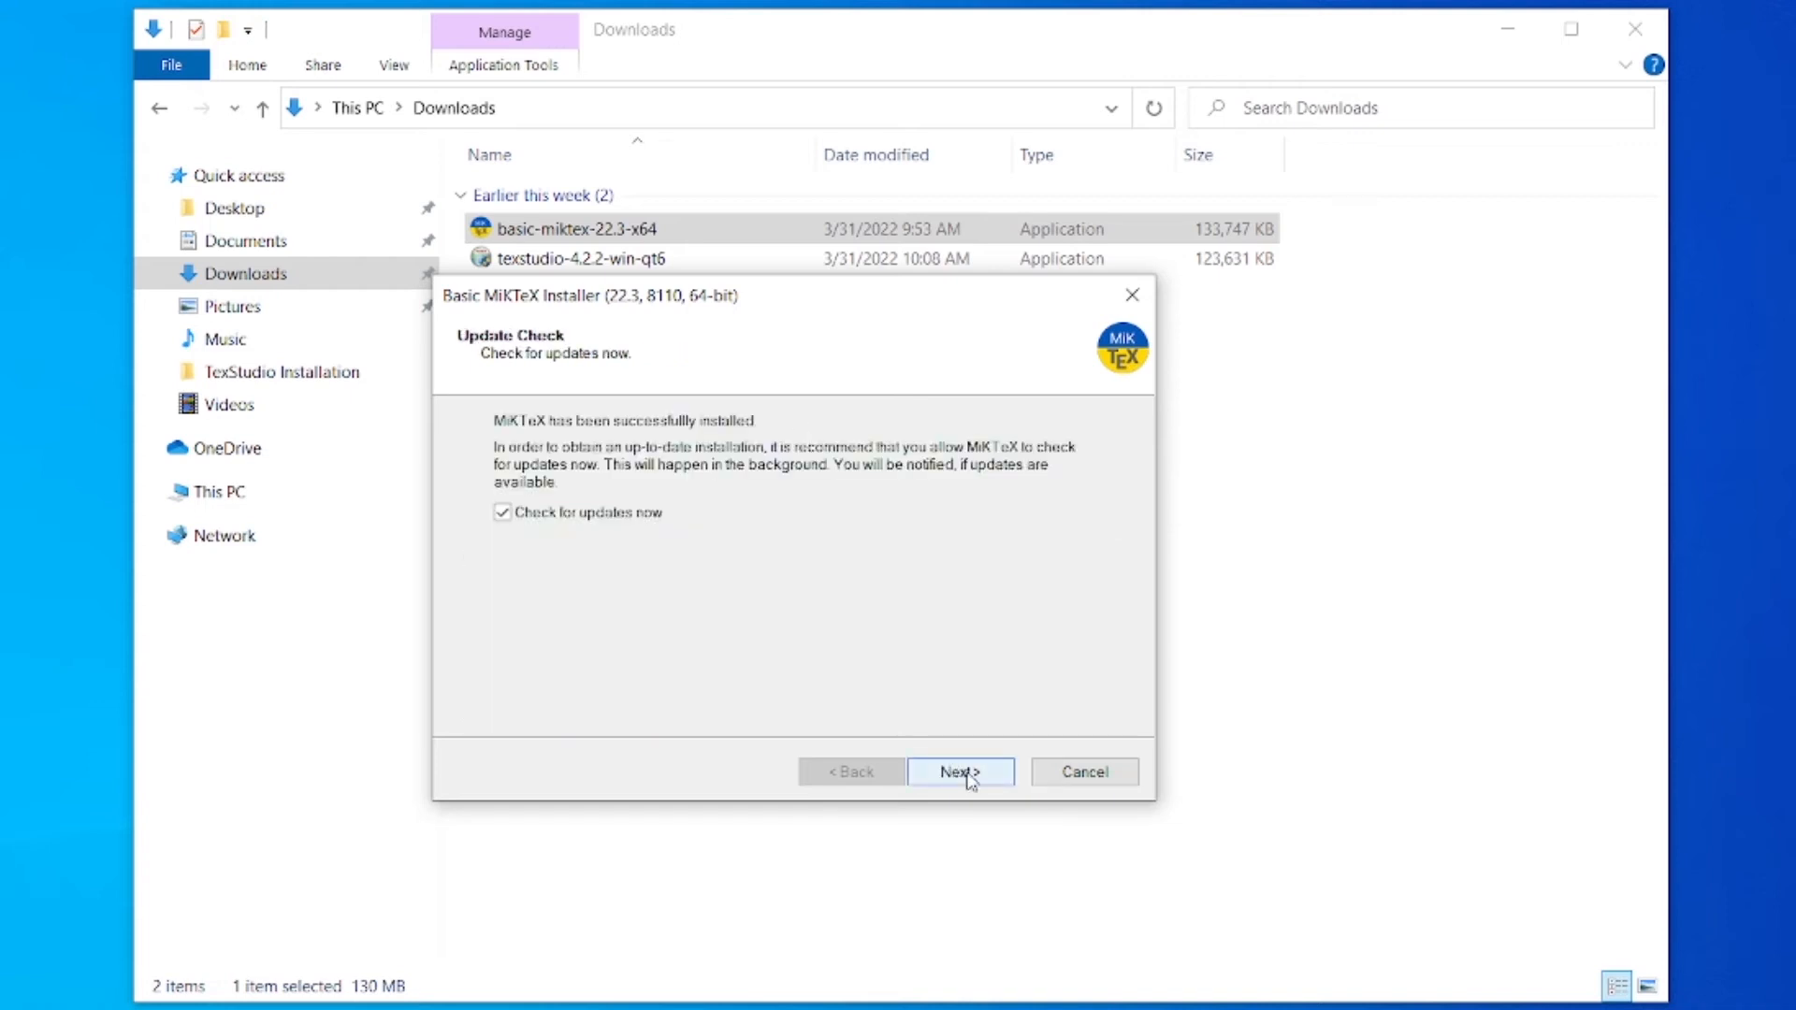
# - Finish the MiKTeX wizard declining donation info, then launch texstudio-4.2.2-win-qt6 from Downloads
pyautogui.click(959, 770)
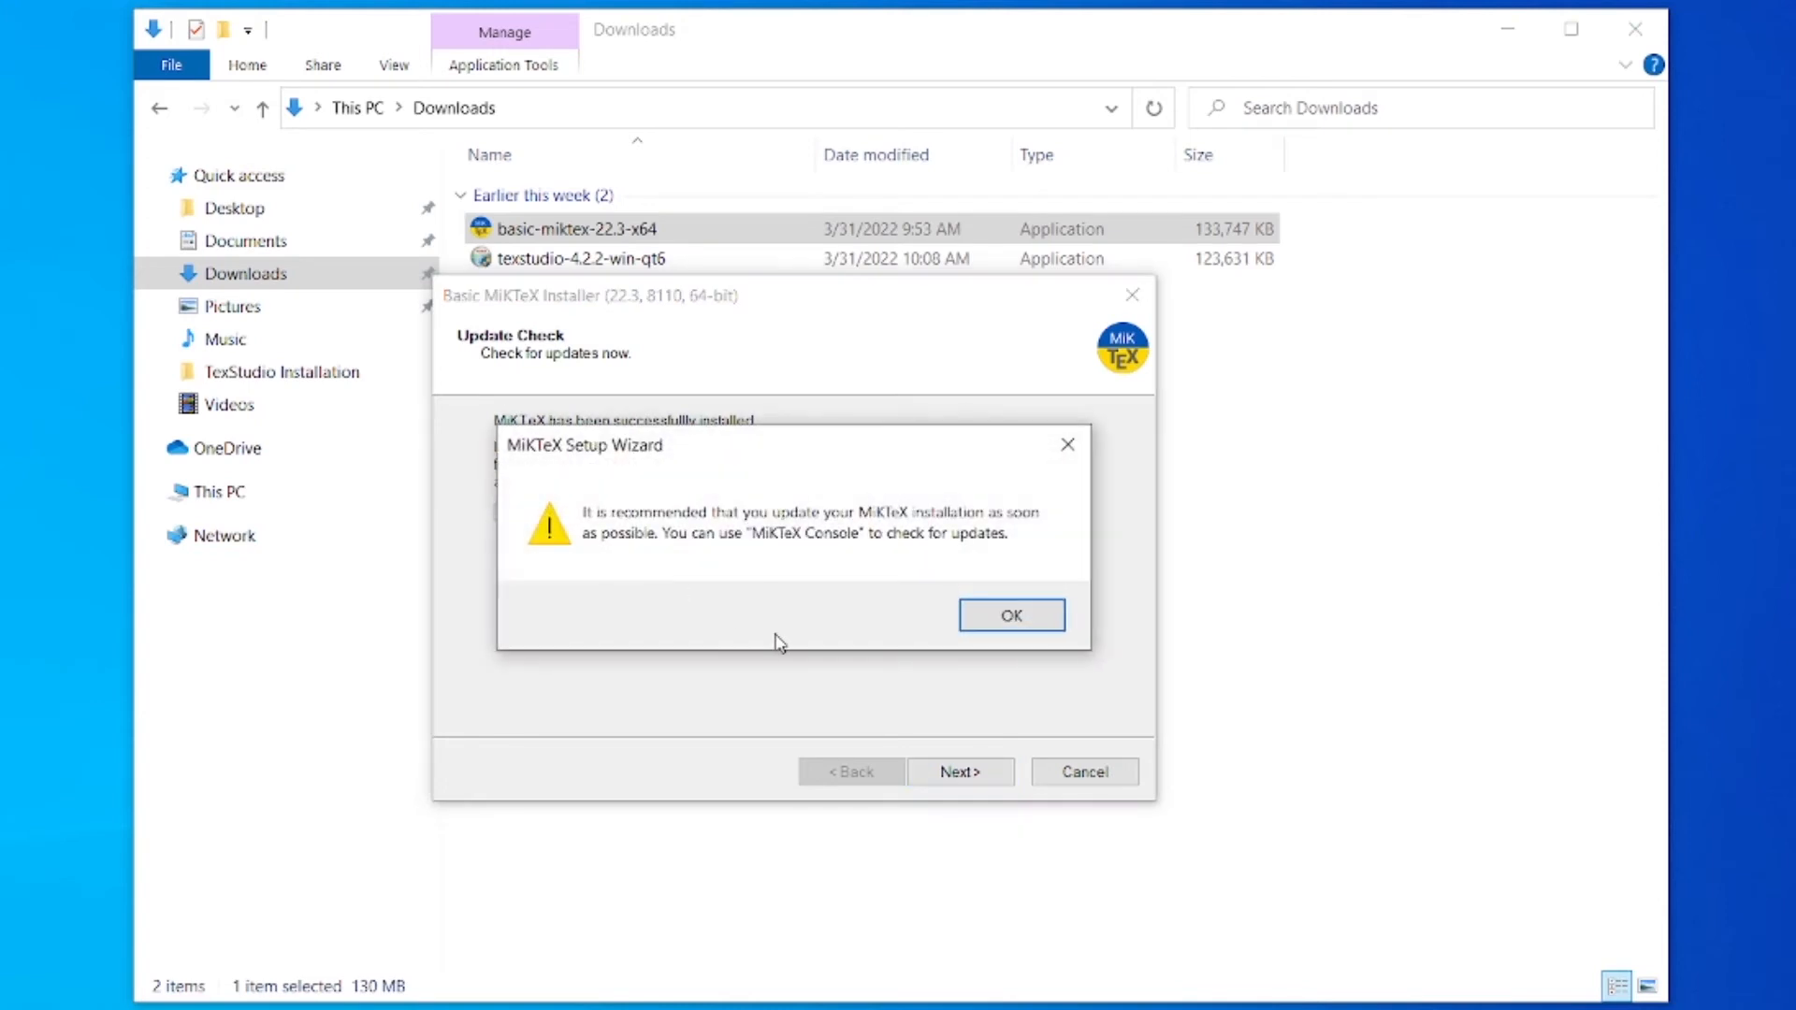
pyautogui.click(1010, 615)
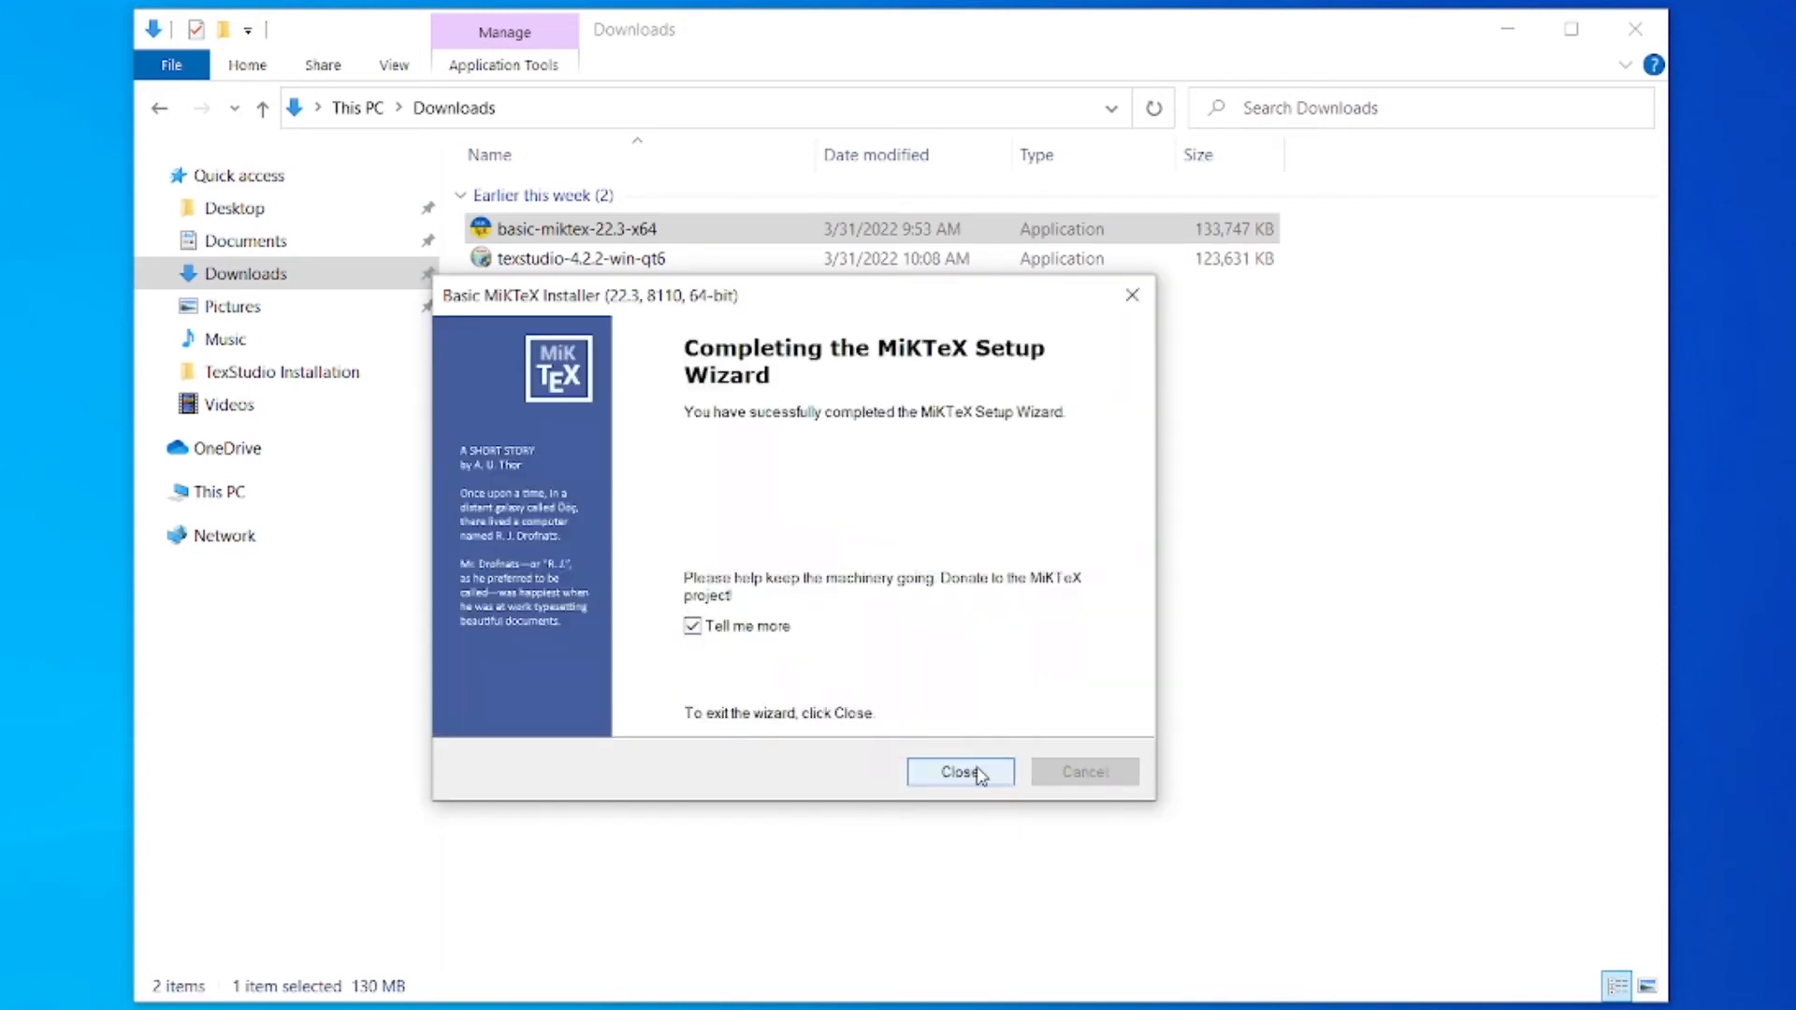
pyautogui.click(693, 626)
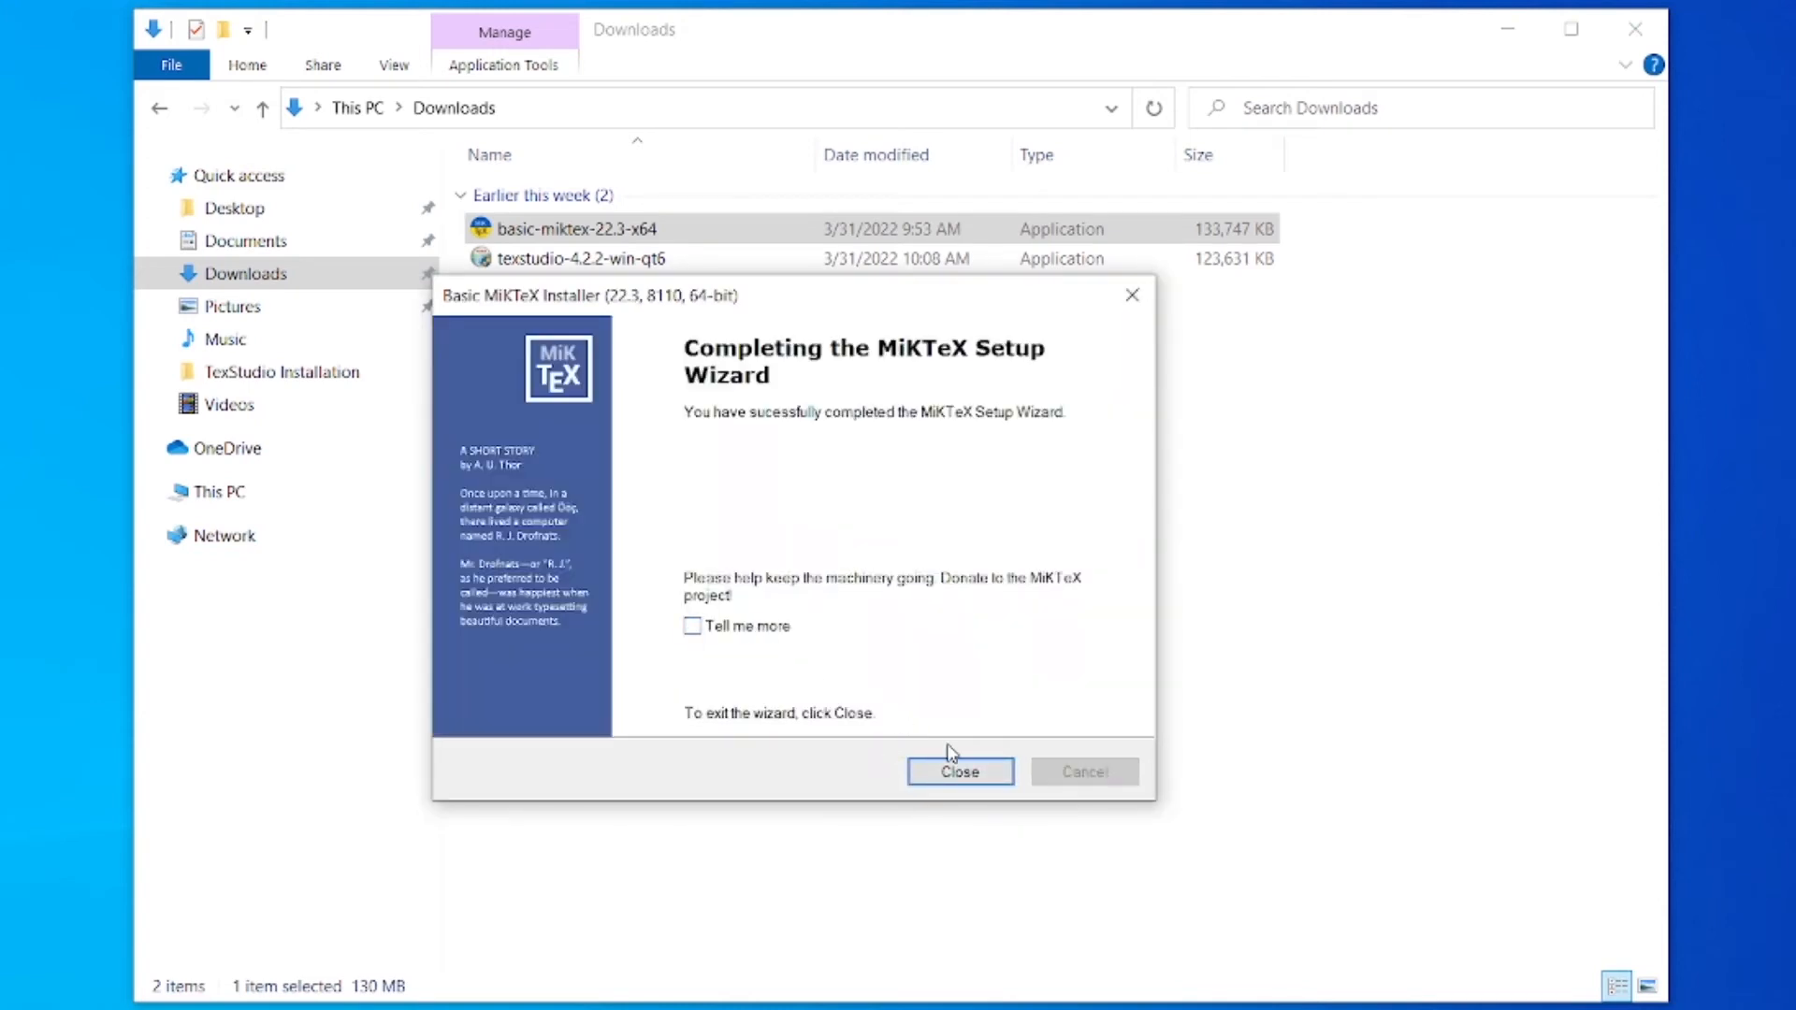
pyautogui.click(960, 771)
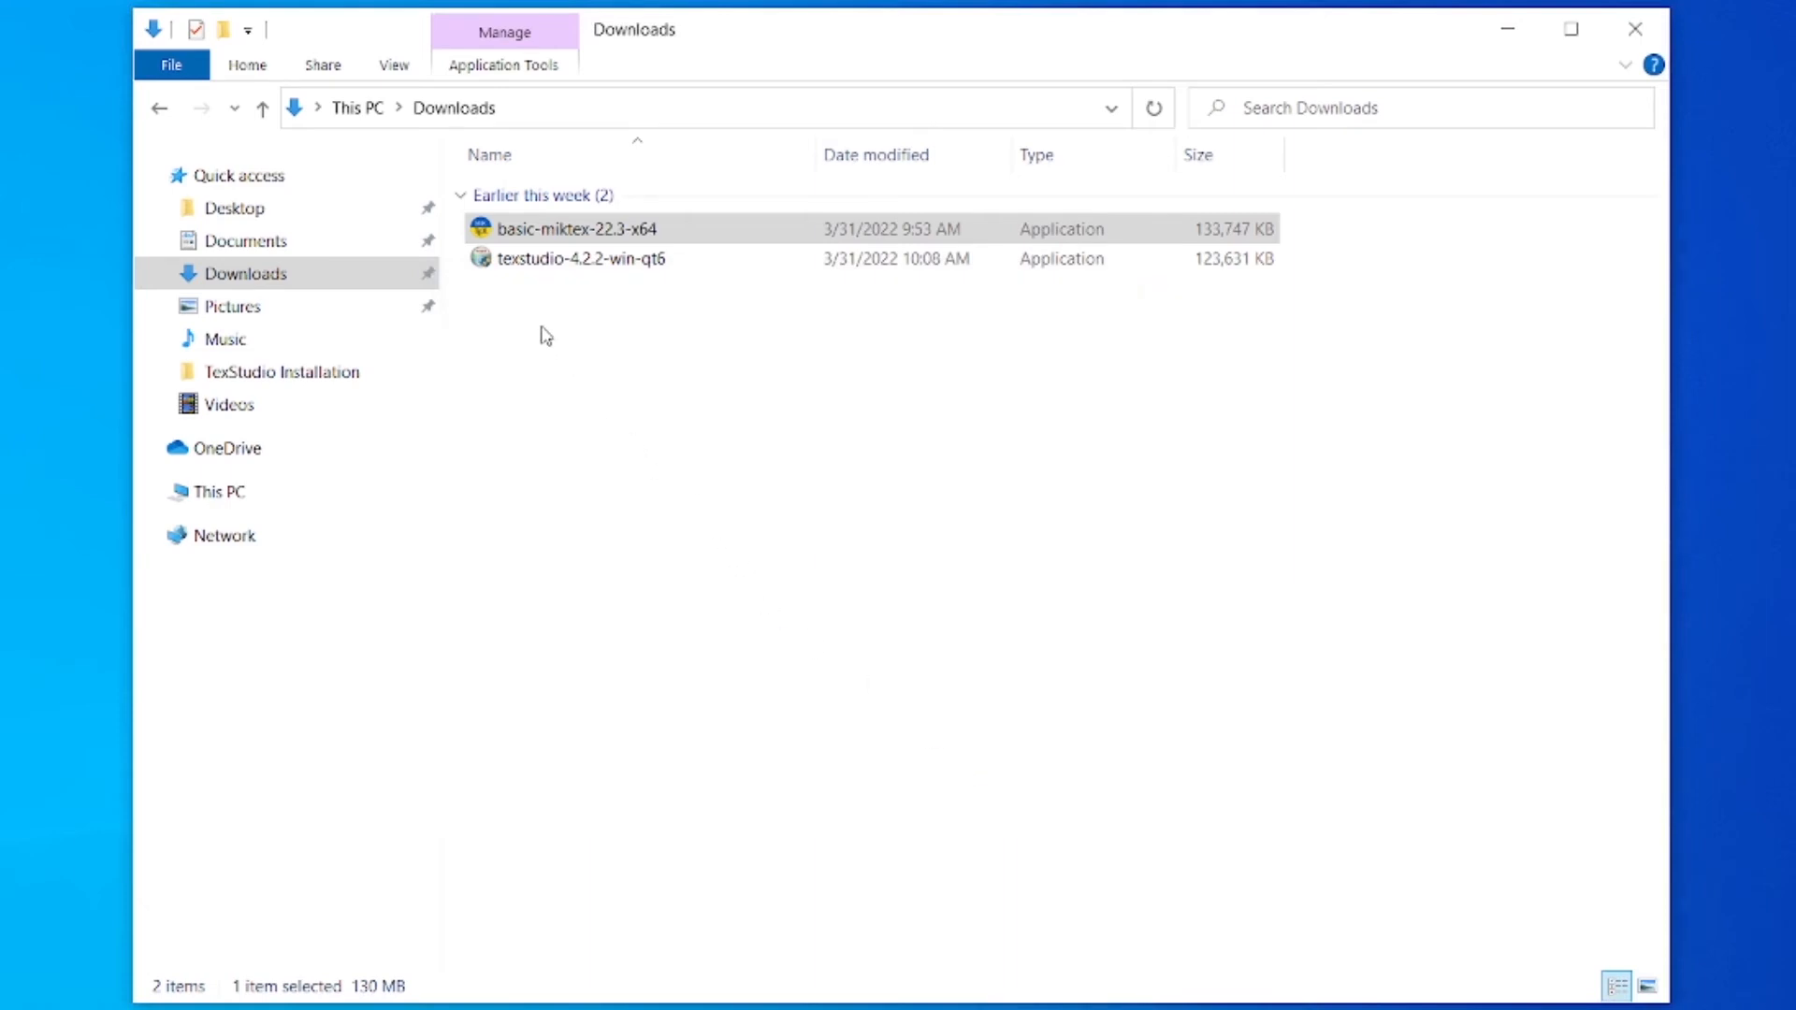
pyautogui.rightClick(580, 258)
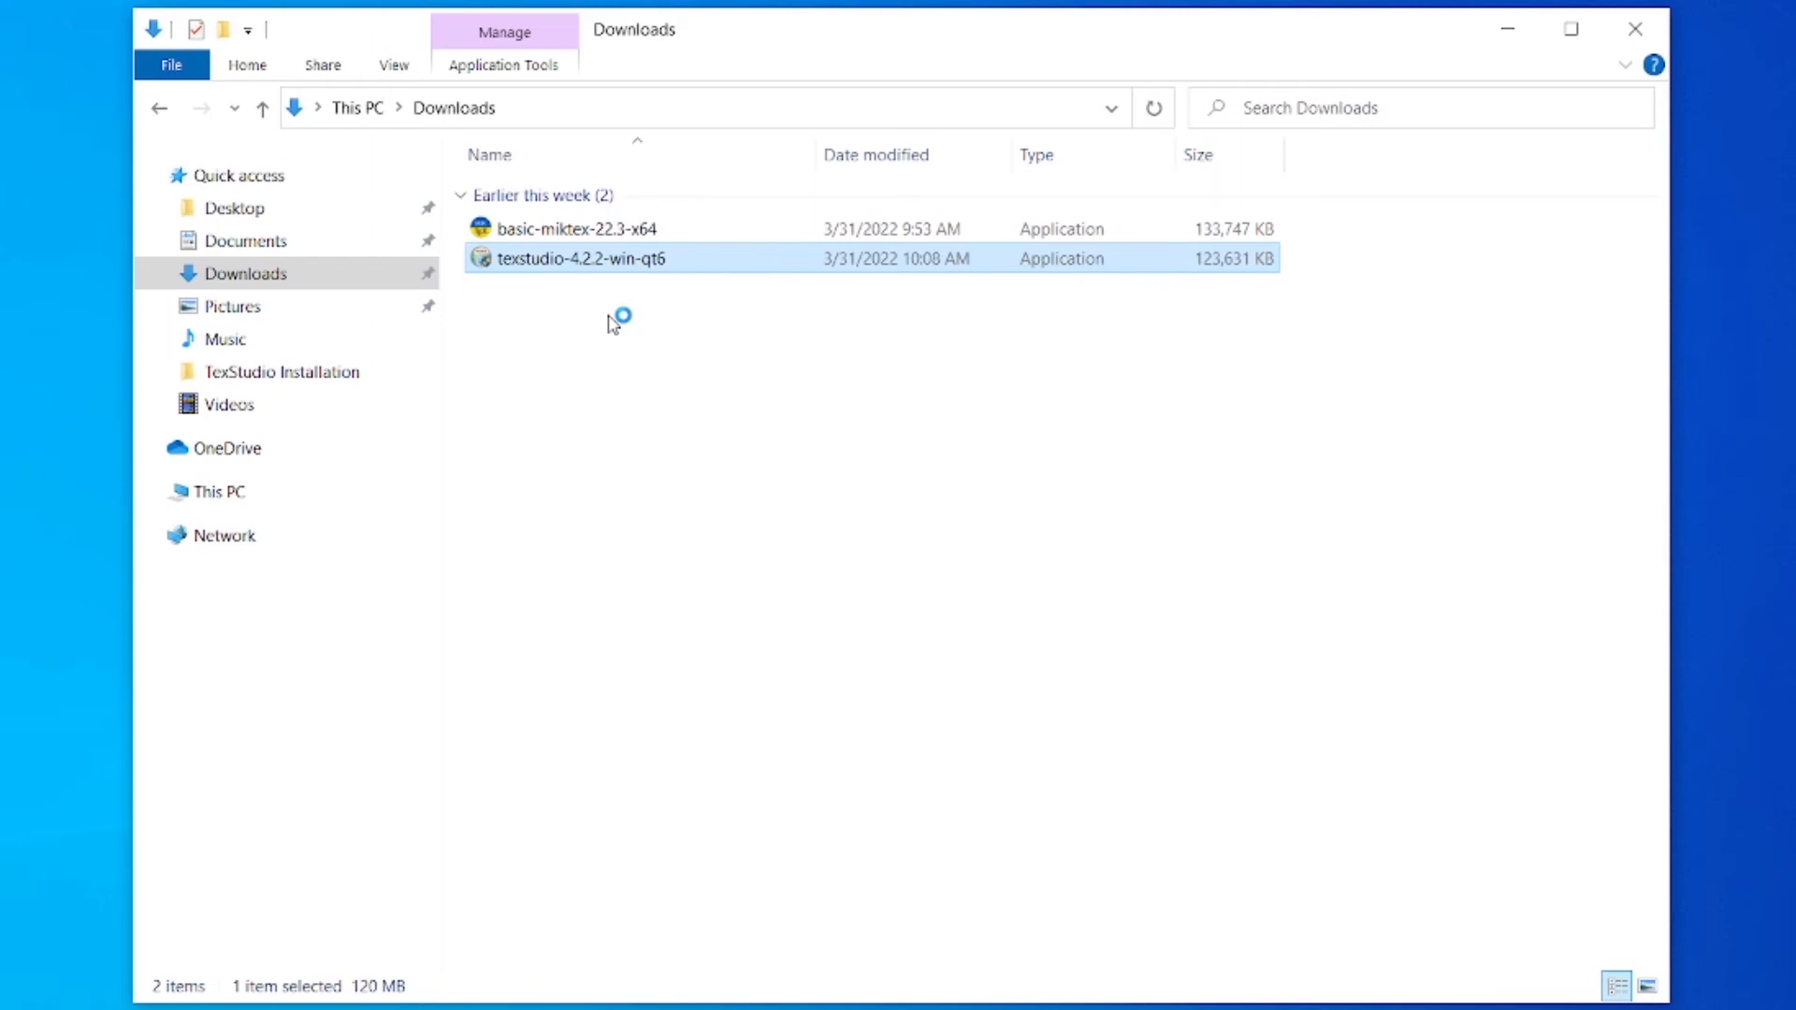
pyautogui.doubleClick(580, 259)
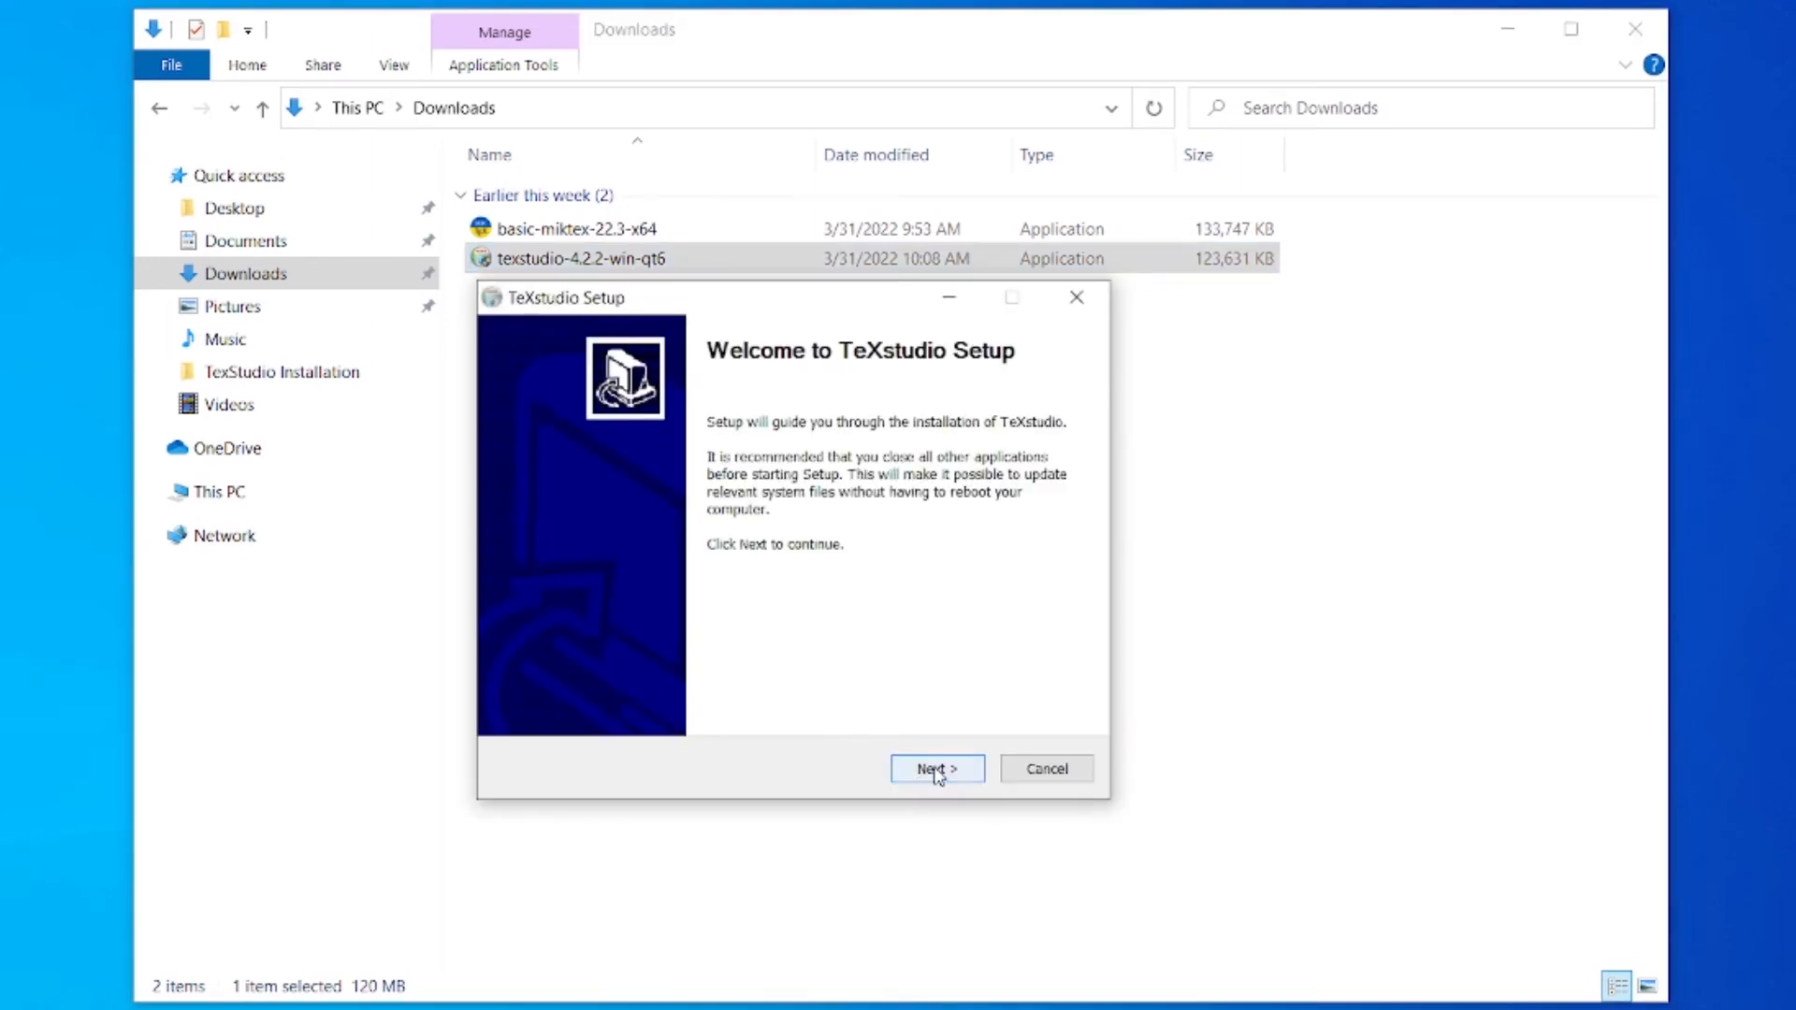
# - Install TeXstudio 4.2.2 with the setup wizard defaults and close it when finished
pyautogui.click(935, 769)
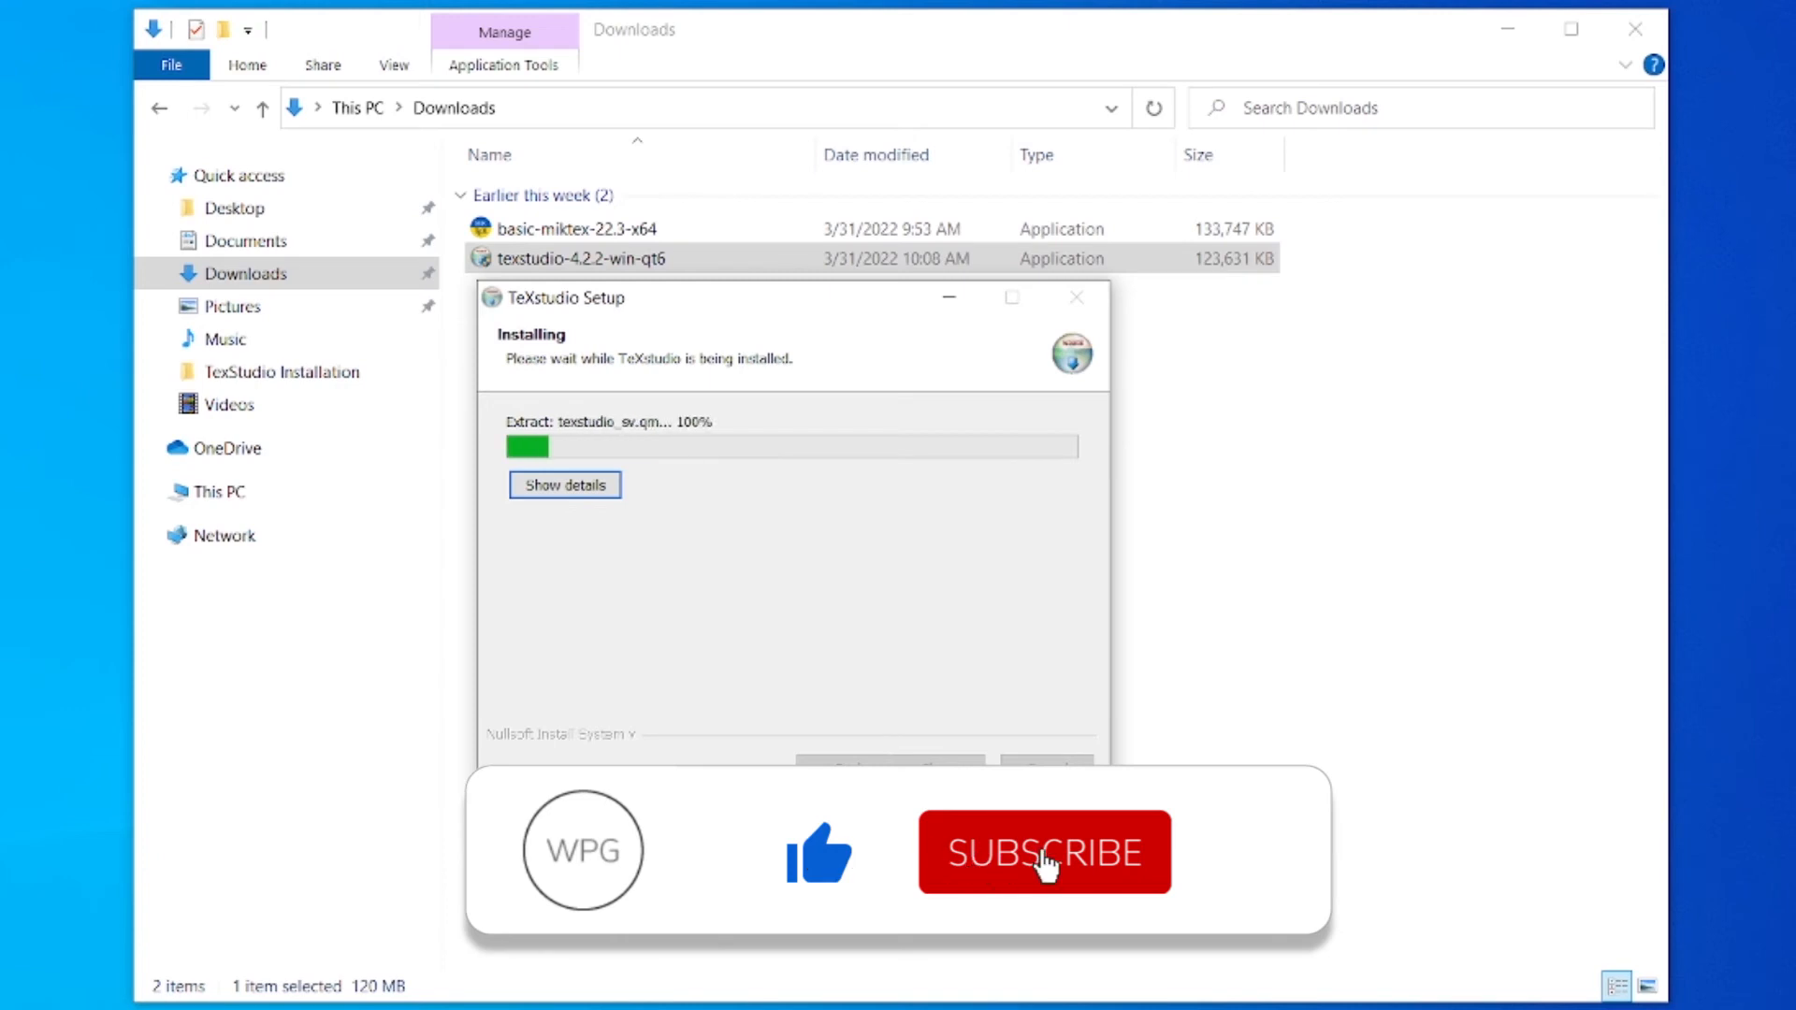
pyautogui.click(1044, 853)
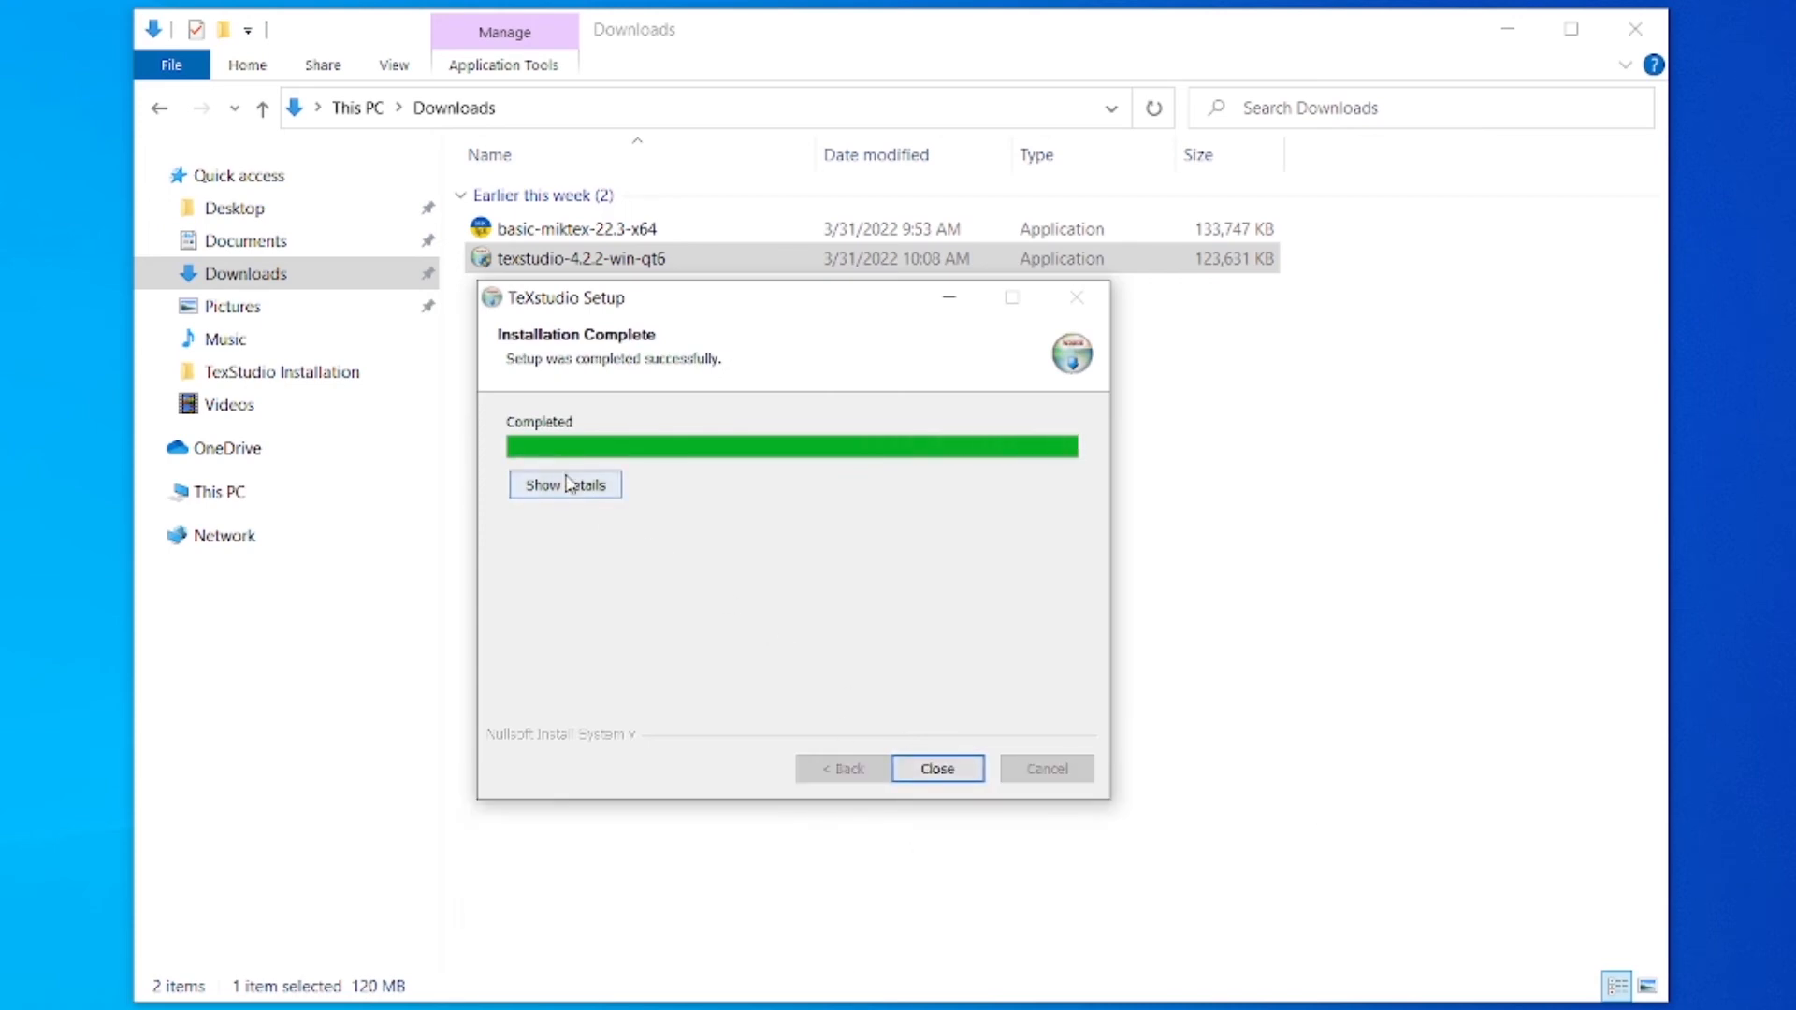
pyautogui.moveTo(676, 380)
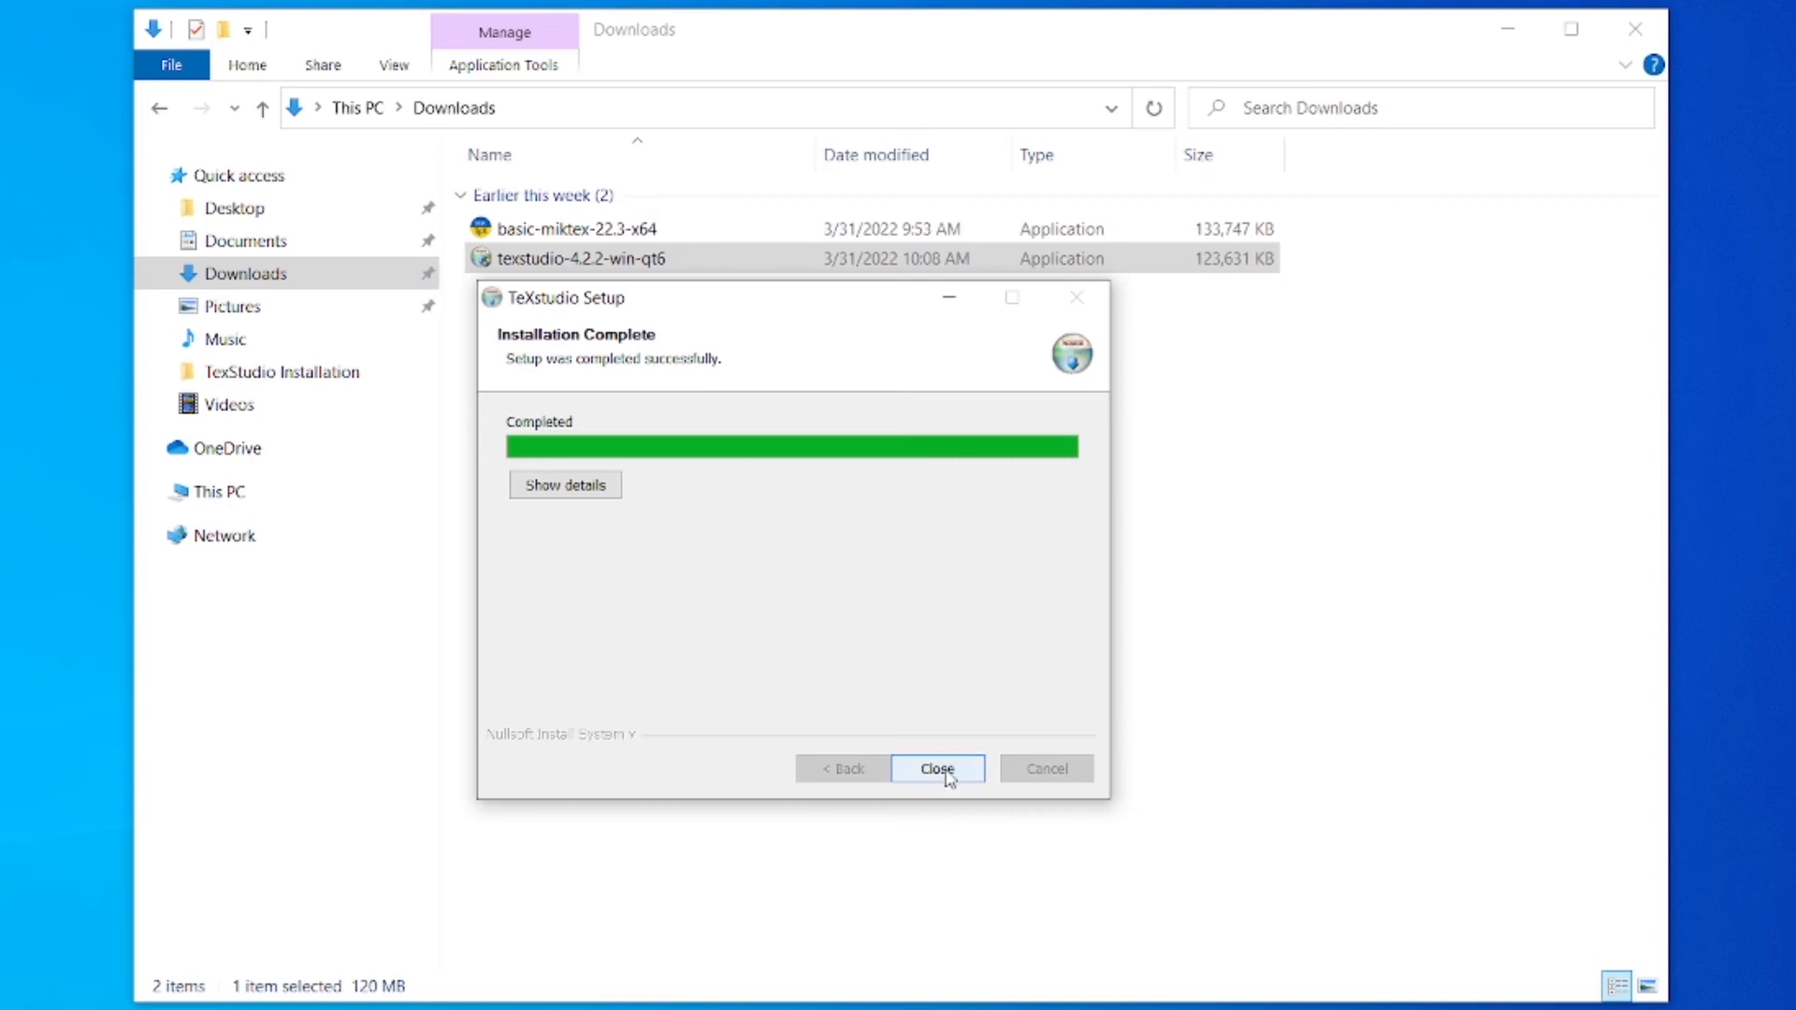
pyautogui.click(936, 768)
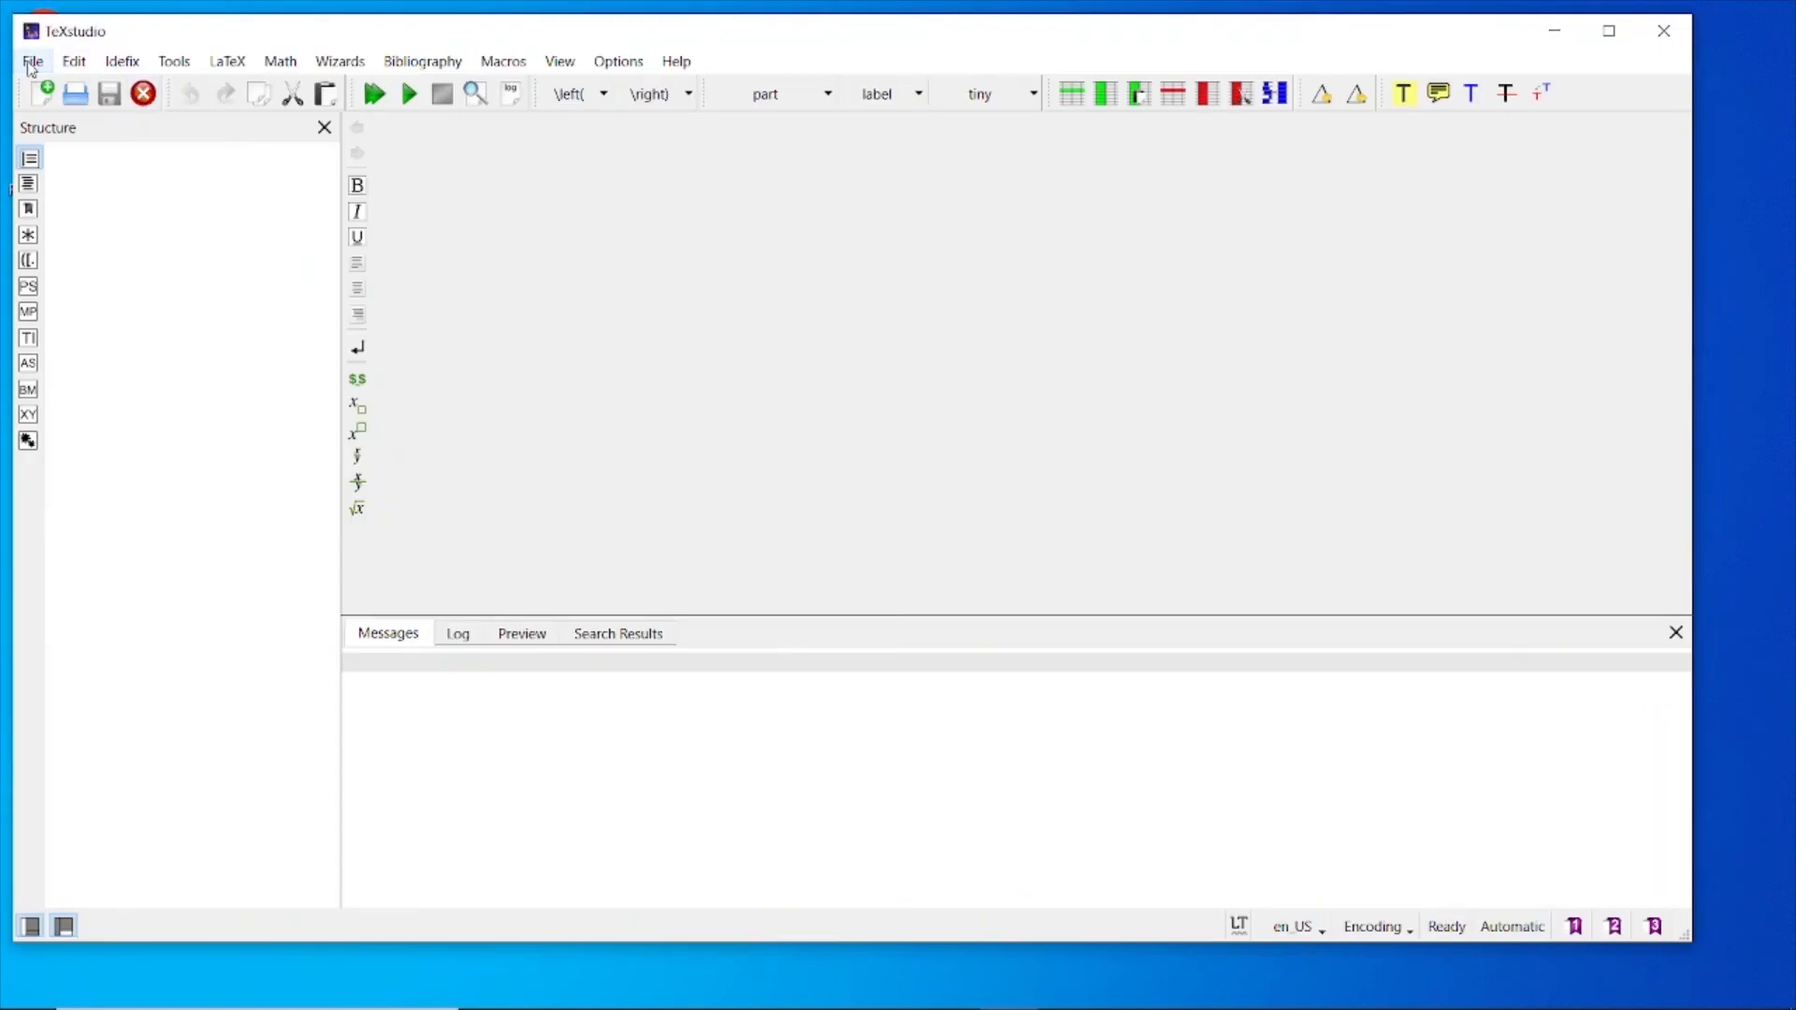
pyautogui.moveTo(43, 93)
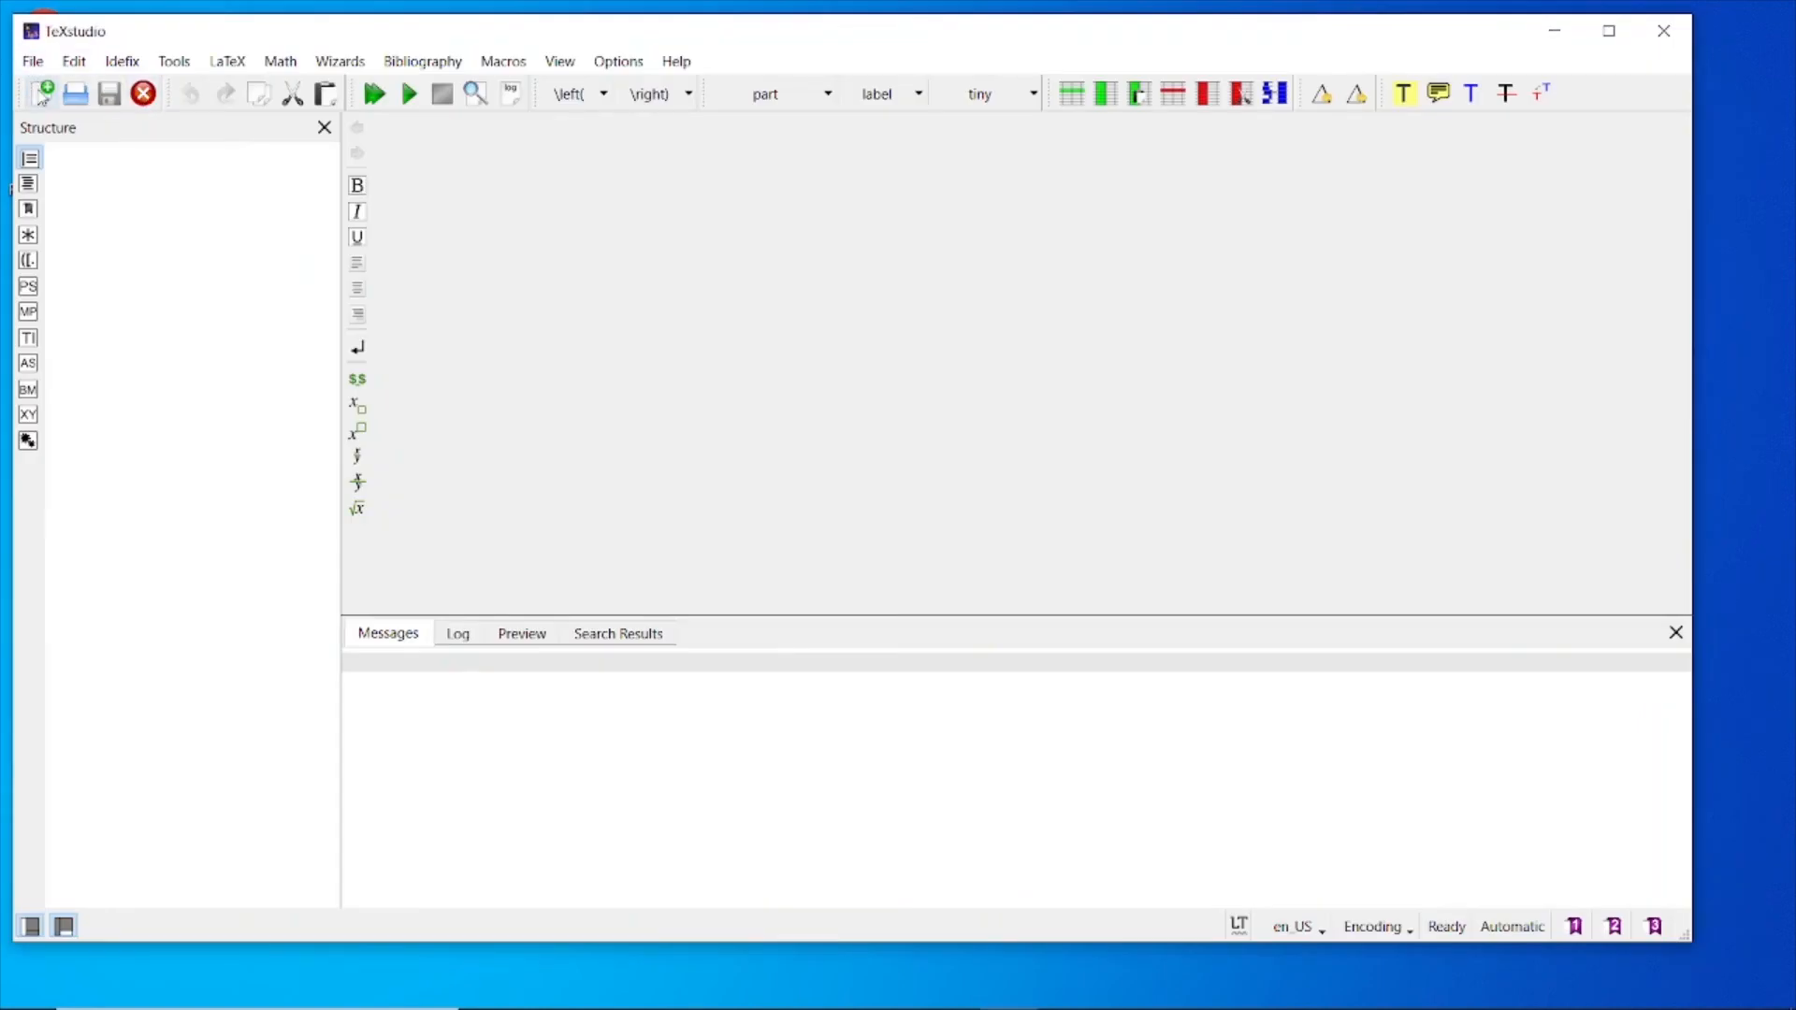
# - Create a new article document with a document environment and \section{Installing TexStudio}
pyautogui.click(45, 94)
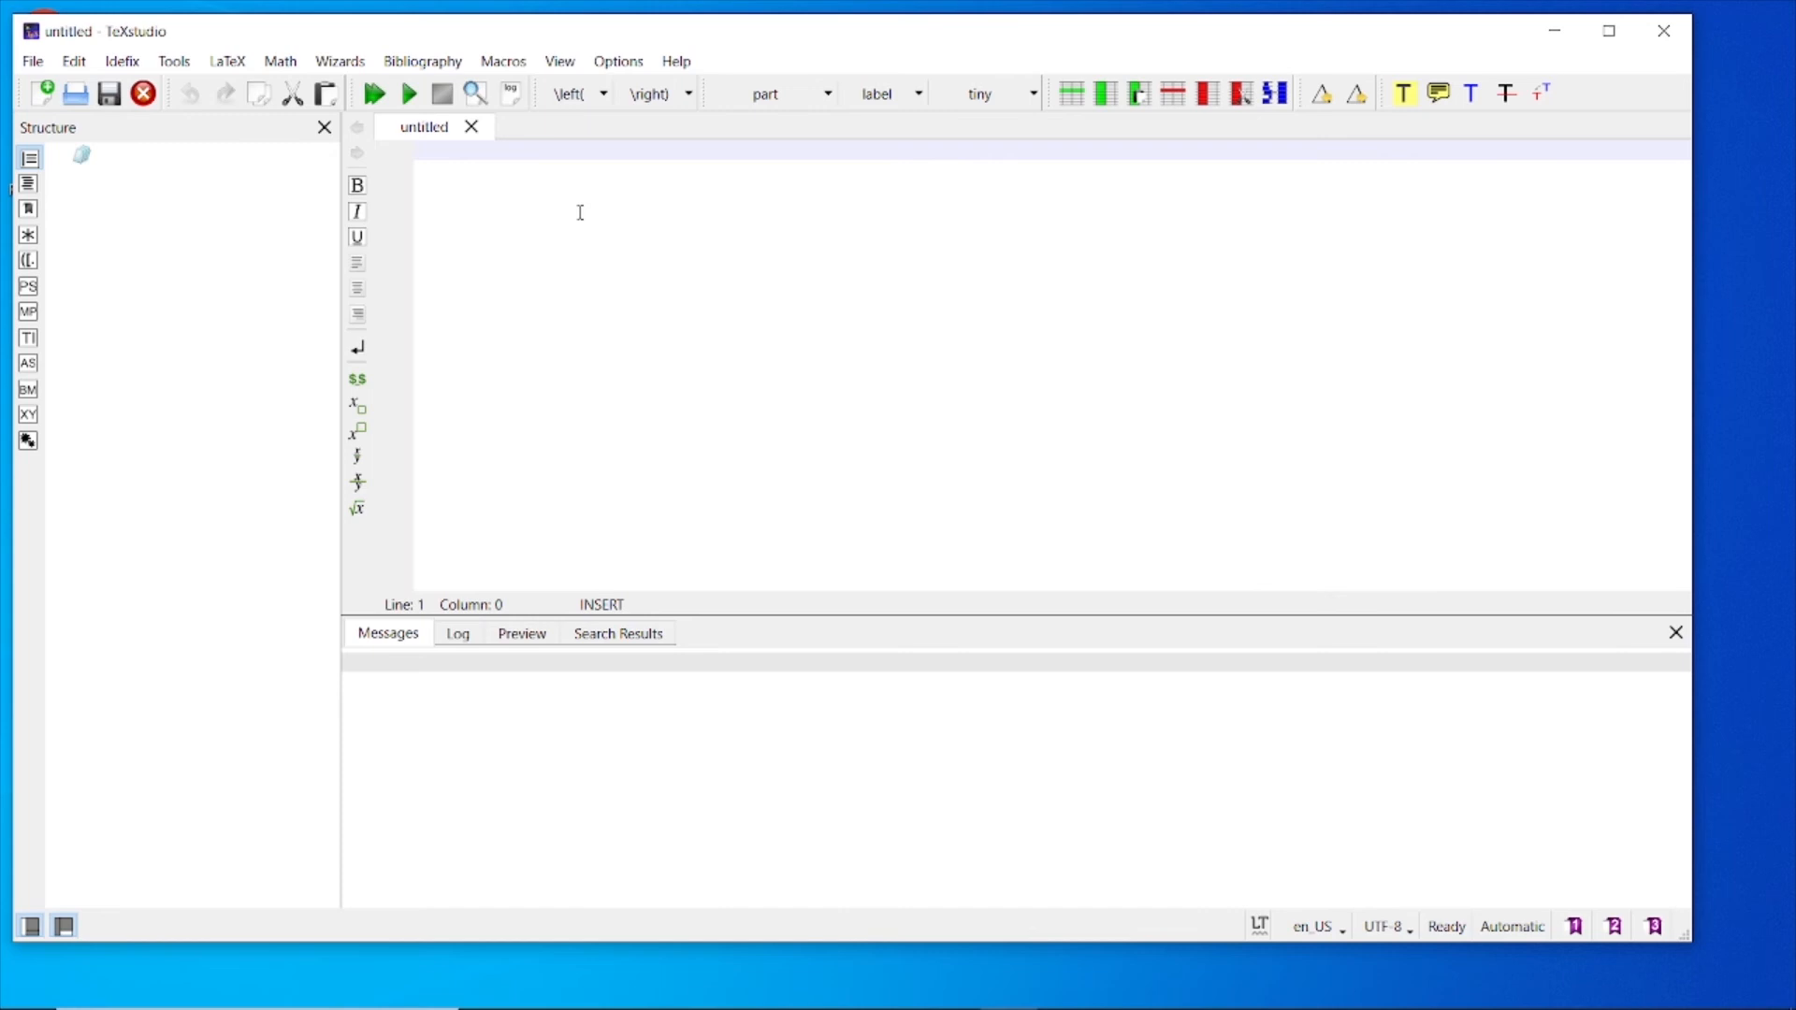
pyautogui.write('\\documentclass{artic')
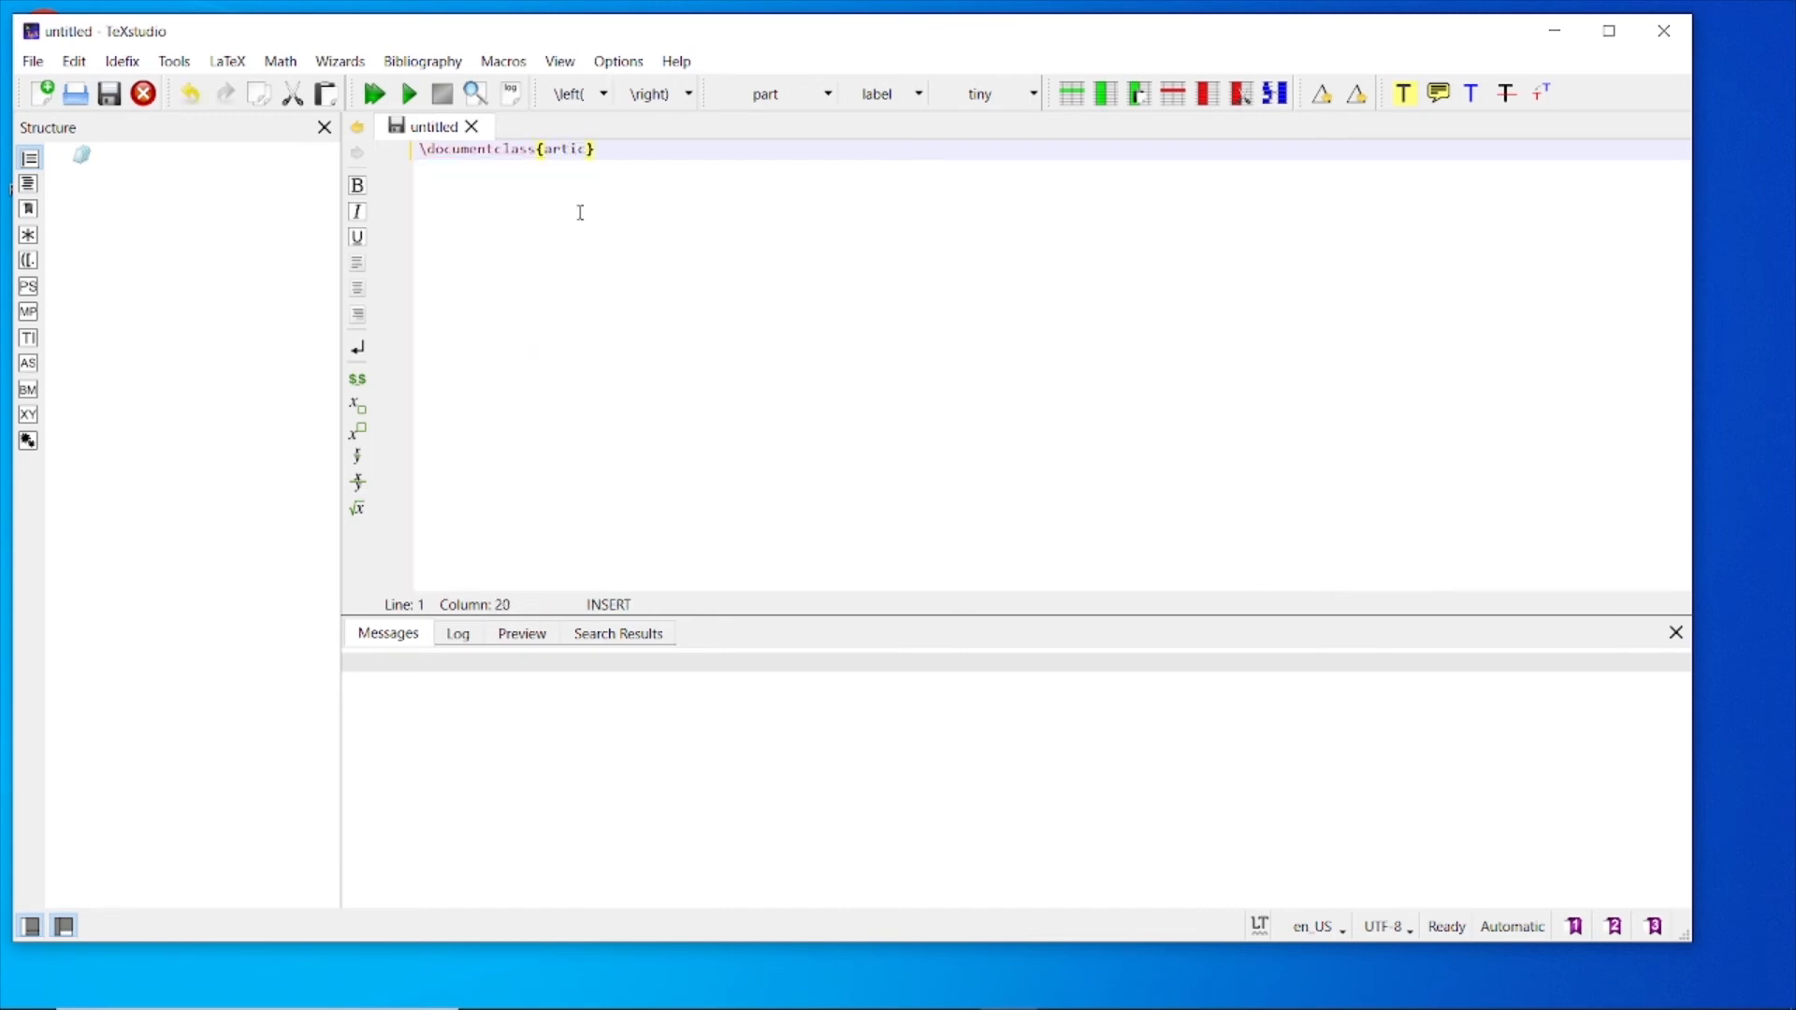
pyautogui.write('\\begin{document')
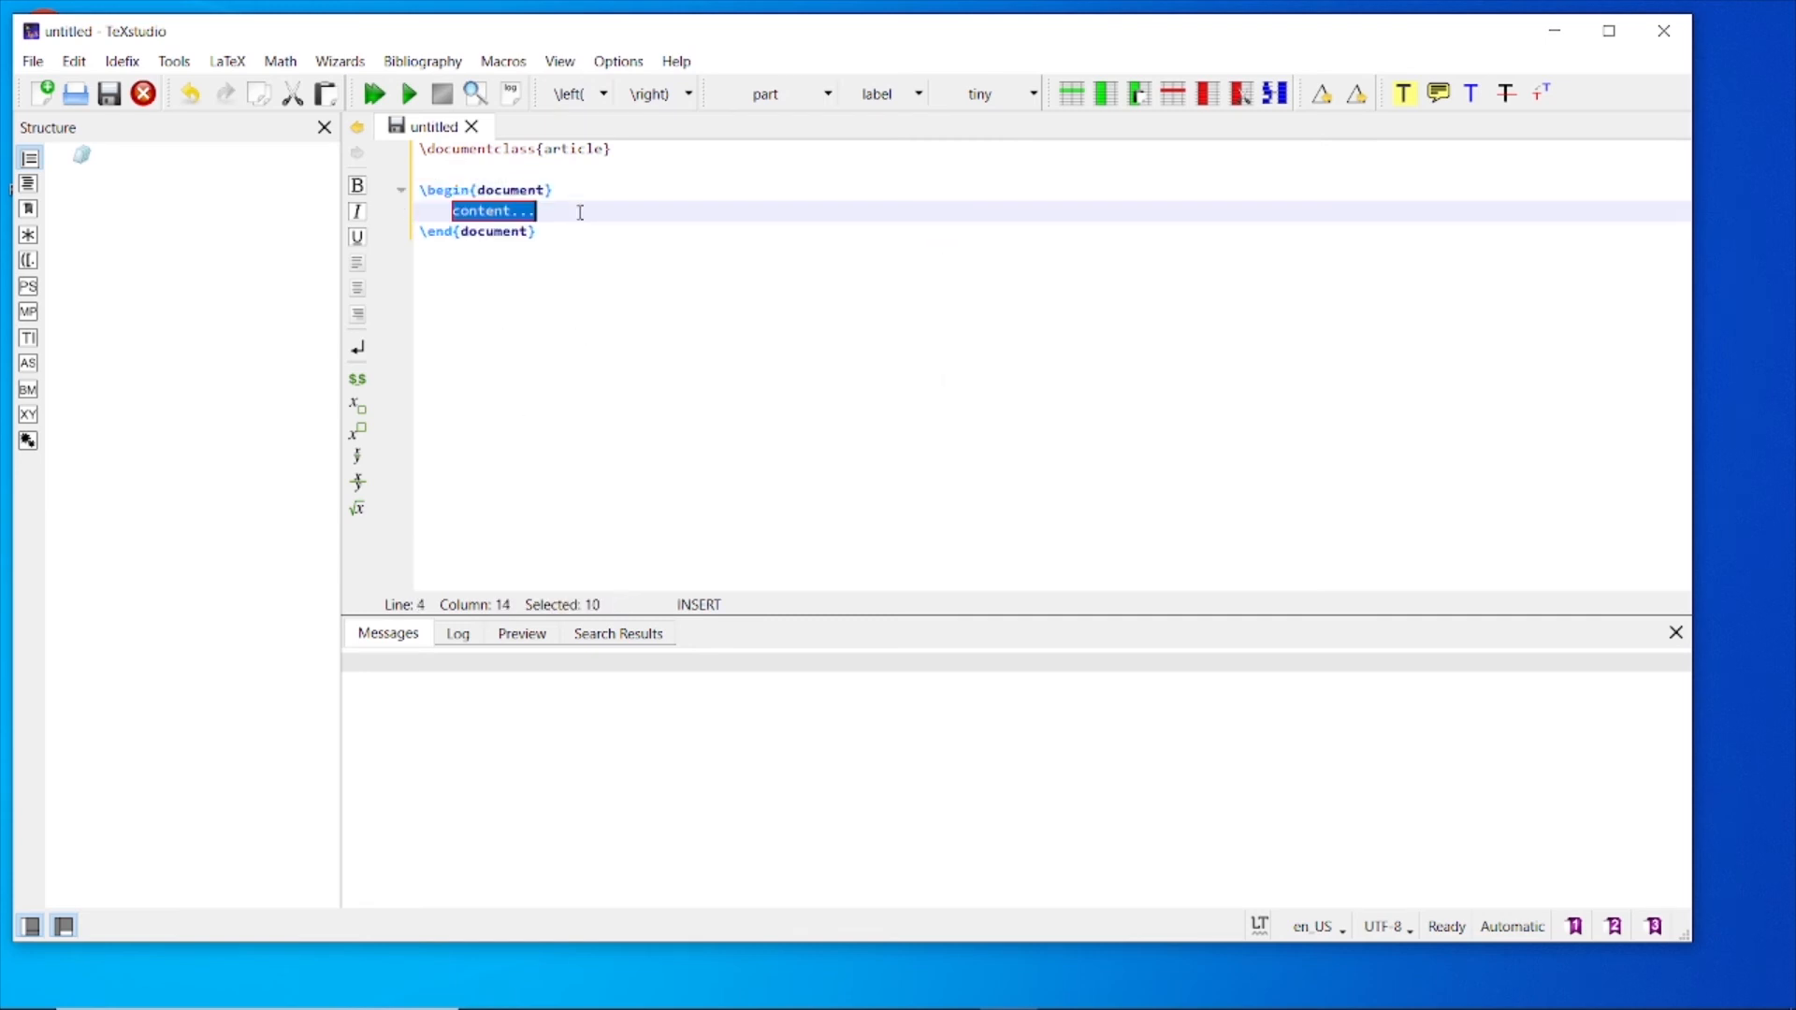
pyautogui.write('\\section{I')
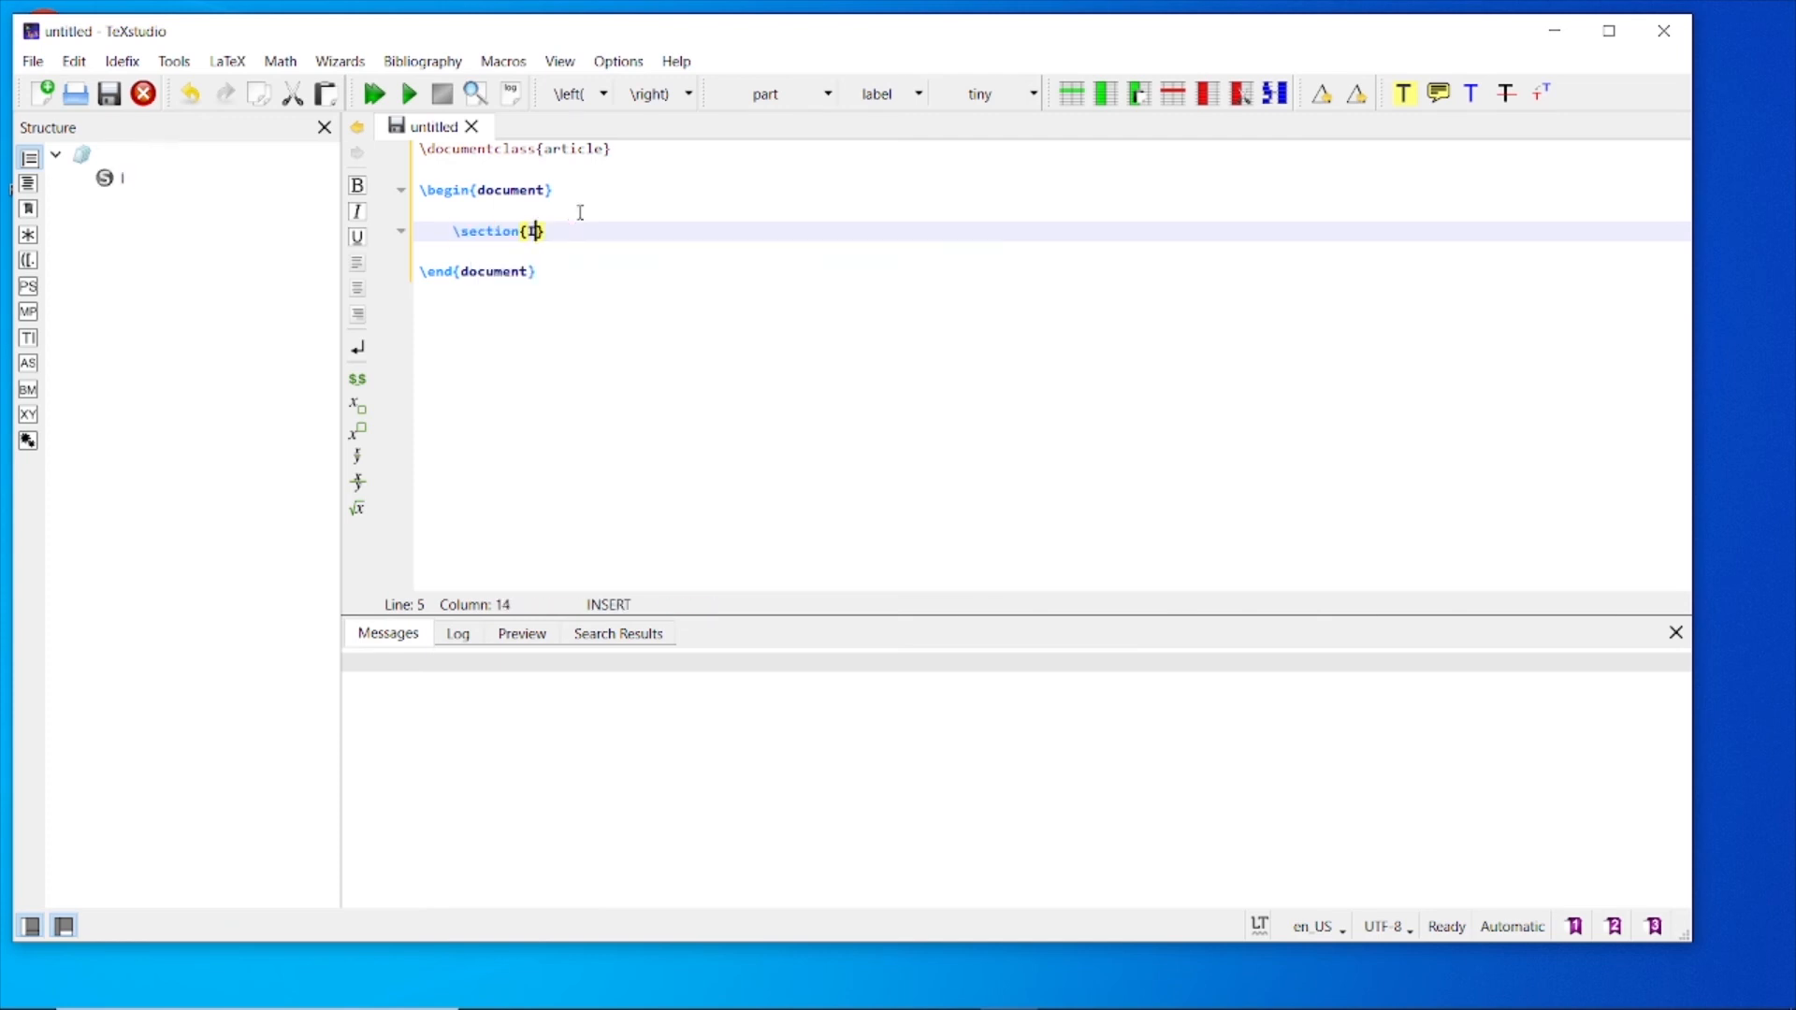
pyautogui.write('Installing TexStu')
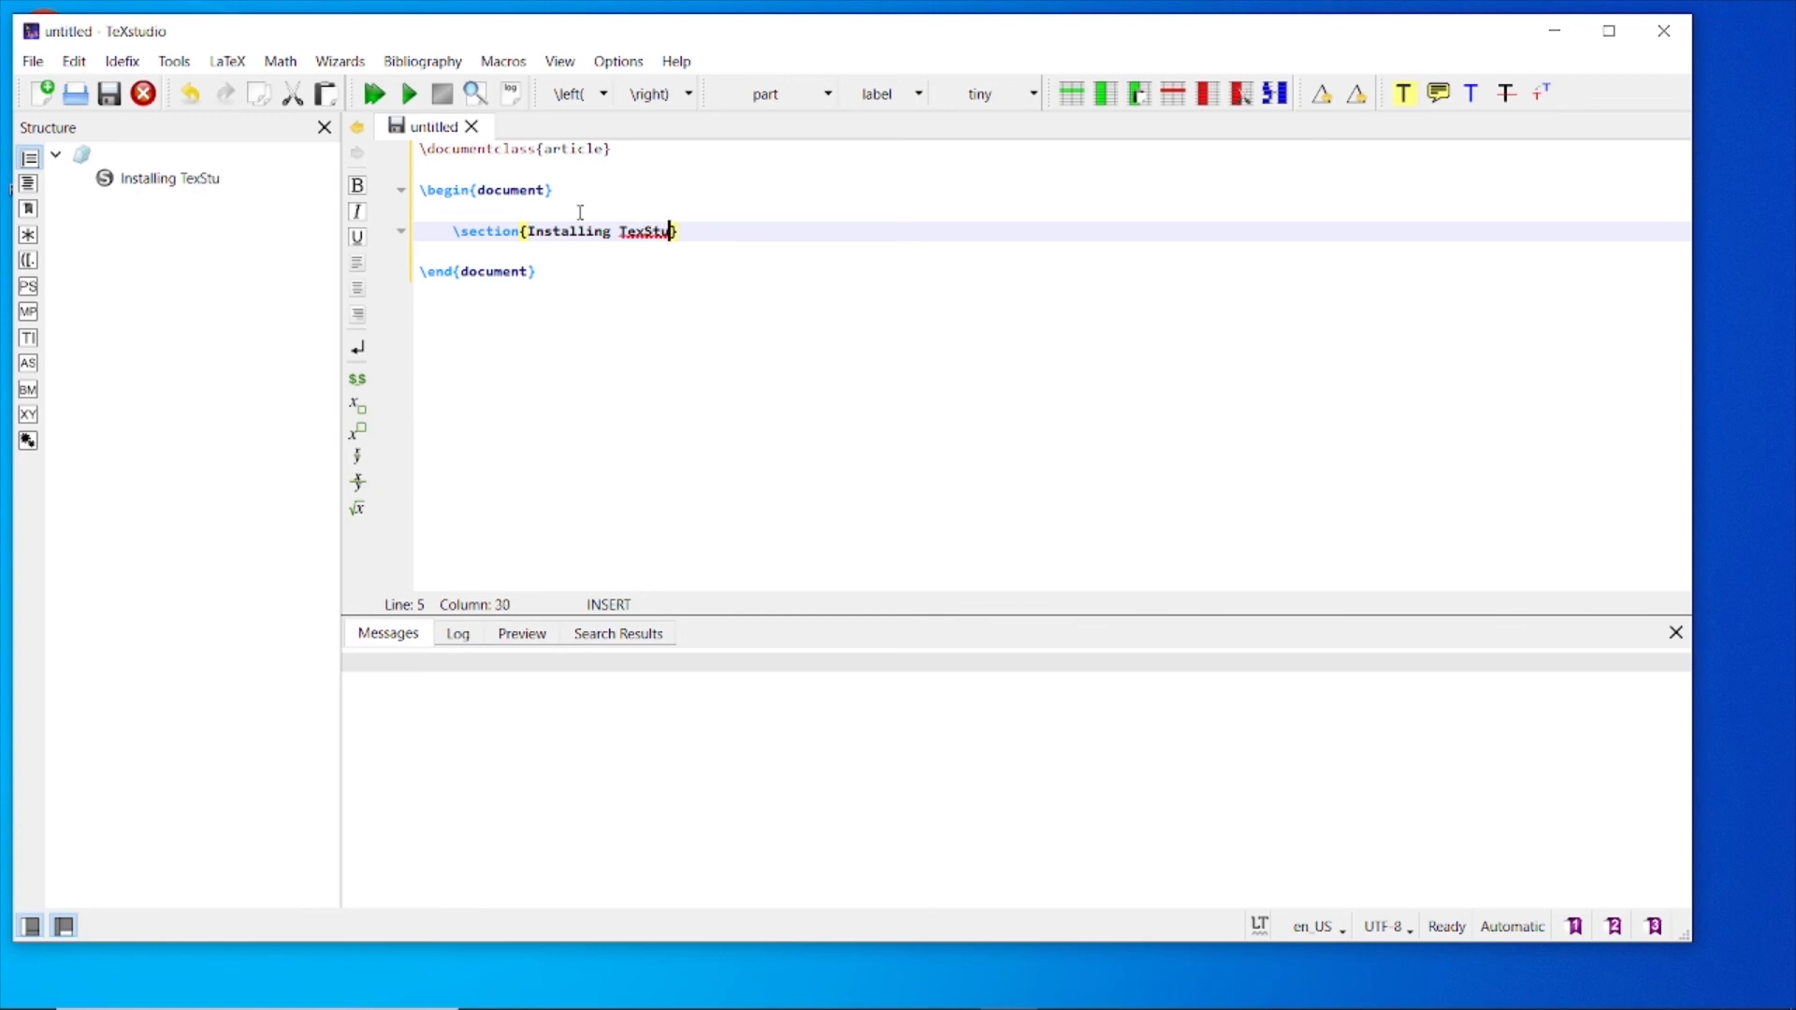
pyautogui.write('dio')
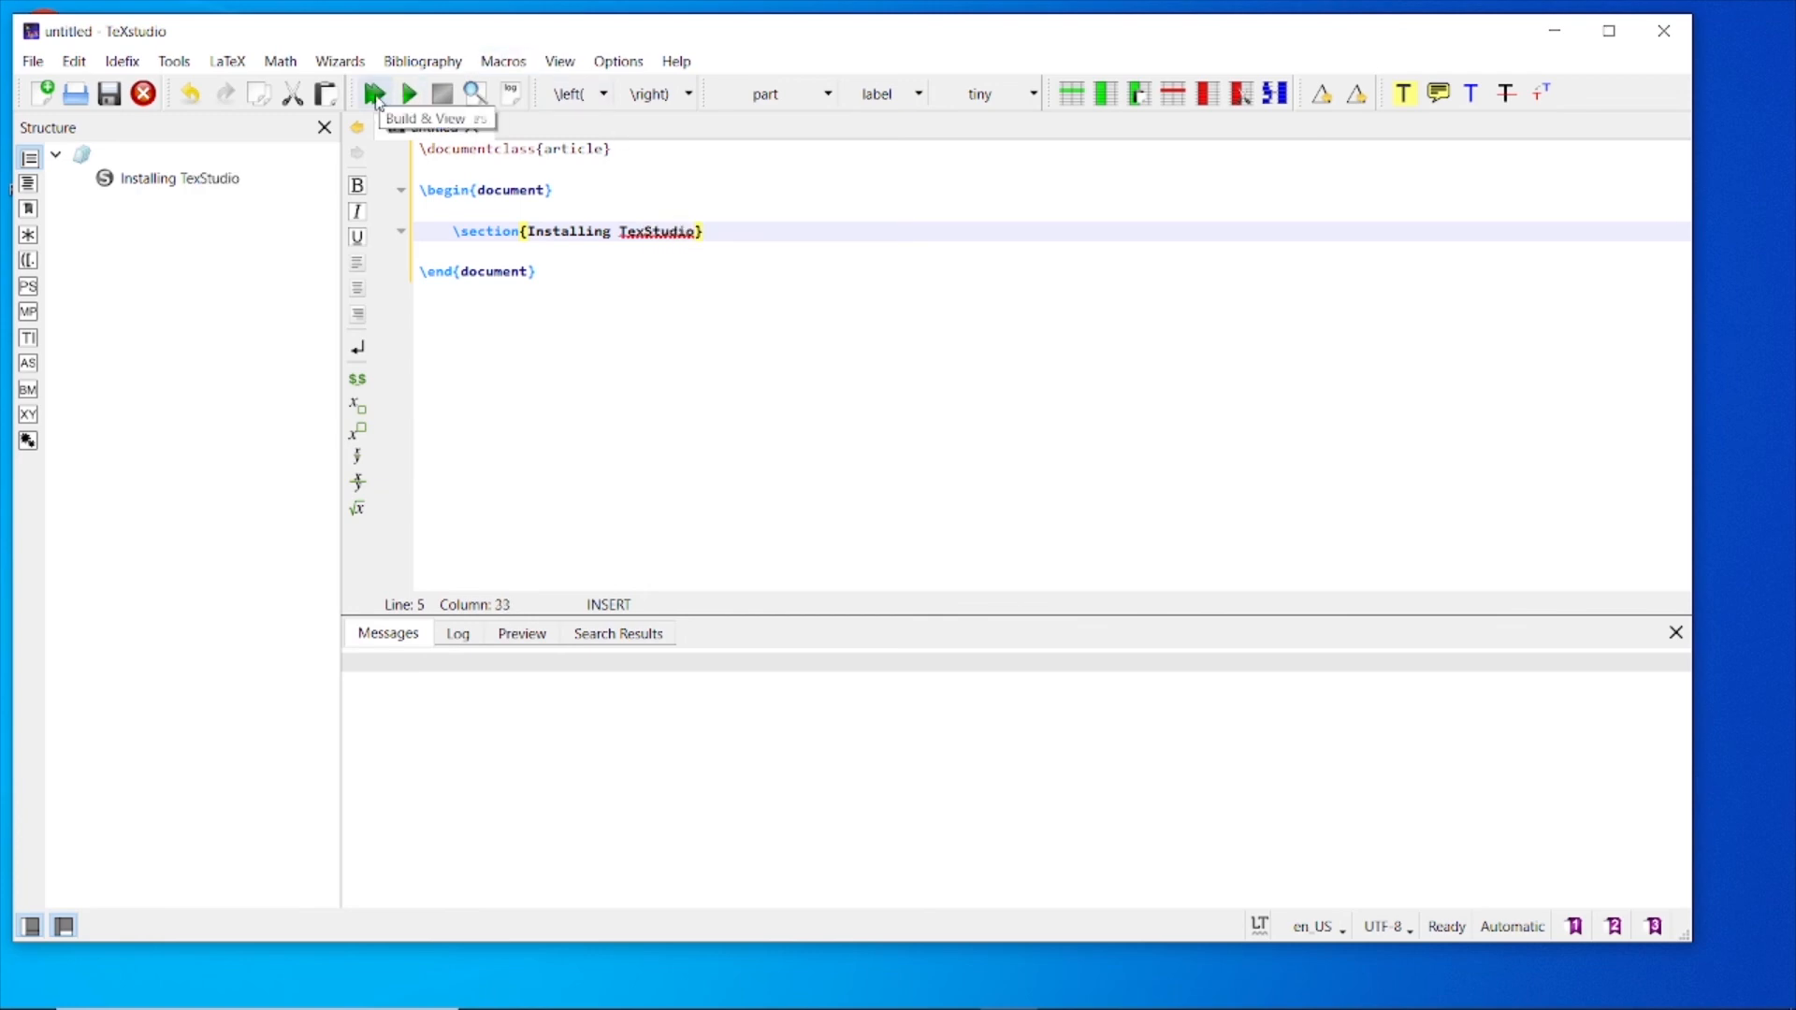
# - Build & View the article with PdfLaTeX, previewing section 1 Installing TexStudio
pyautogui.click(374, 93)
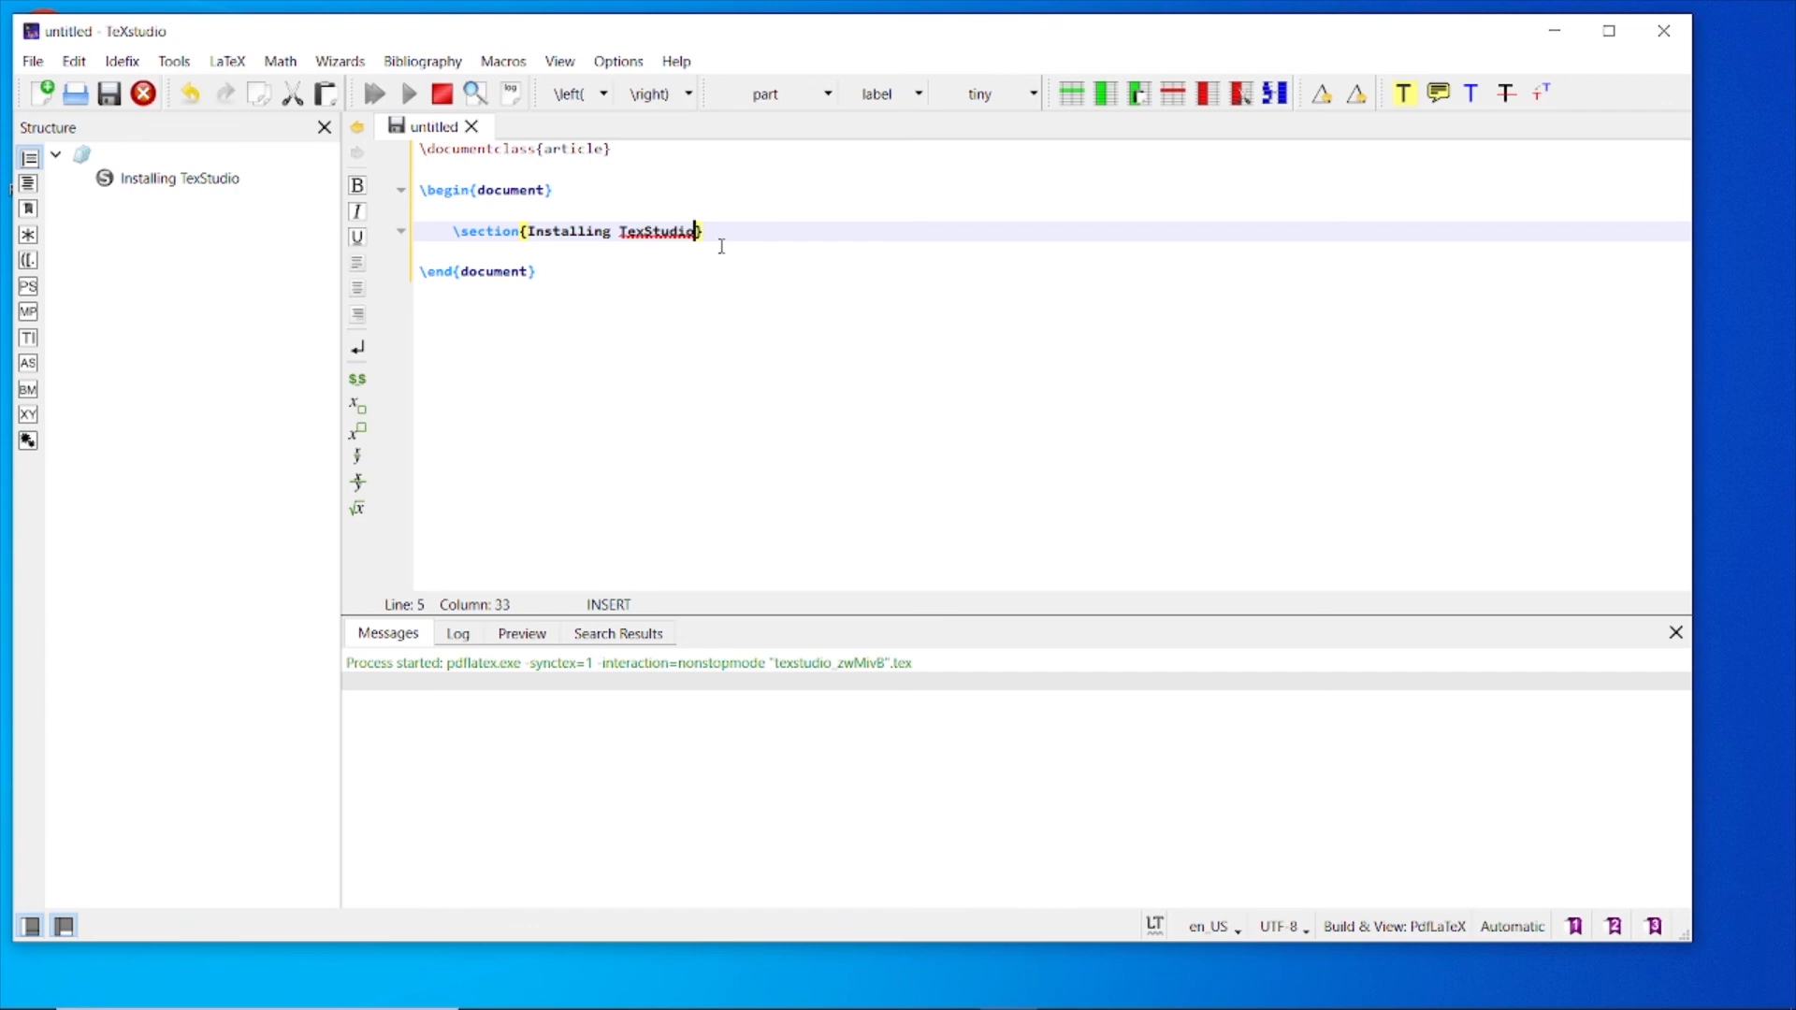
pyautogui.click(370, 94)
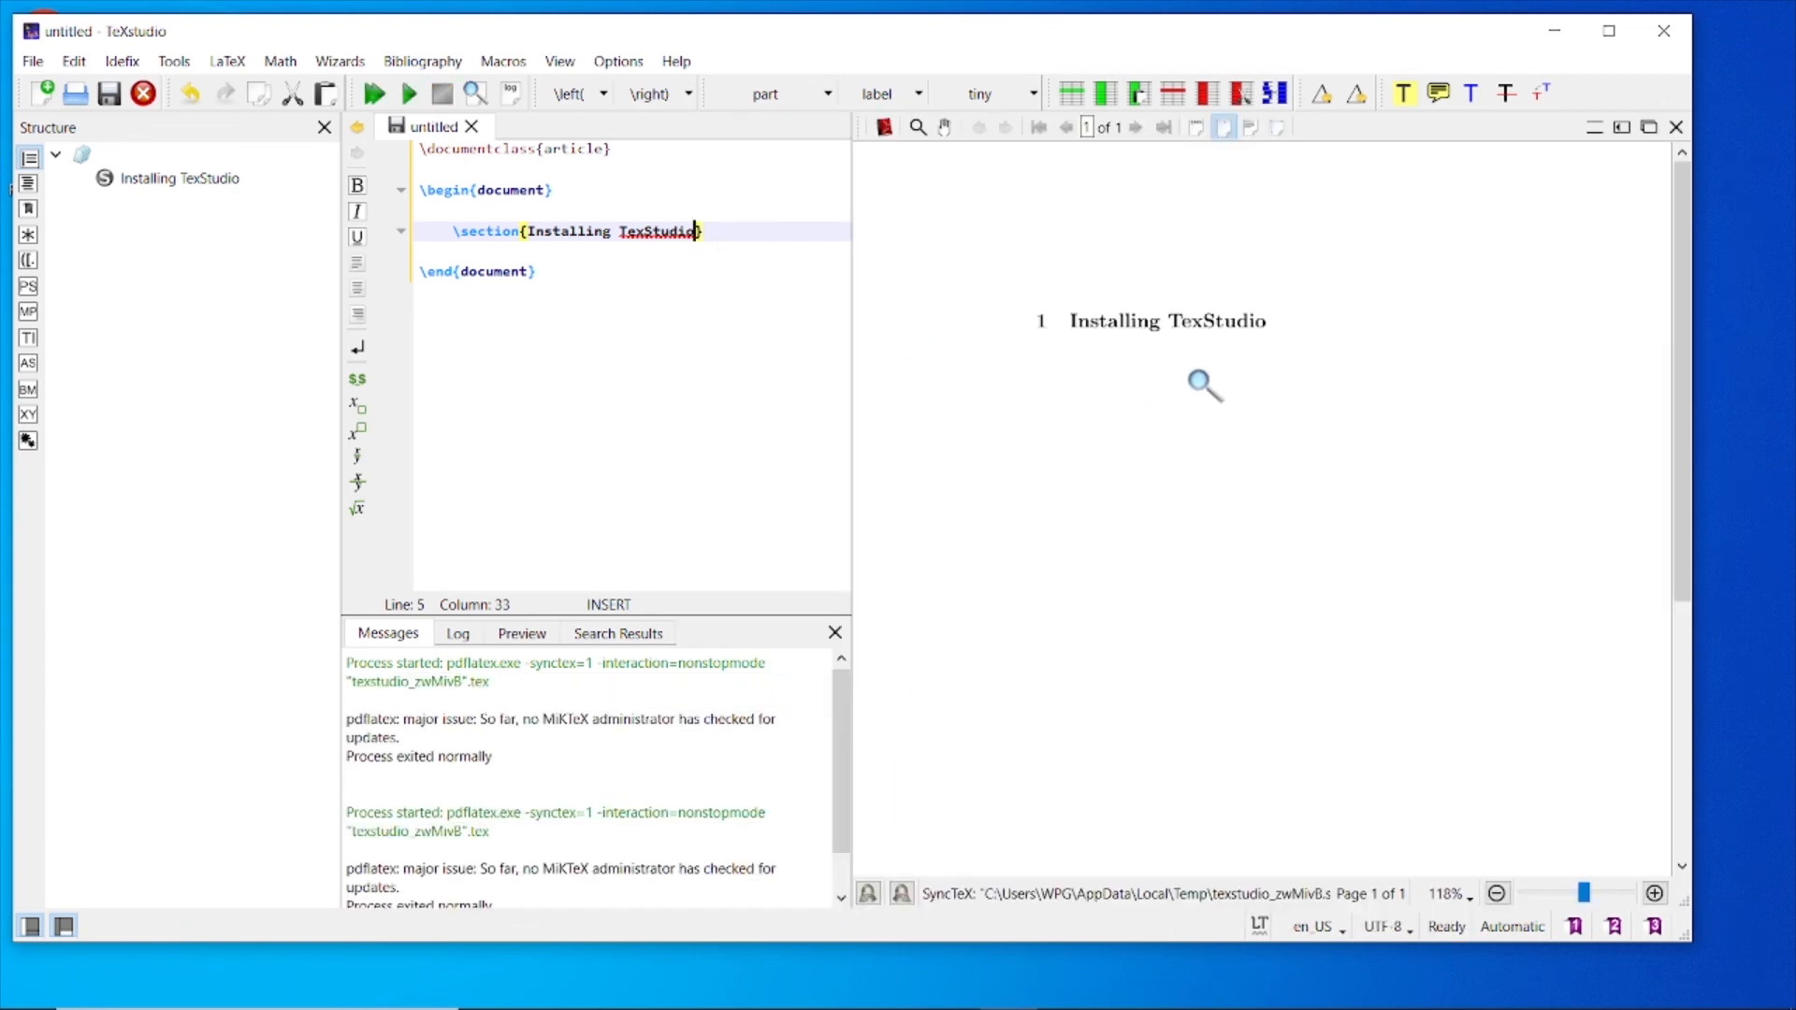
pyautogui.moveTo(1174, 369)
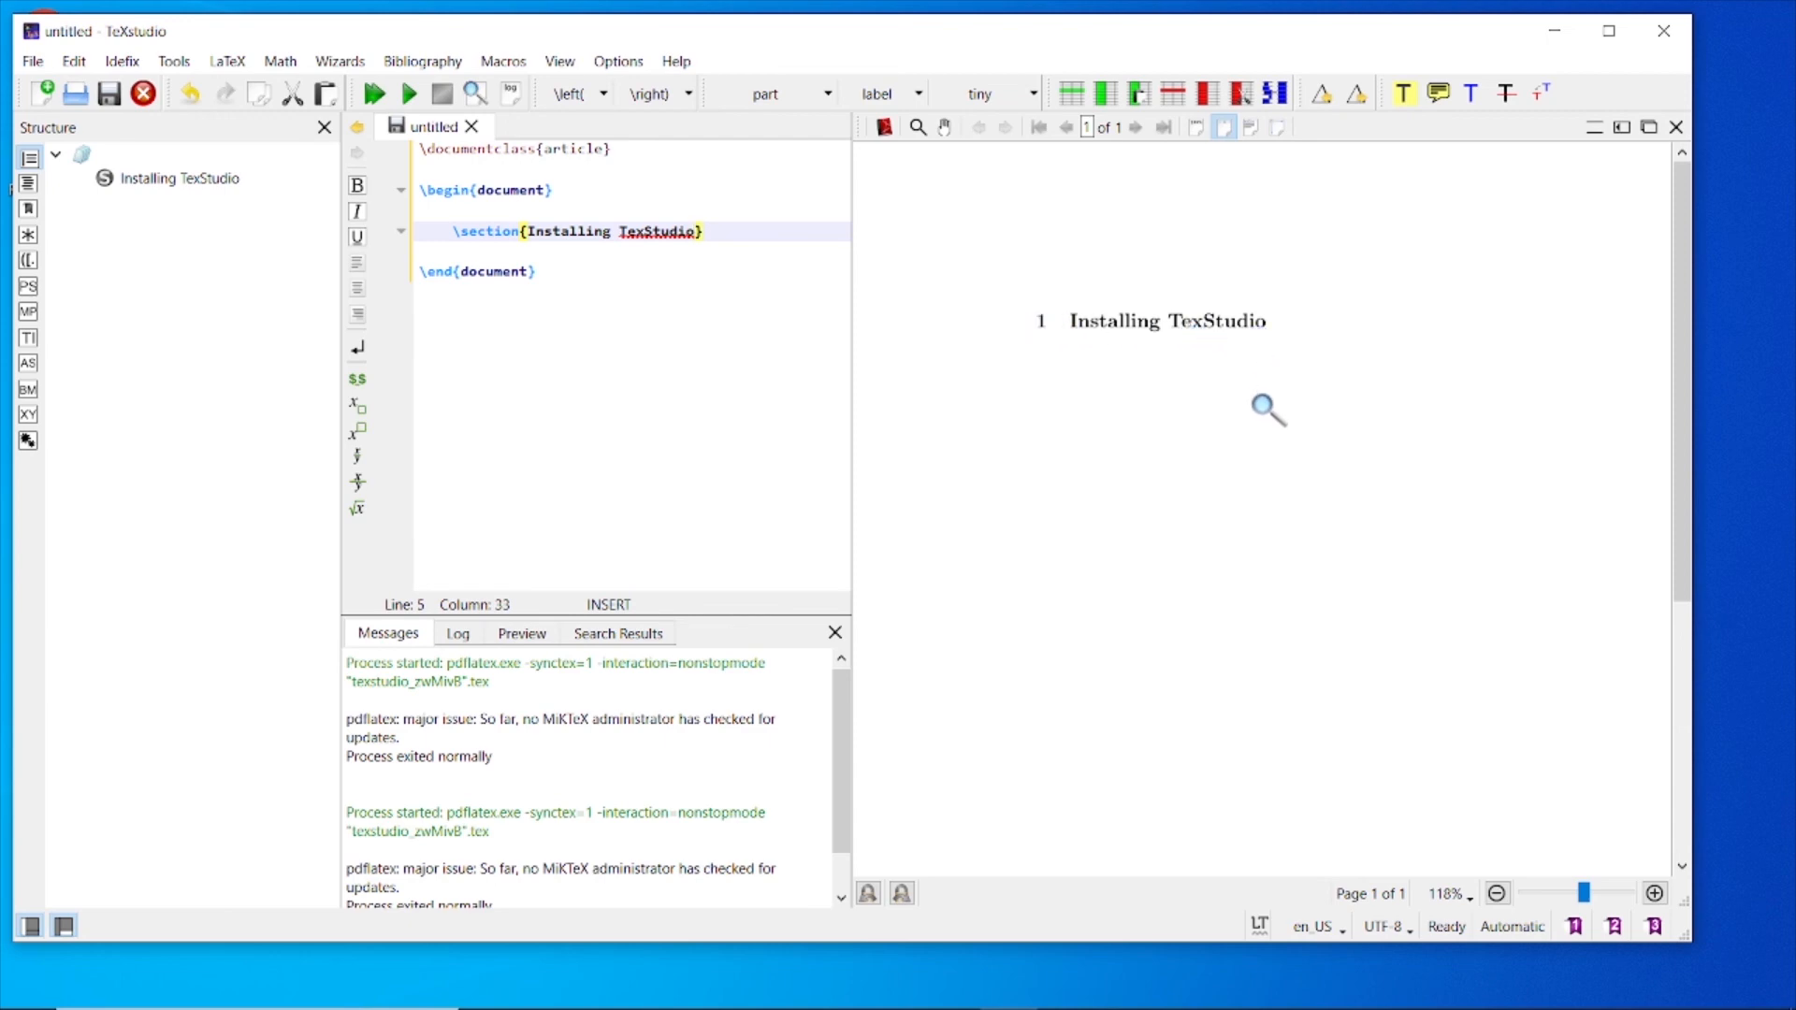
pyautogui.moveTo(1259, 417)
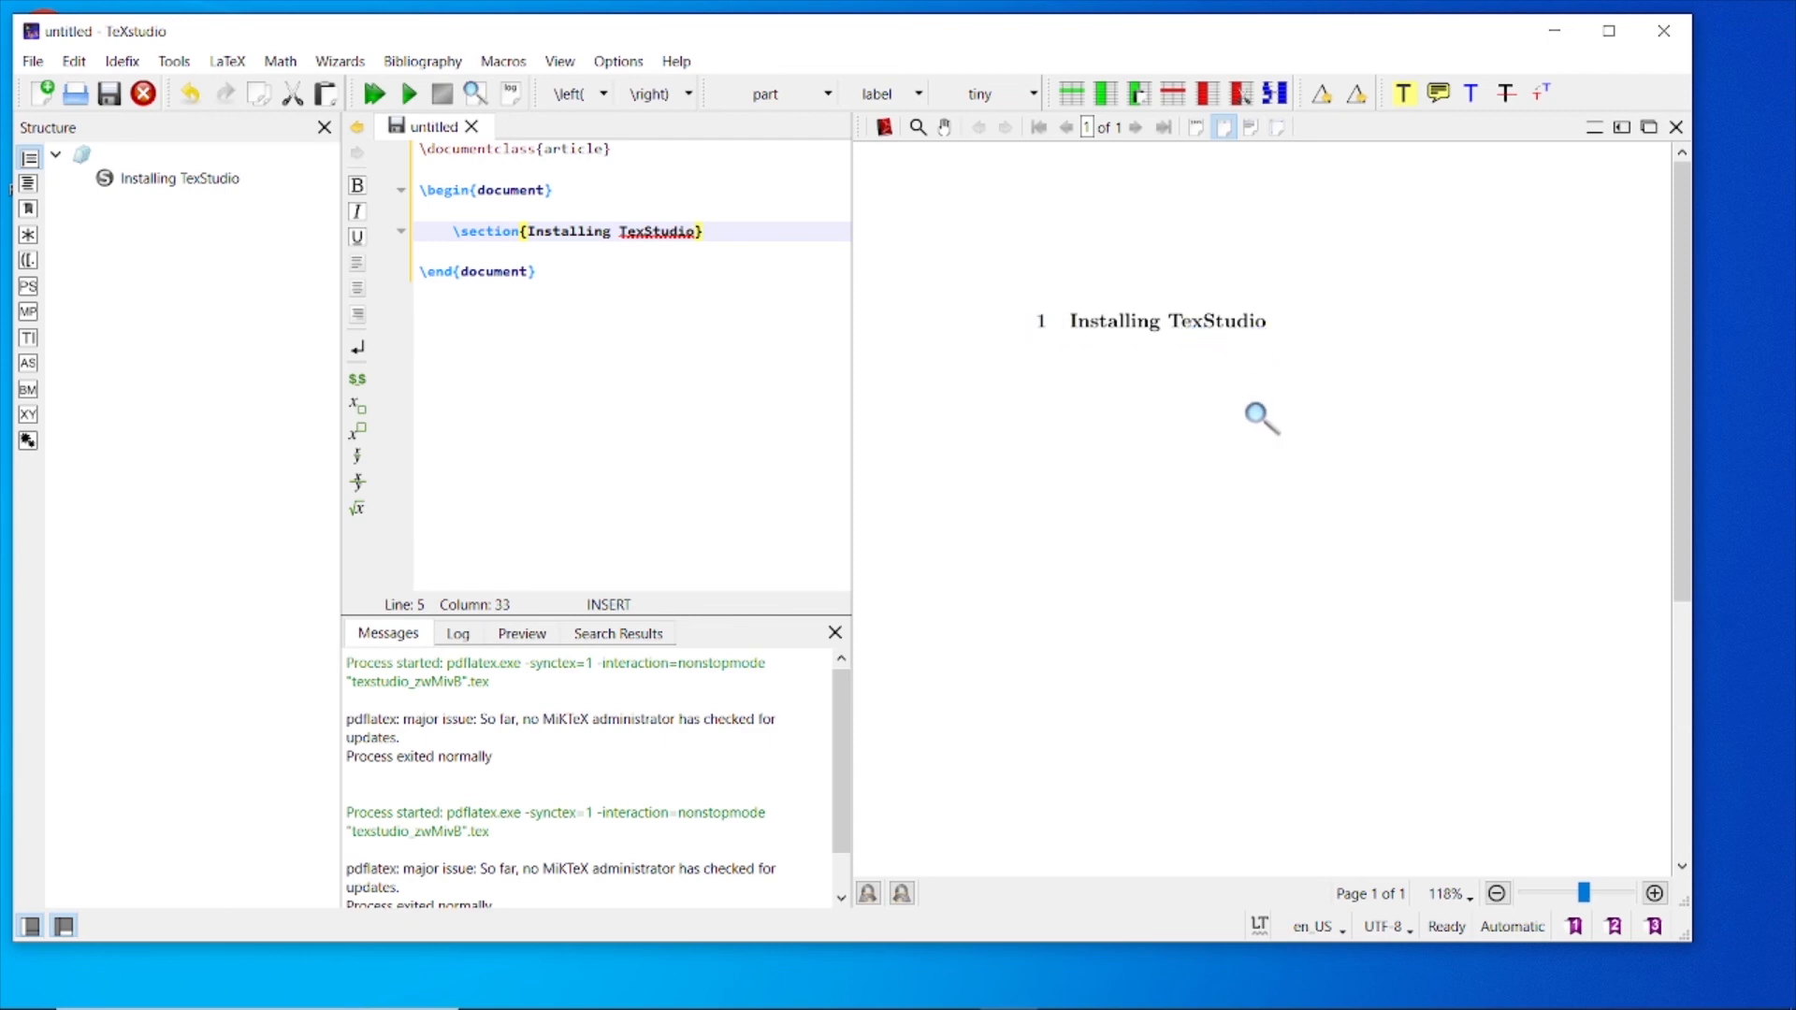